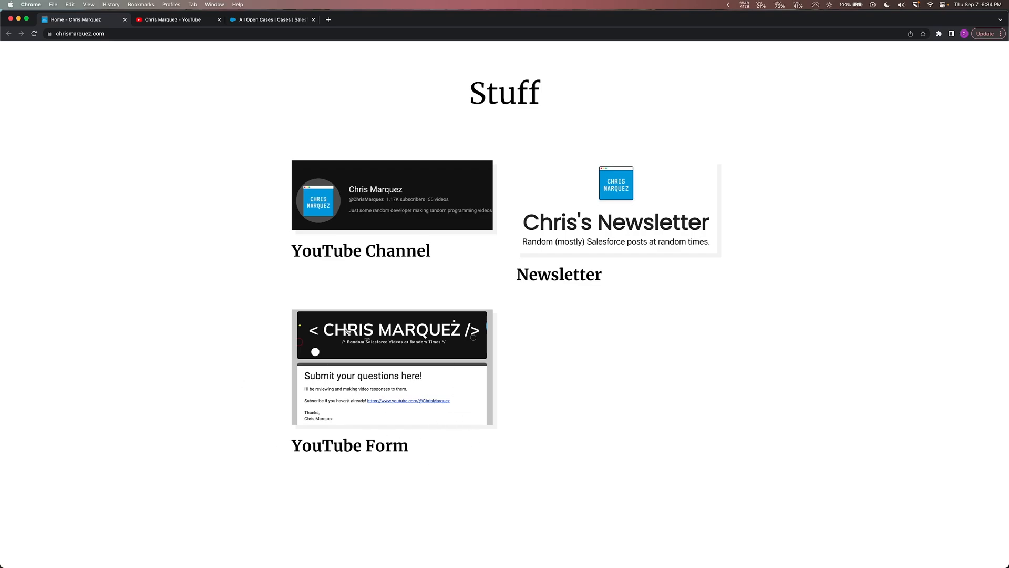
{"action": "mouse_move", "coordinate": [270, 419]}
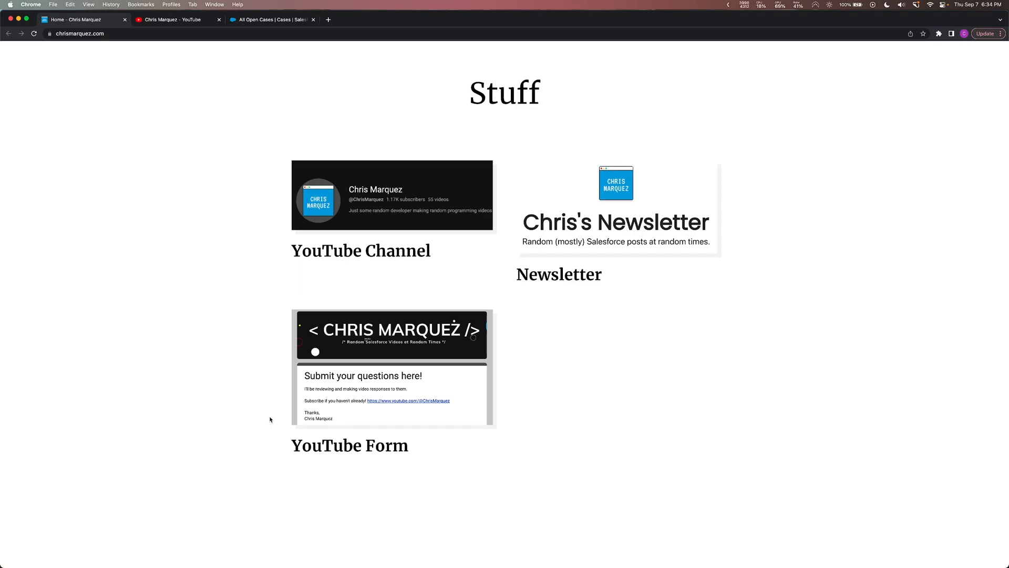
{"action": "mouse_move", "coordinate": [606, 244]}
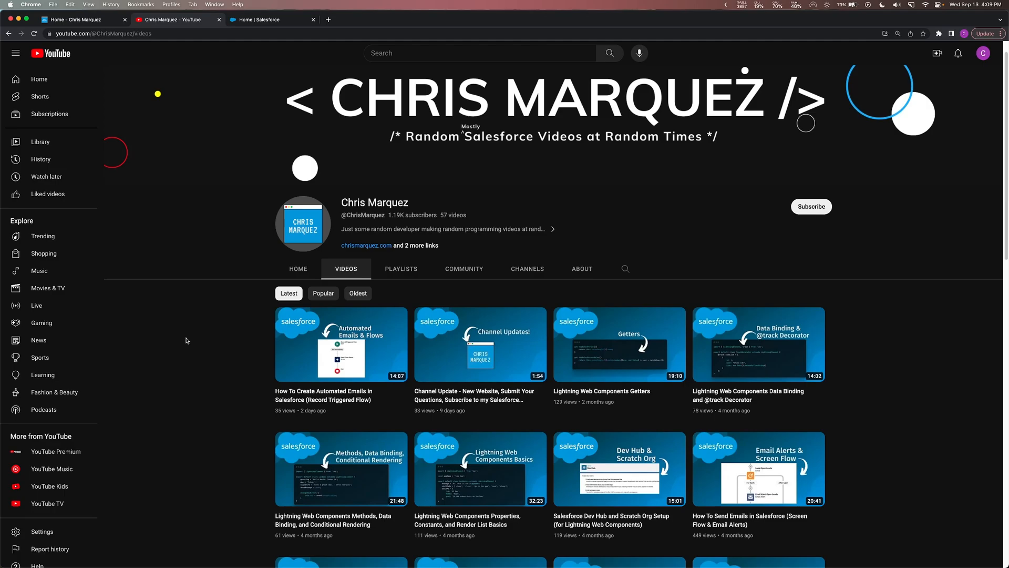
{"action": "mouse_move", "coordinate": [360, 393]}
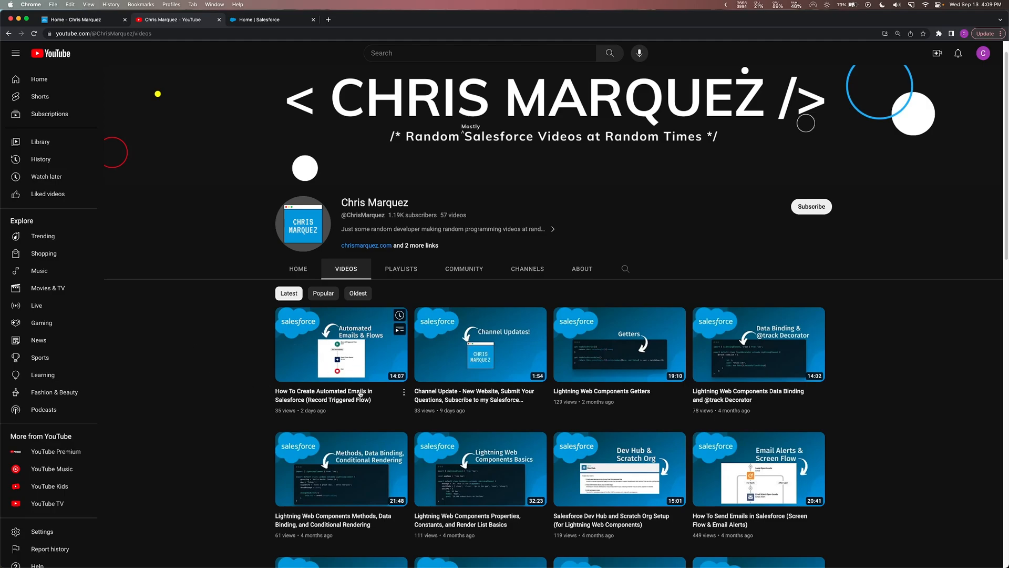
{"action": "mouse_move", "coordinate": [210, 390]}
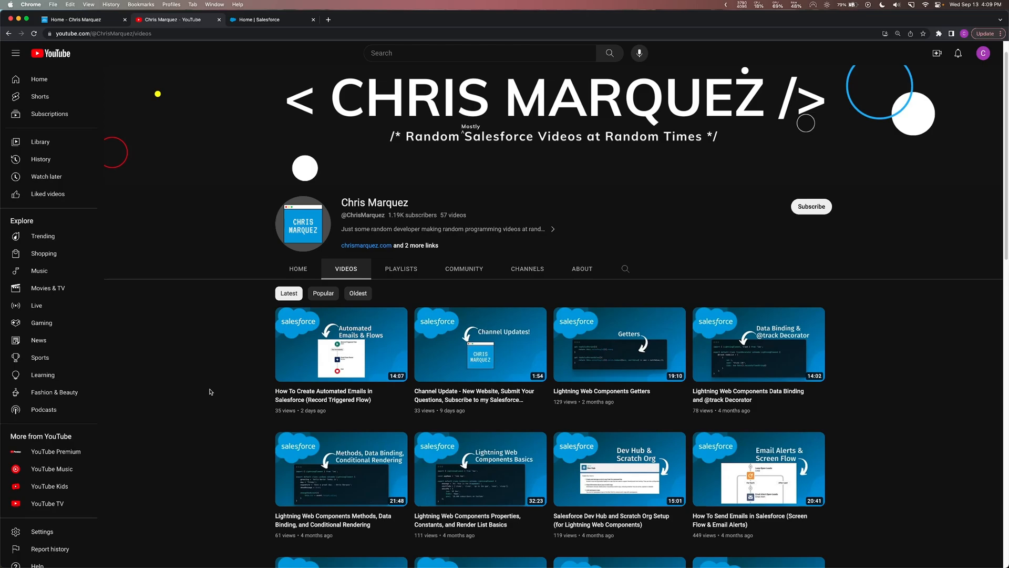
- Switch to the Home | Salesforce Setup browser tab
{"action": "left_click", "coordinate": [263, 20]}
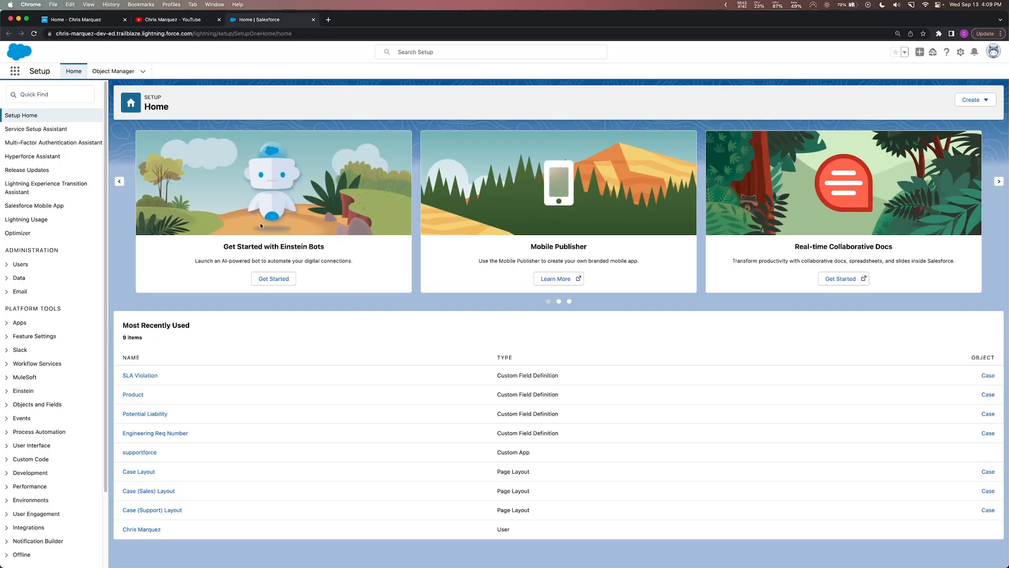
- Search Setup Quick Find for 'flows' and open the Flows list
{"action": "left_click", "coordinate": [50, 94]}
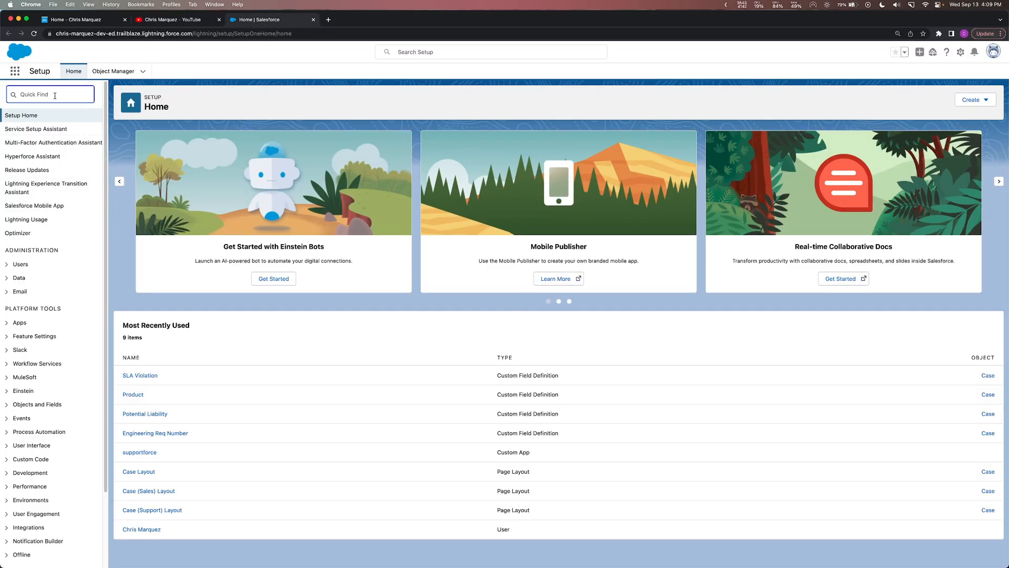
{"action": "type", "text": "flows"}
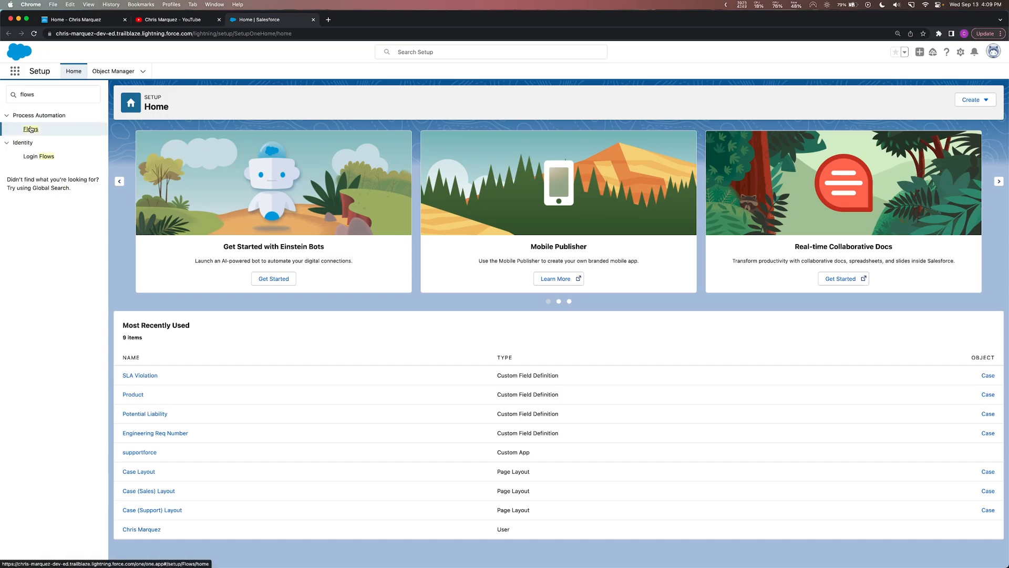
{"action": "left_click", "coordinate": [30, 129]}
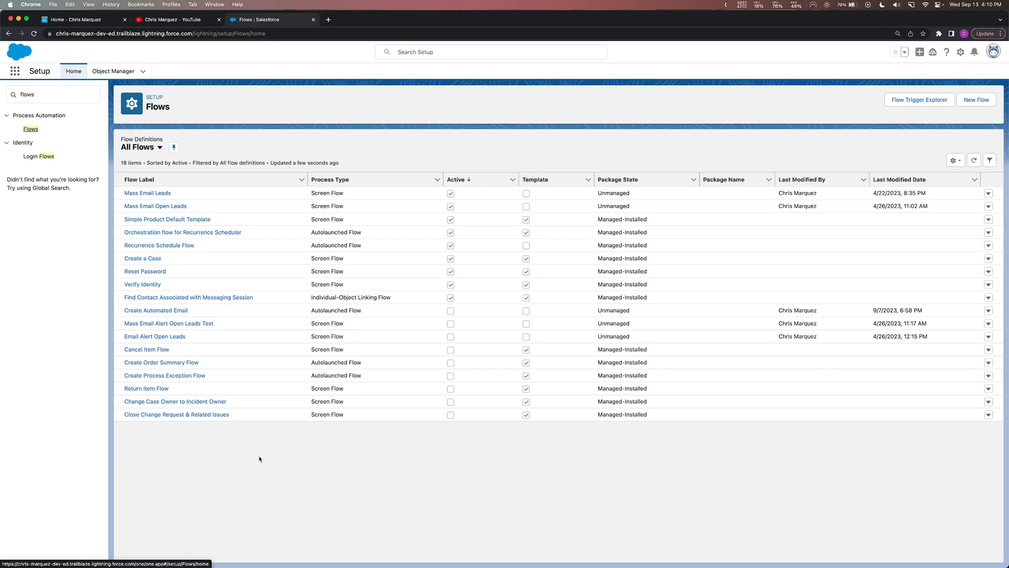
{"action": "mouse_move", "coordinate": [272, 452]}
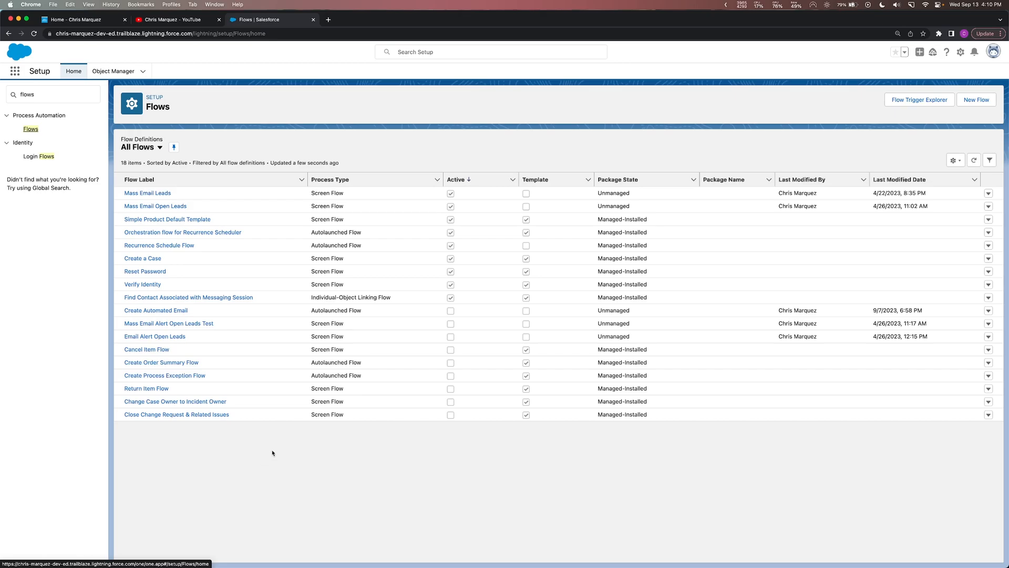
{"action": "mouse_move", "coordinate": [227, 362]}
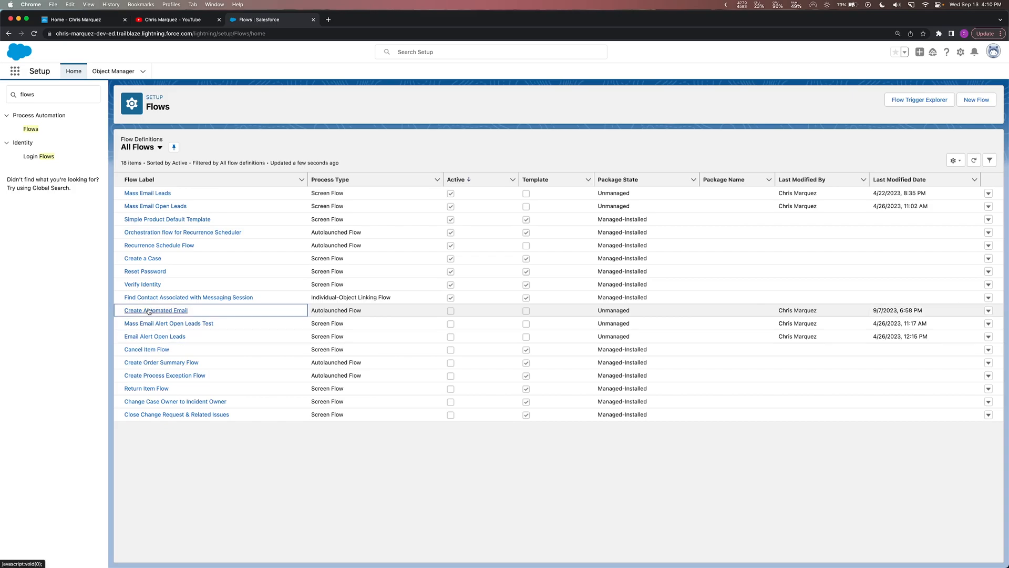
- Open the Create Automated Email flow in Flow Builder and bring up Save As
{"action": "left_click", "coordinate": [155, 310]}
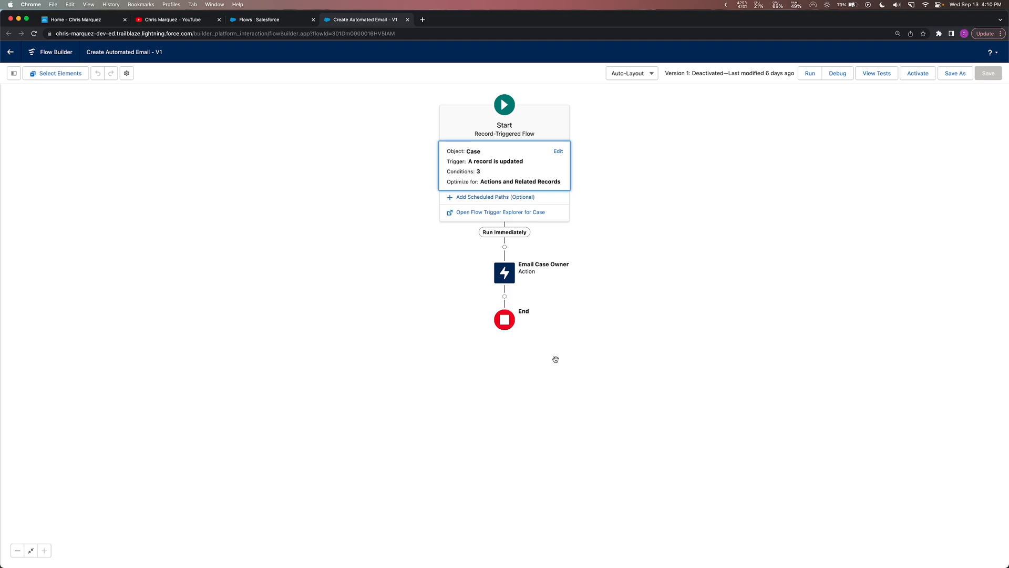
{"action": "mouse_move", "coordinate": [474, 133]}
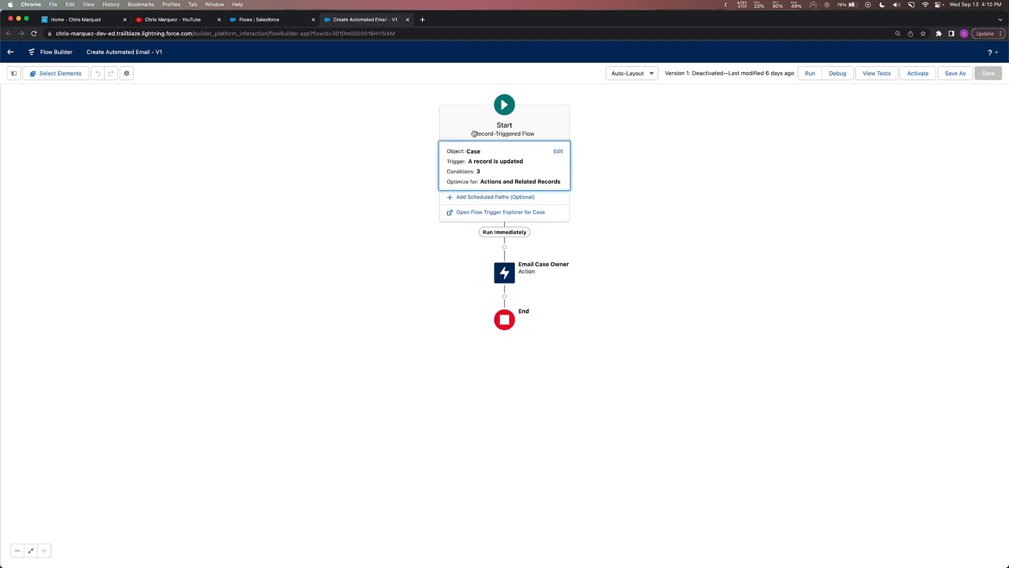
{"action": "mouse_move", "coordinate": [651, 205]}
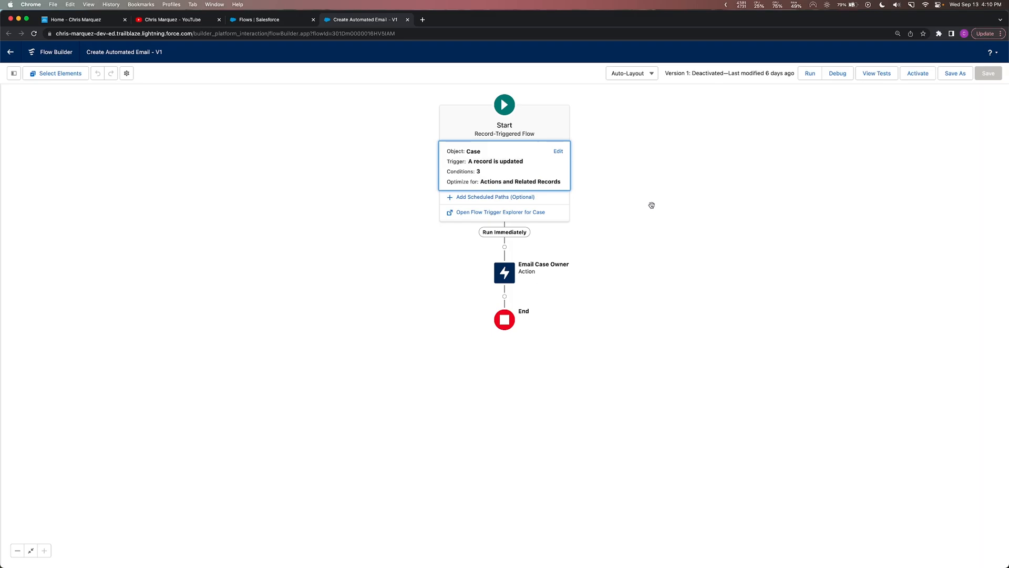
{"action": "mouse_move", "coordinate": [627, 294]}
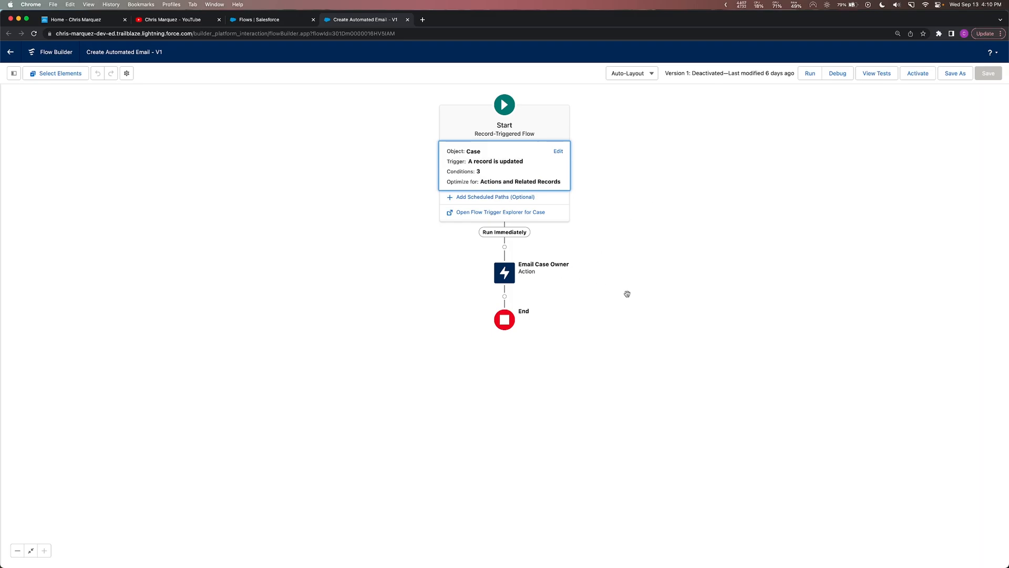
{"action": "mouse_move", "coordinate": [676, 272]}
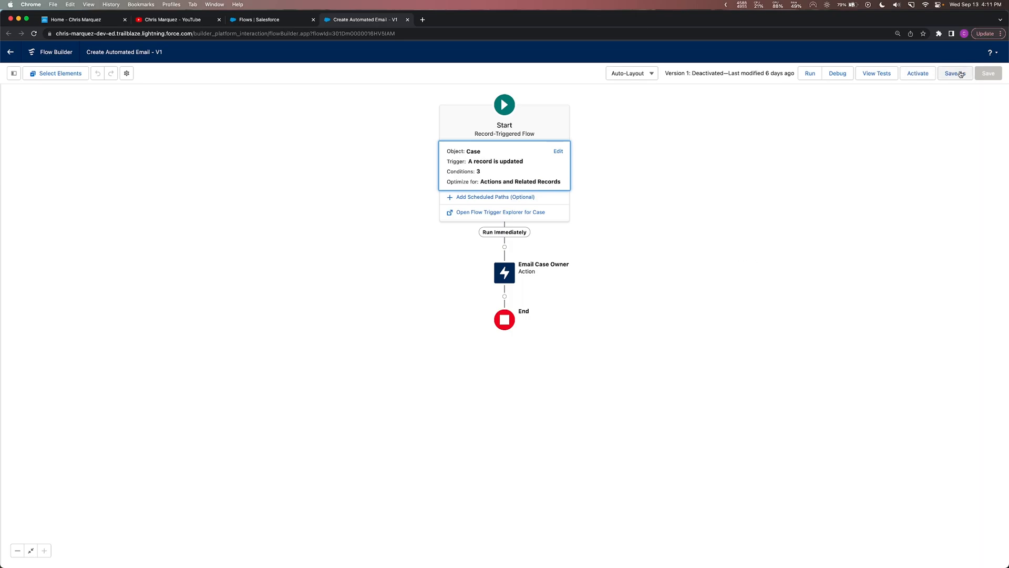
{"action": "left_click", "coordinate": [955, 73]}
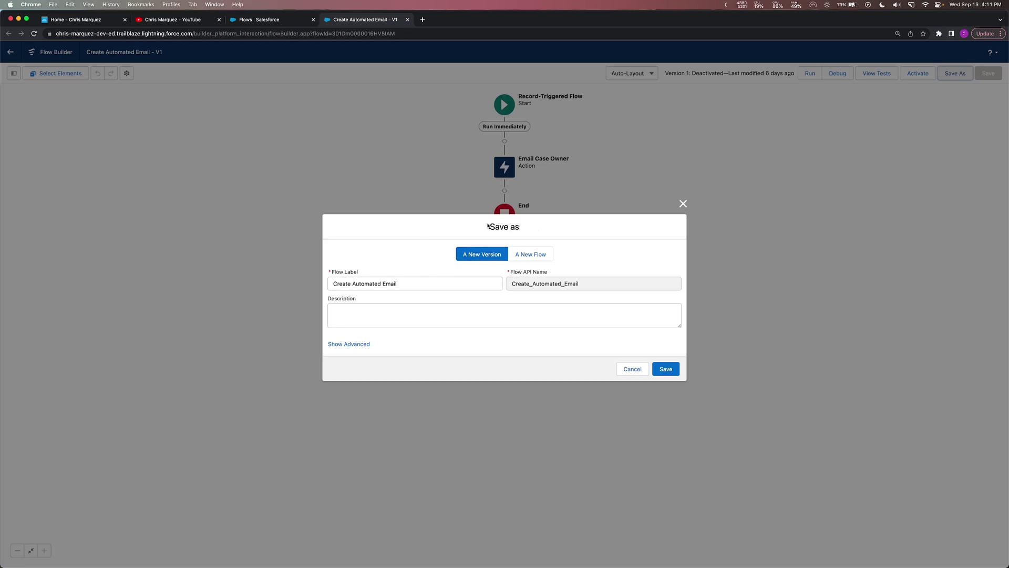
- Save a new flow labelled 'Send email when checkbox is checked'
{"action": "left_click", "coordinate": [530, 250]}
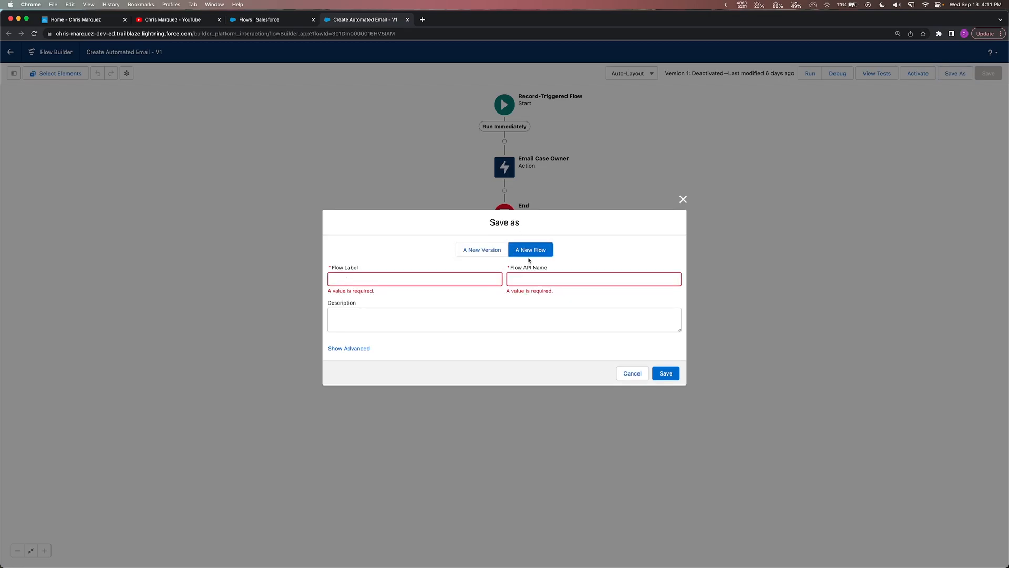
{"action": "left_click", "coordinate": [415, 280]}
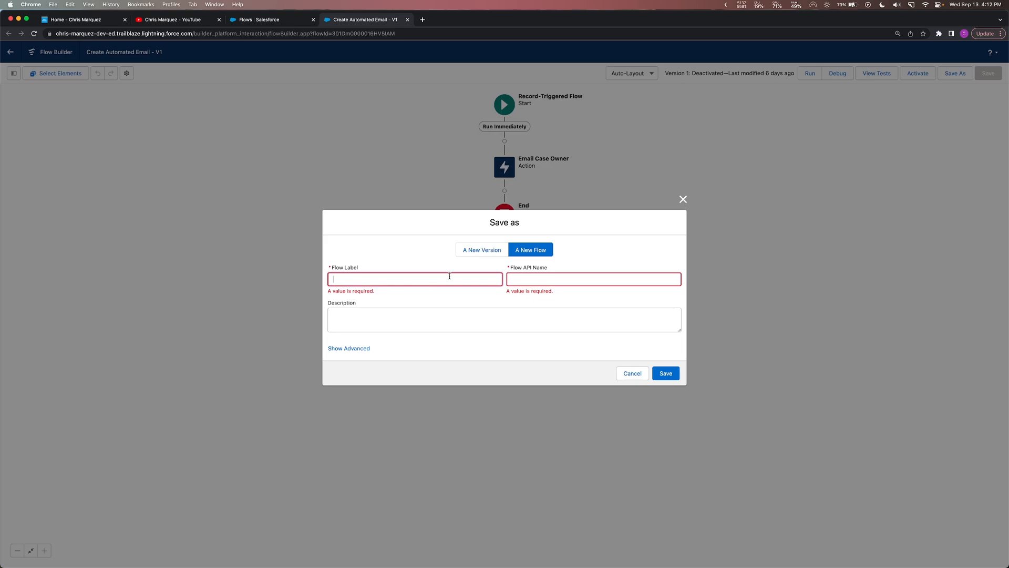
{"action": "type", "text": "Send email when checkbox is checked"}
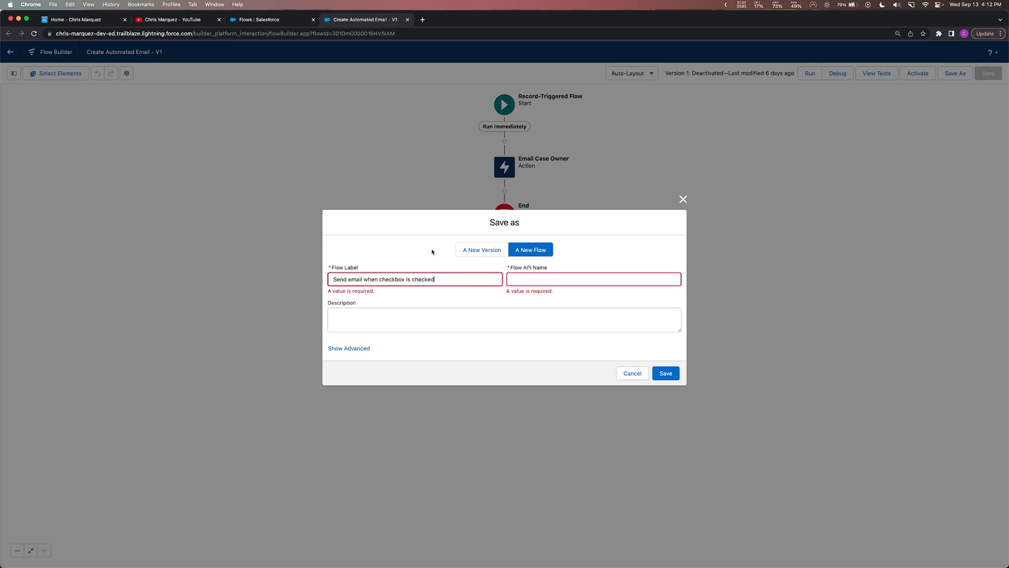
{"action": "mouse_move", "coordinate": [405, 244]}
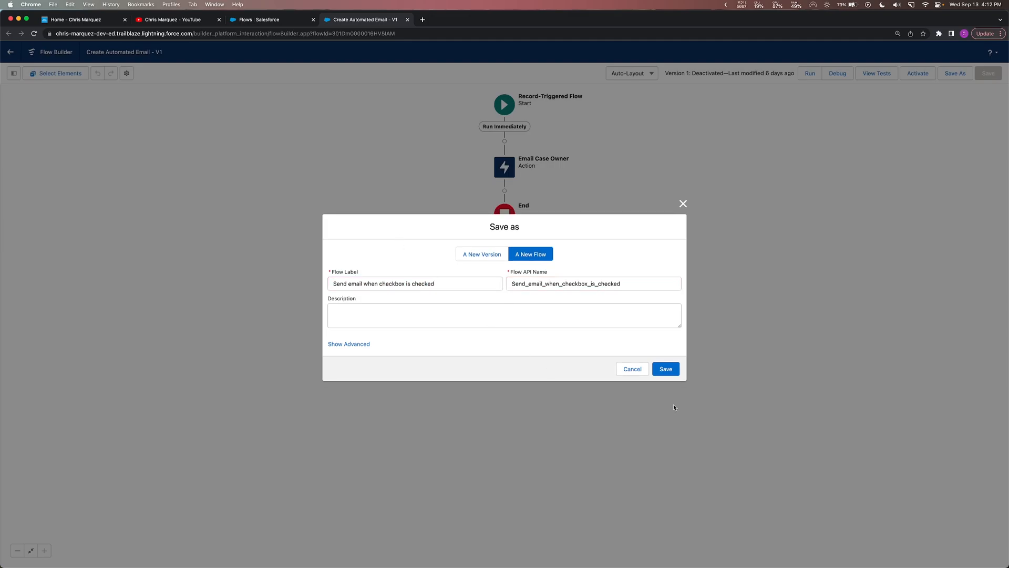
{"action": "left_click", "coordinate": [666, 368]}
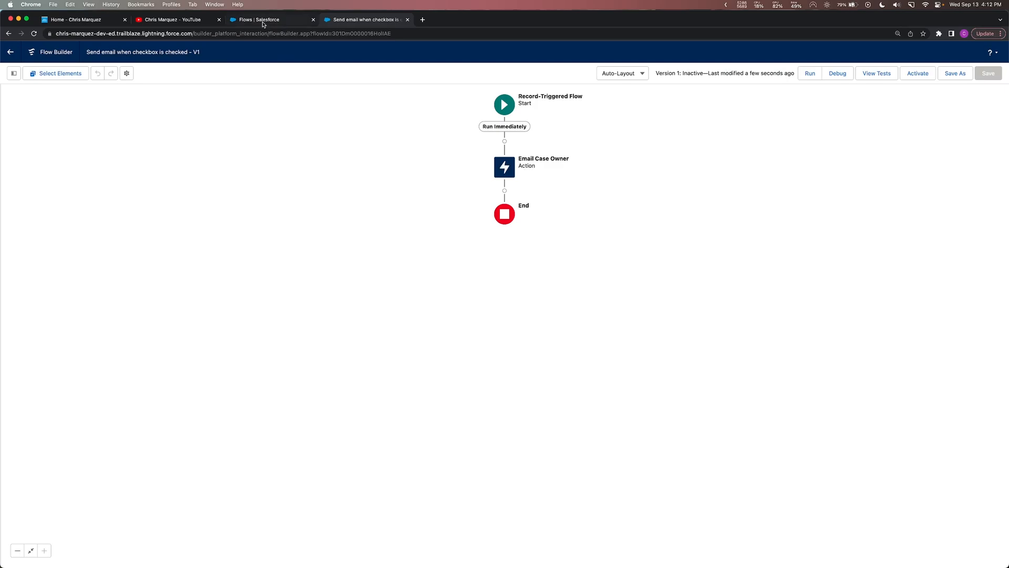
- Go to the Case object's Fields & Relationships in Object Manager and start a new field
{"action": "left_click", "coordinate": [263, 19]}
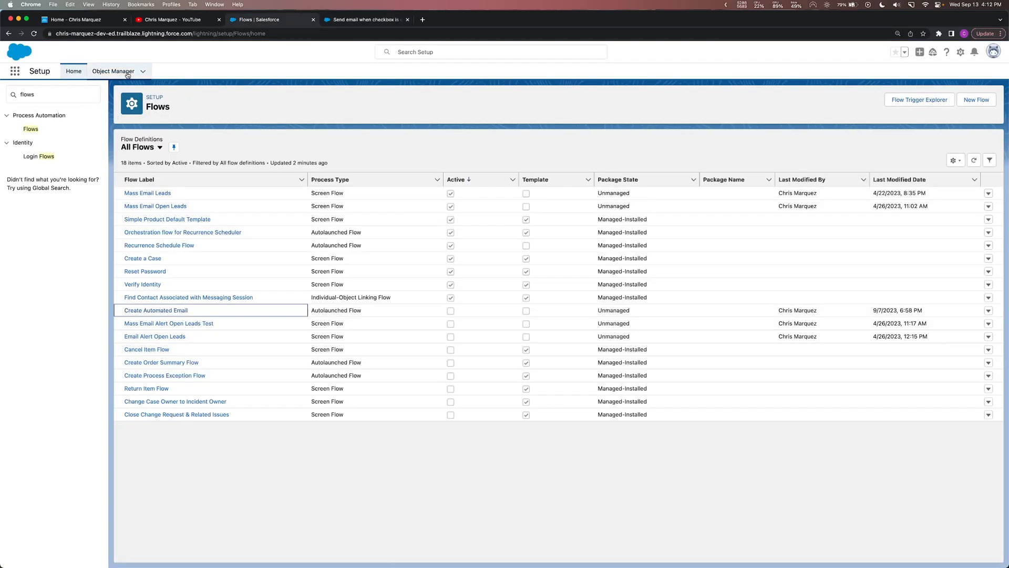
{"action": "left_click", "coordinate": [119, 71]}
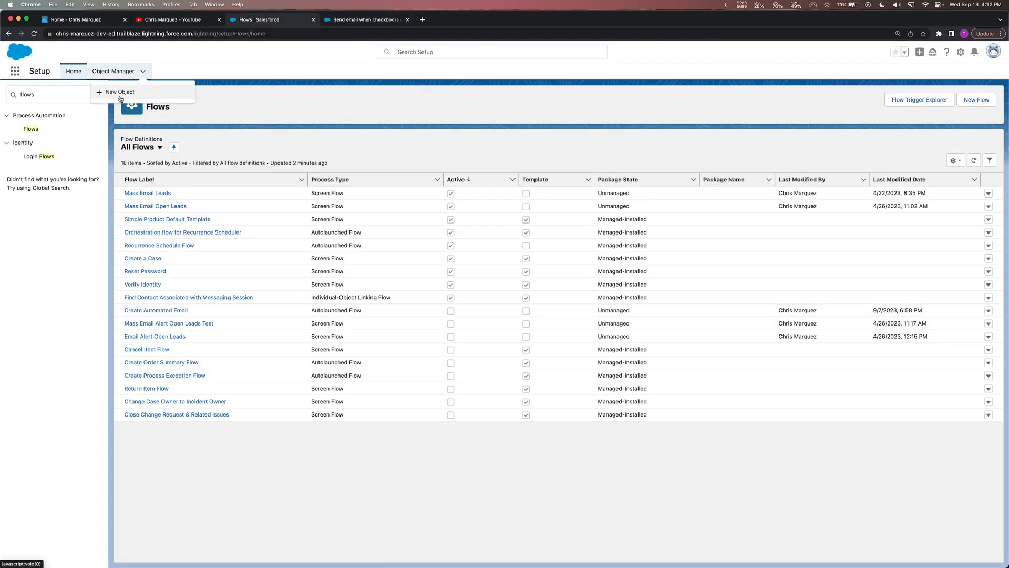
{"action": "left_click", "coordinate": [113, 71]}
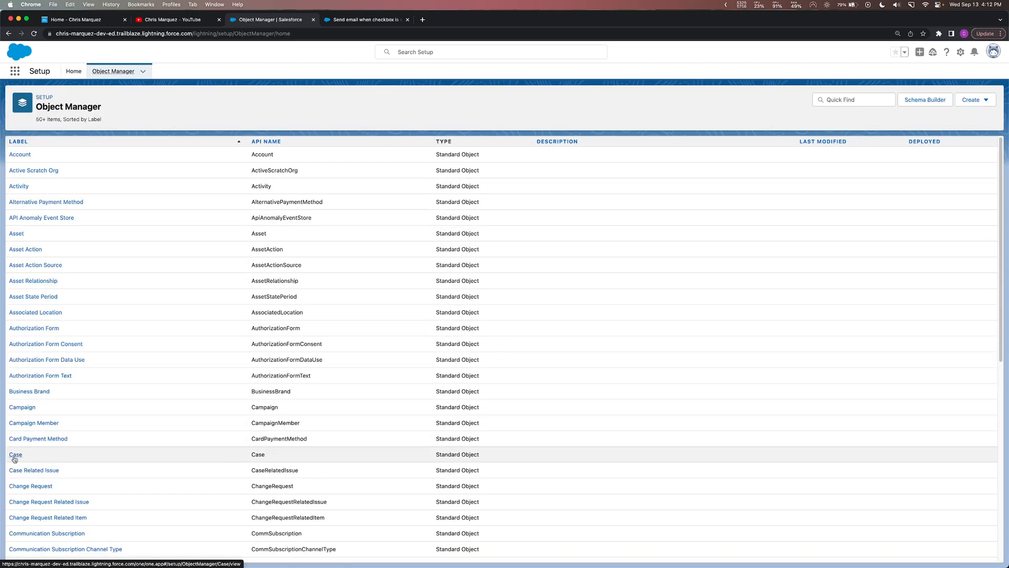
{"action": "left_click", "coordinate": [12, 454]}
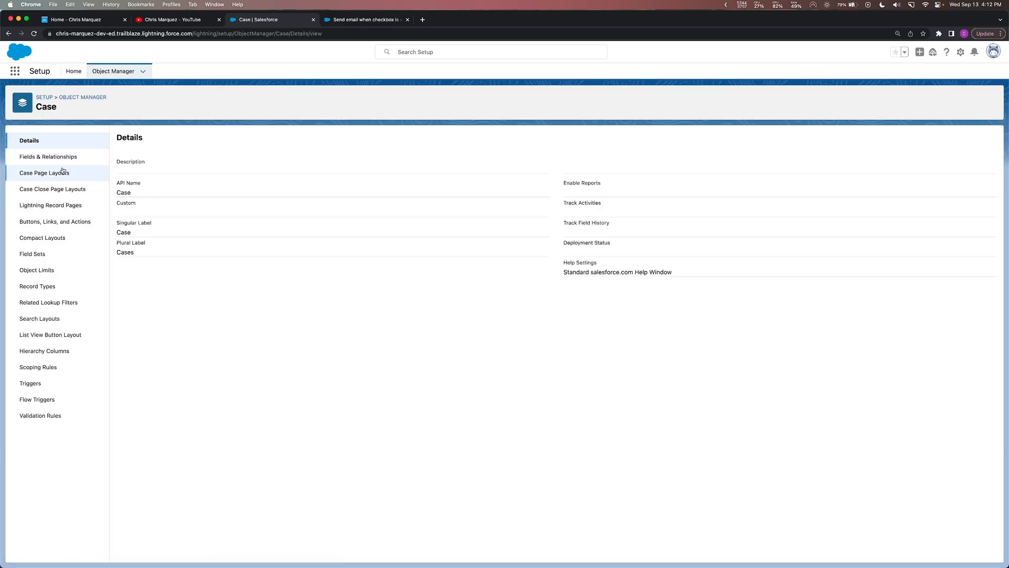
{"action": "left_click", "coordinate": [48, 156]}
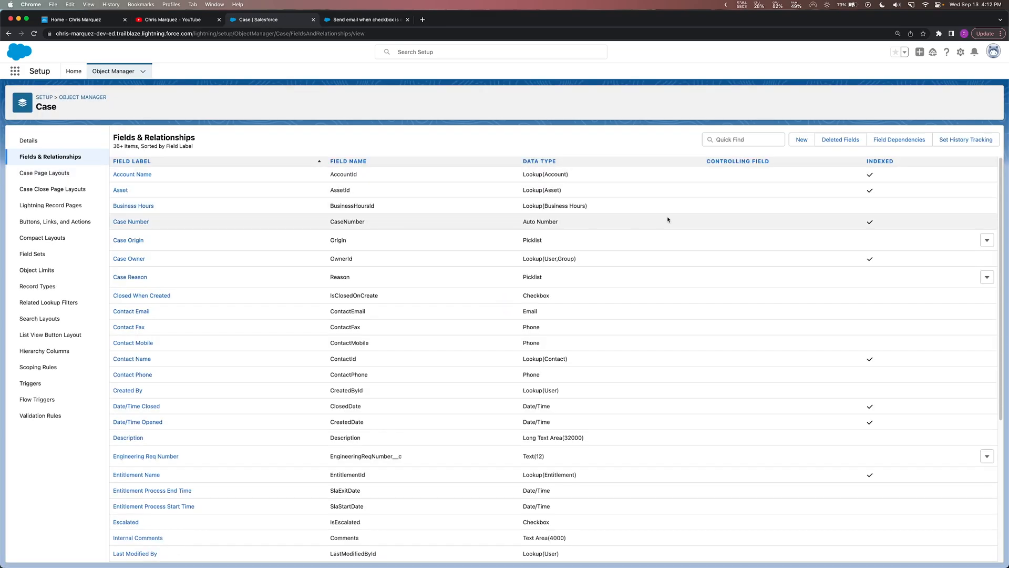
{"action": "left_click", "coordinate": [801, 140]}
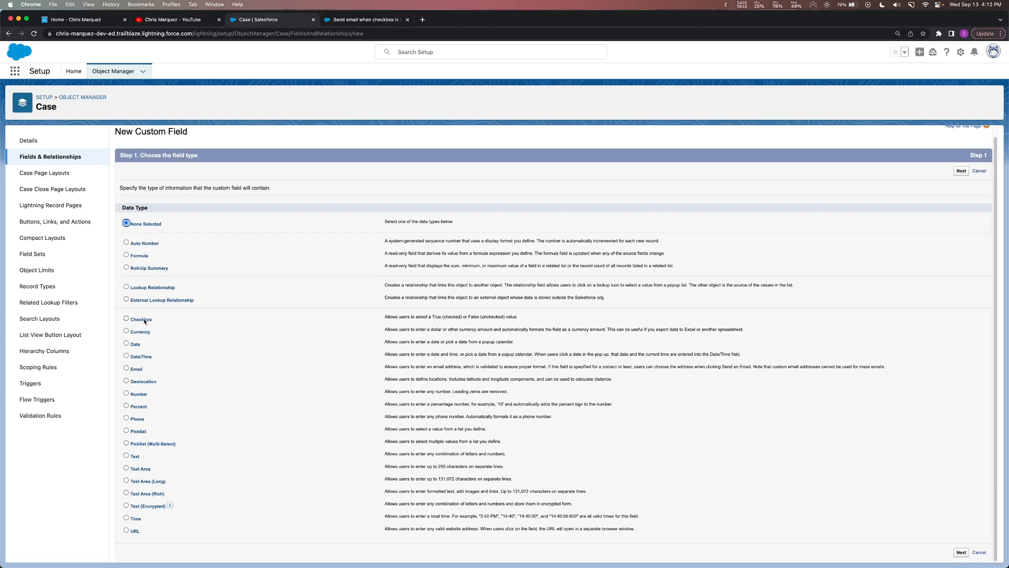
- Create the Checkbox field 'Email Case Owner' with default security and all case layouts
{"action": "left_click", "coordinate": [126, 319]}
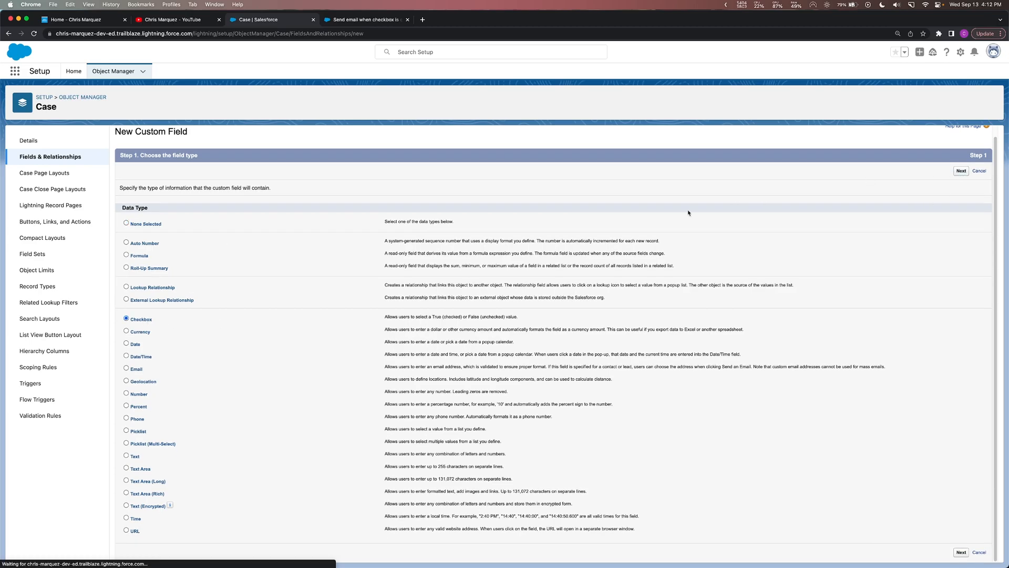
{"action": "left_click", "coordinate": [960, 170]}
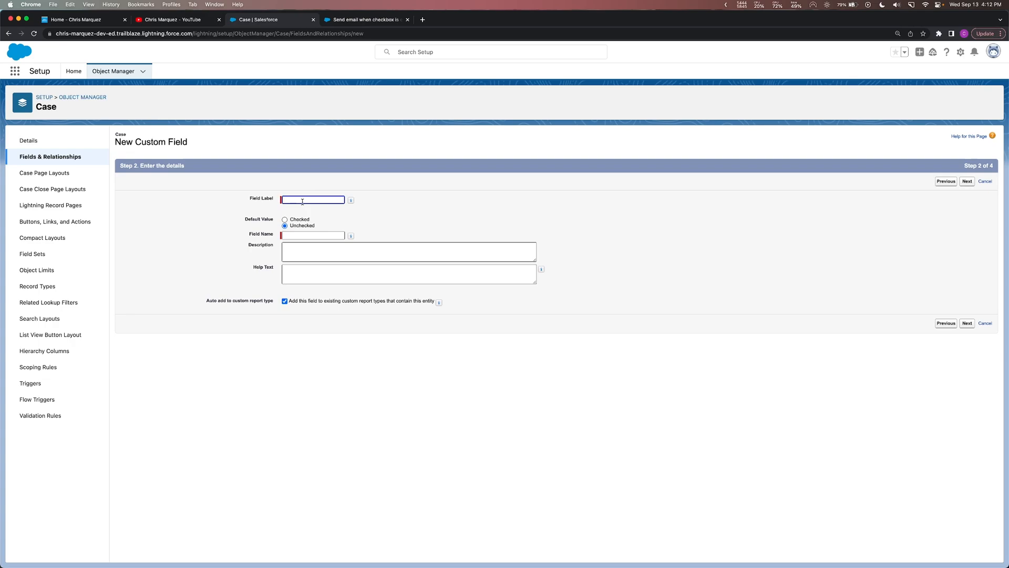
{"action": "type", "text": "Email Case Owner"}
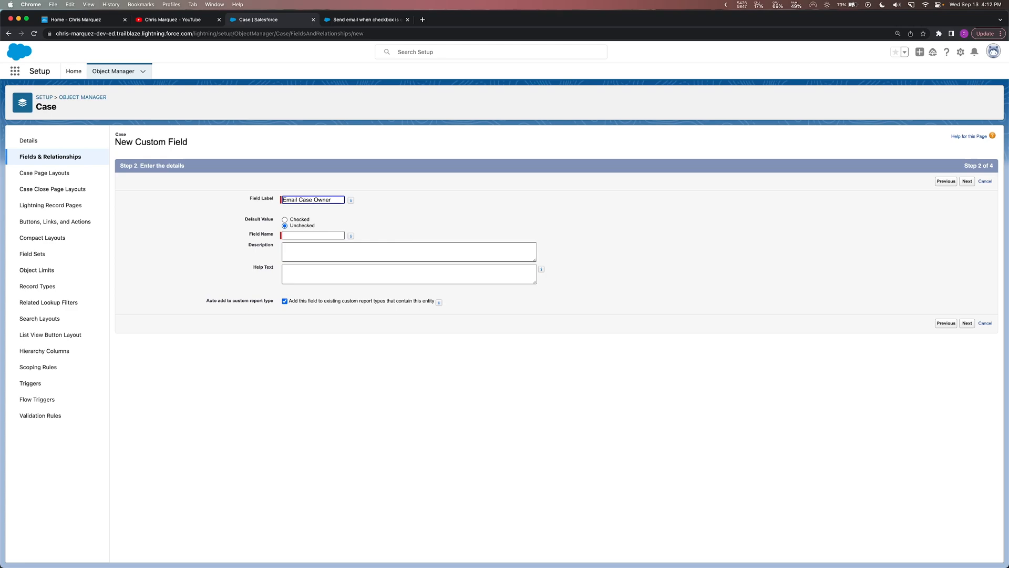
{"action": "left_click", "coordinate": [313, 235]}
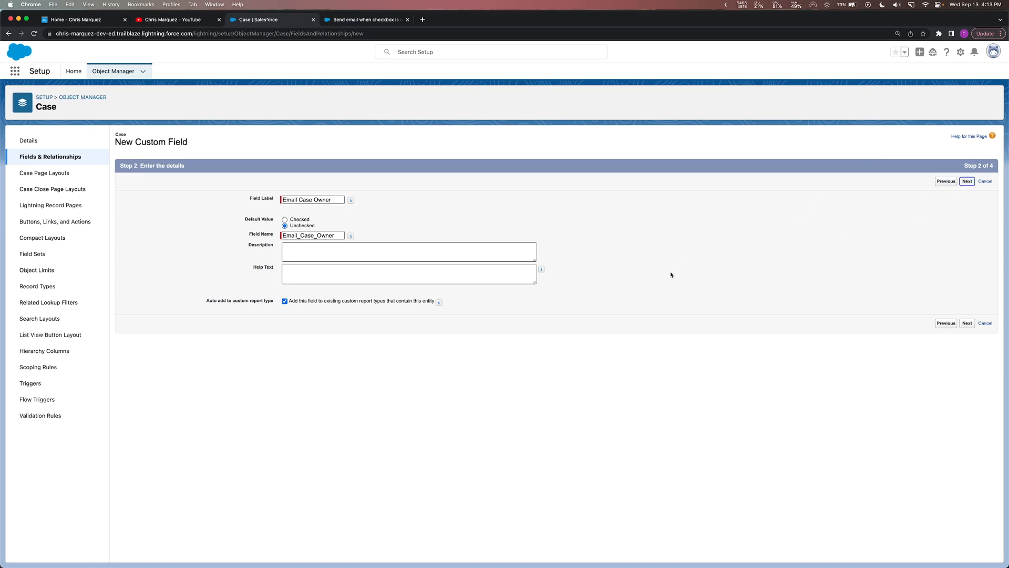
{"action": "left_click", "coordinate": [966, 181]}
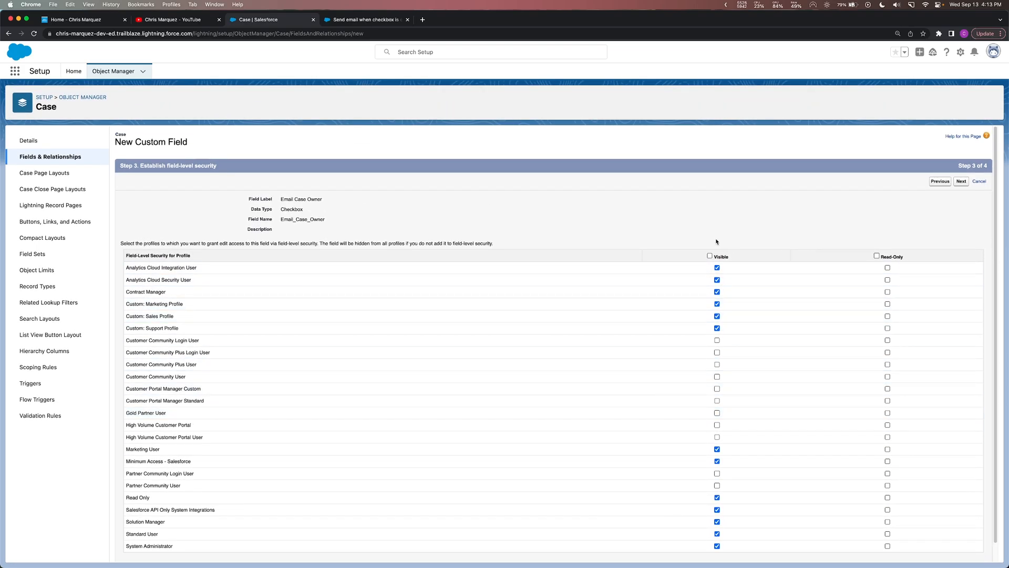
{"action": "scroll", "scroll_direction": "down", "scroll_amount": 3}
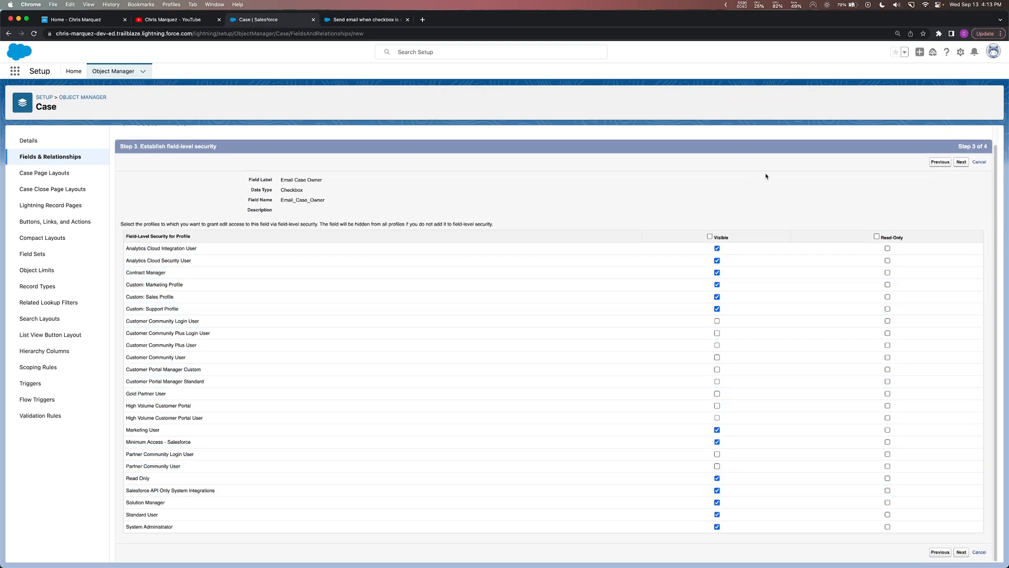
{"action": "left_click", "coordinate": [961, 161]}
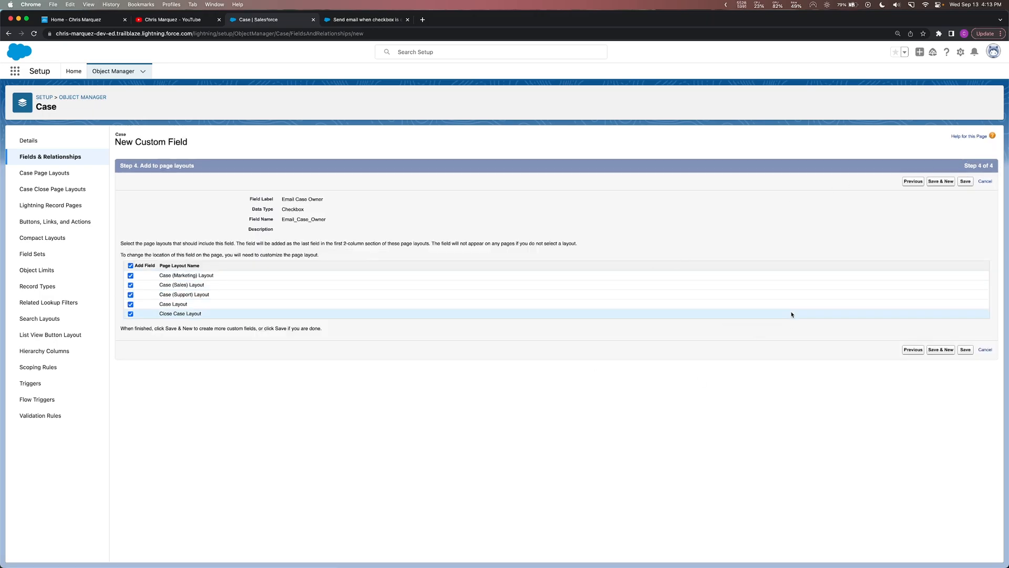
{"action": "left_click", "coordinate": [965, 181]}
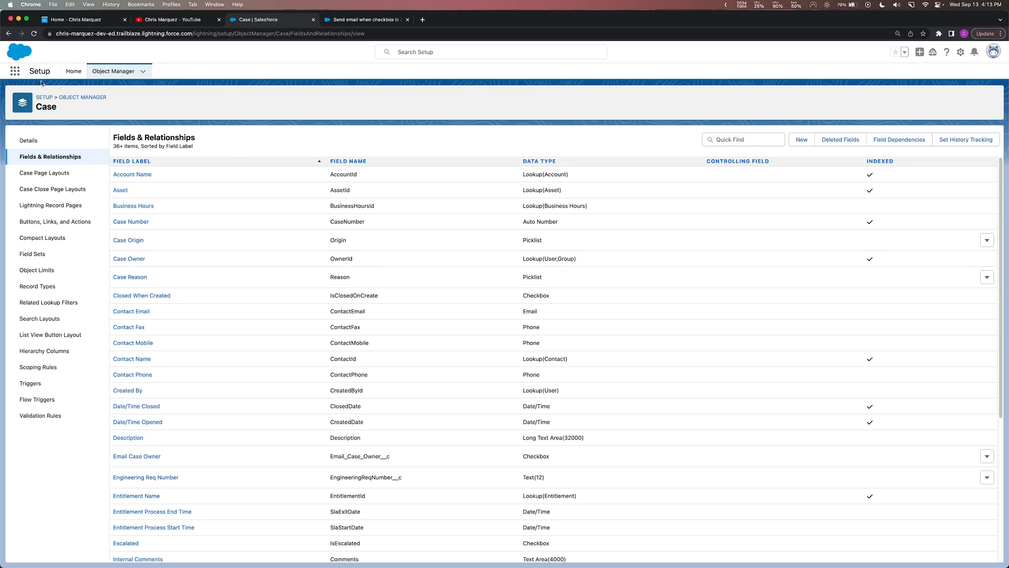
- Open case 00001016 from the Cases tab of the Sales app
{"action": "left_click", "coordinate": [15, 71]}
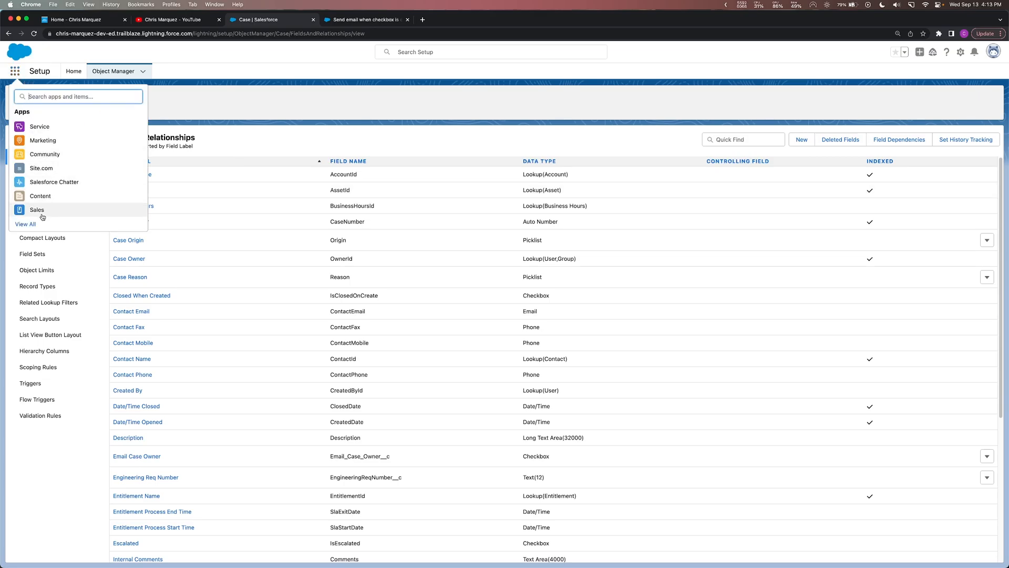
{"action": "left_click", "coordinate": [37, 209]}
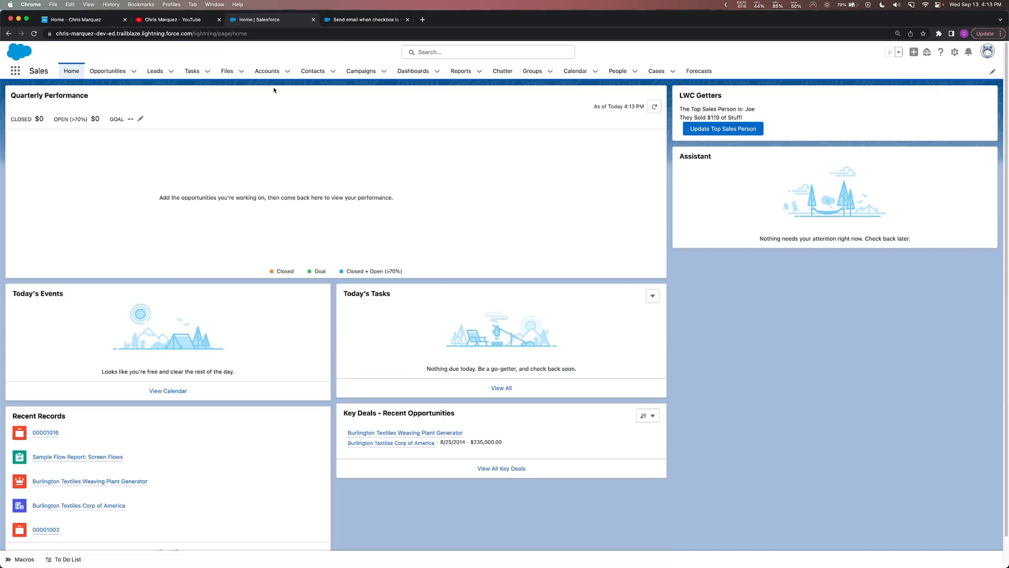
{"action": "left_click", "coordinate": [656, 71]}
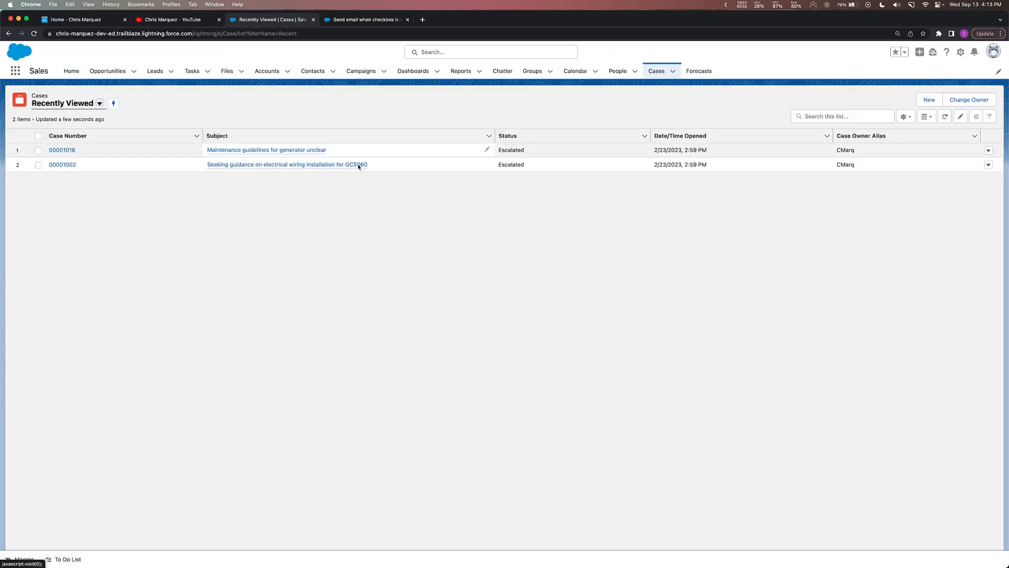
{"action": "mouse_move", "coordinate": [61, 153]}
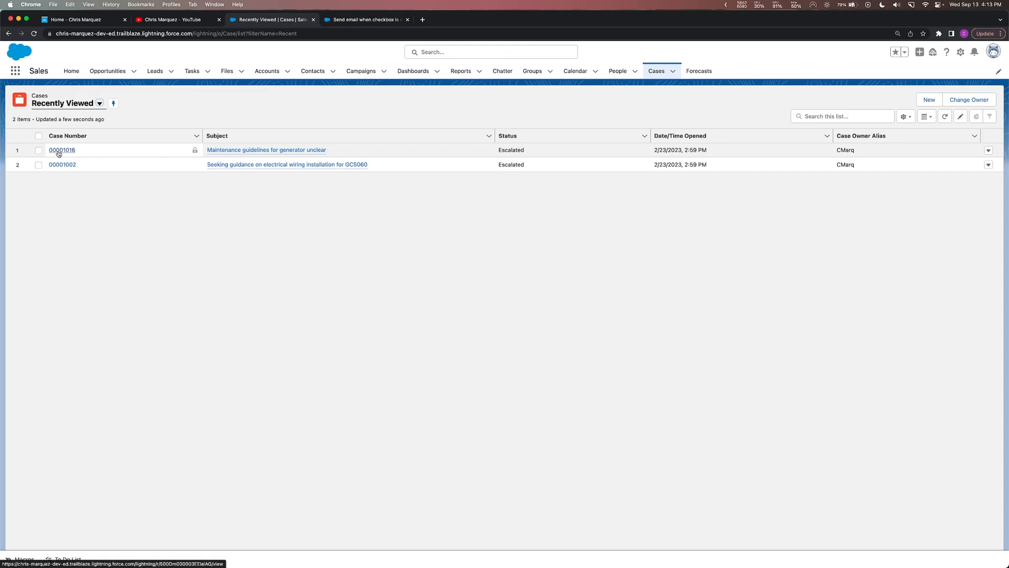
{"action": "left_click", "coordinate": [61, 150]}
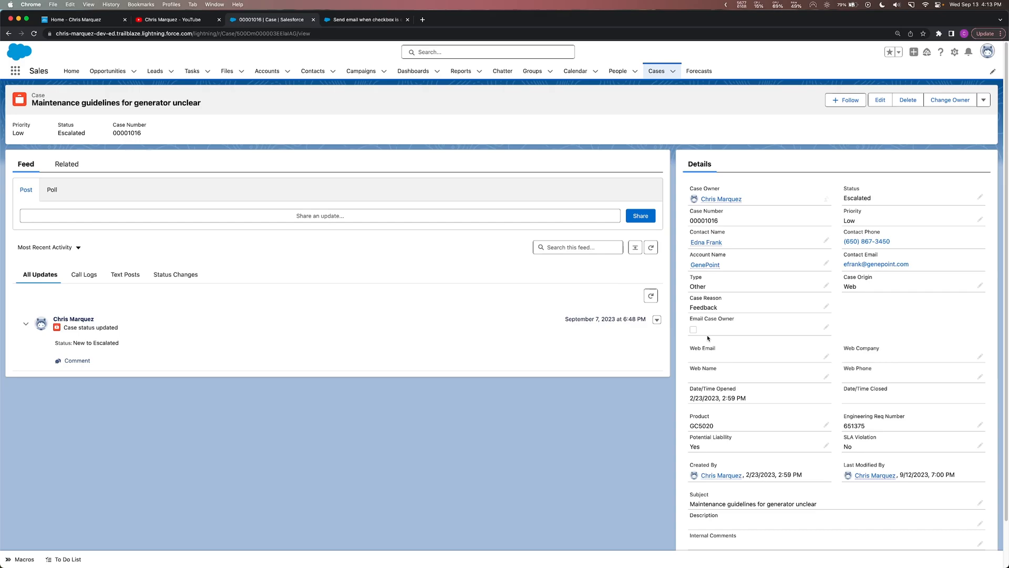
{"action": "left_click", "coordinate": [721, 199]}
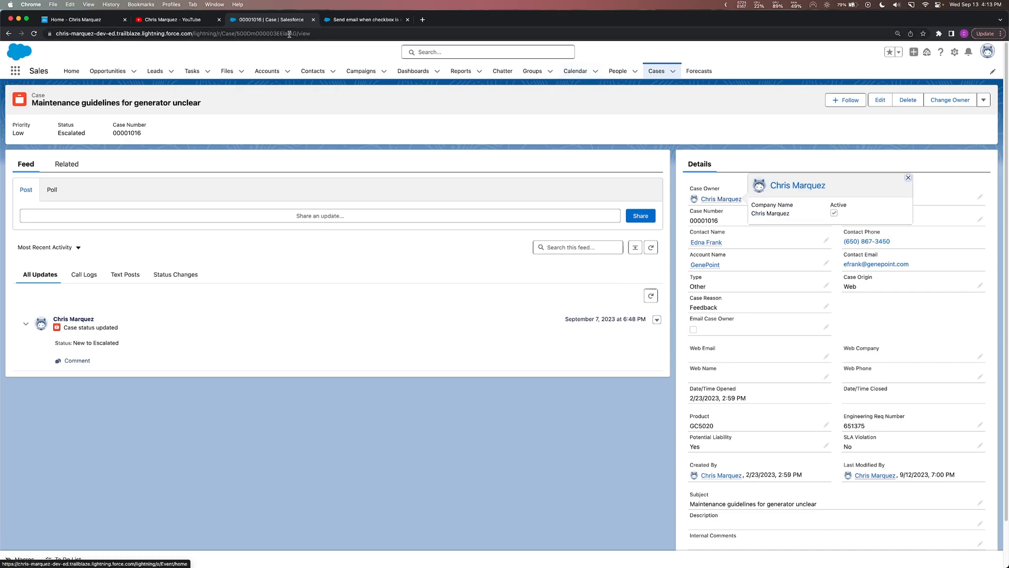
- Edit the flow start so its condition is Email_Case_Owner__c Equals True
{"action": "left_click", "coordinate": [370, 19]}
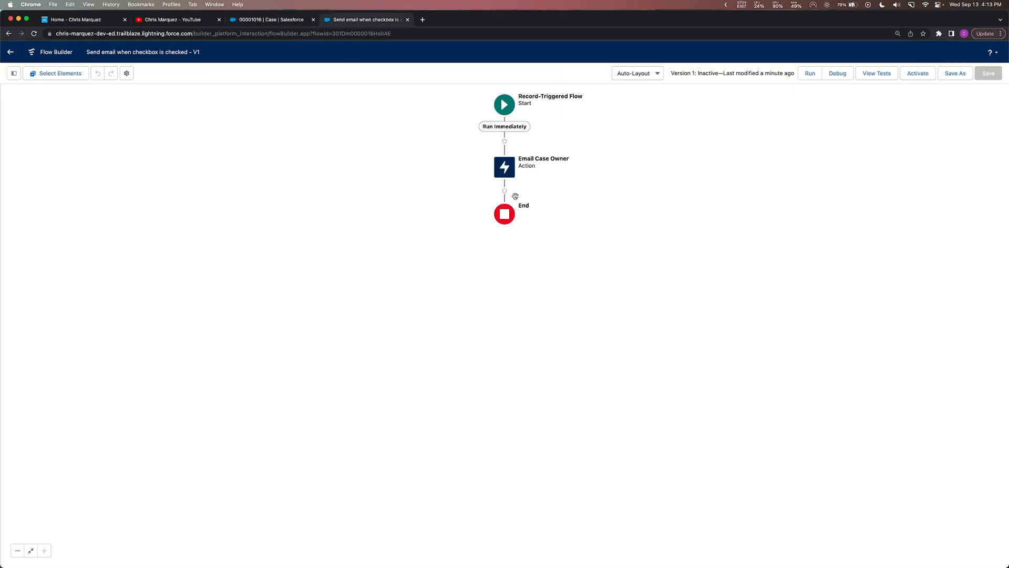
{"action": "left_click", "coordinate": [504, 105]}
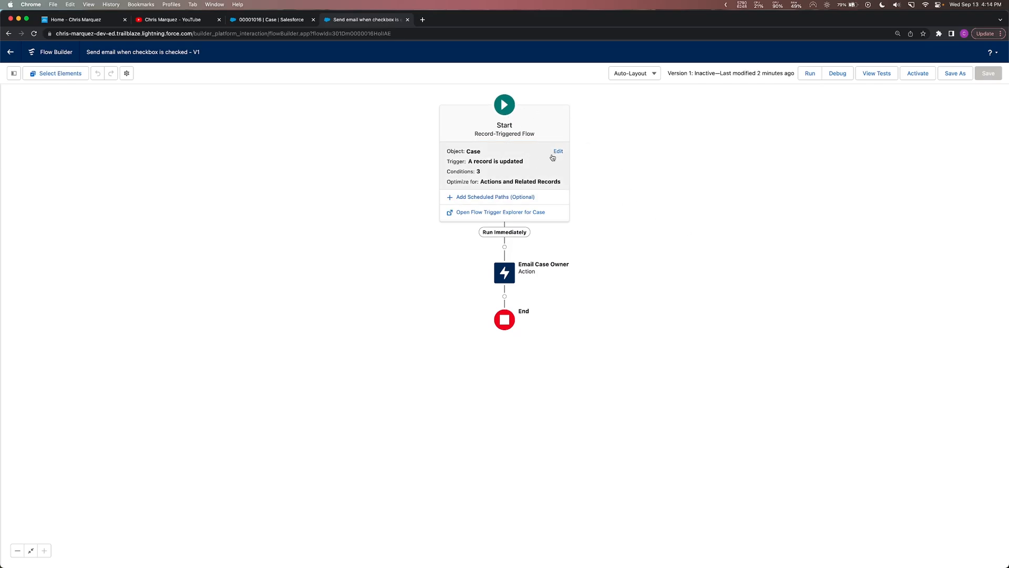
{"action": "left_click", "coordinate": [557, 151]}
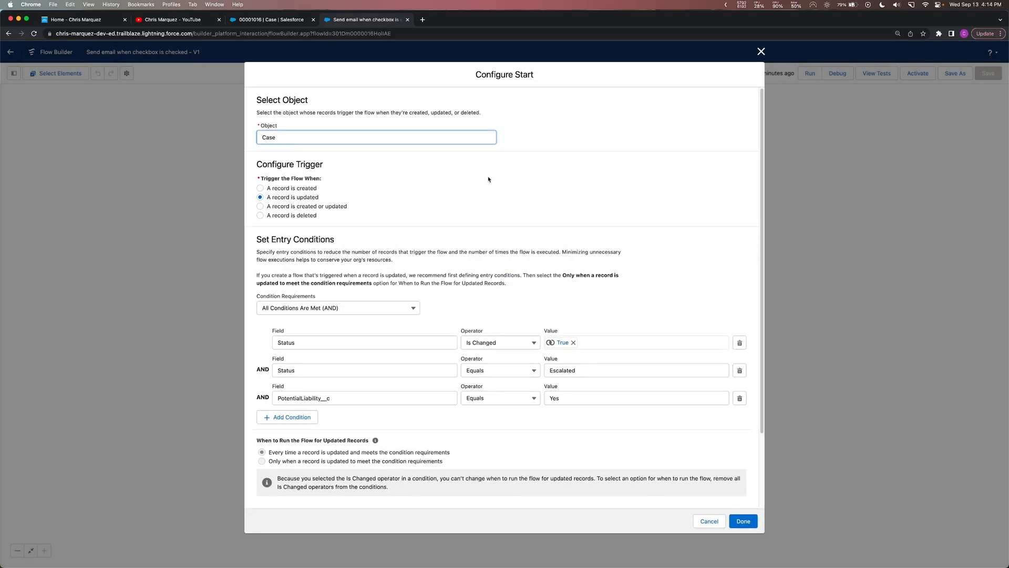
{"action": "left_click", "coordinate": [739, 342]}
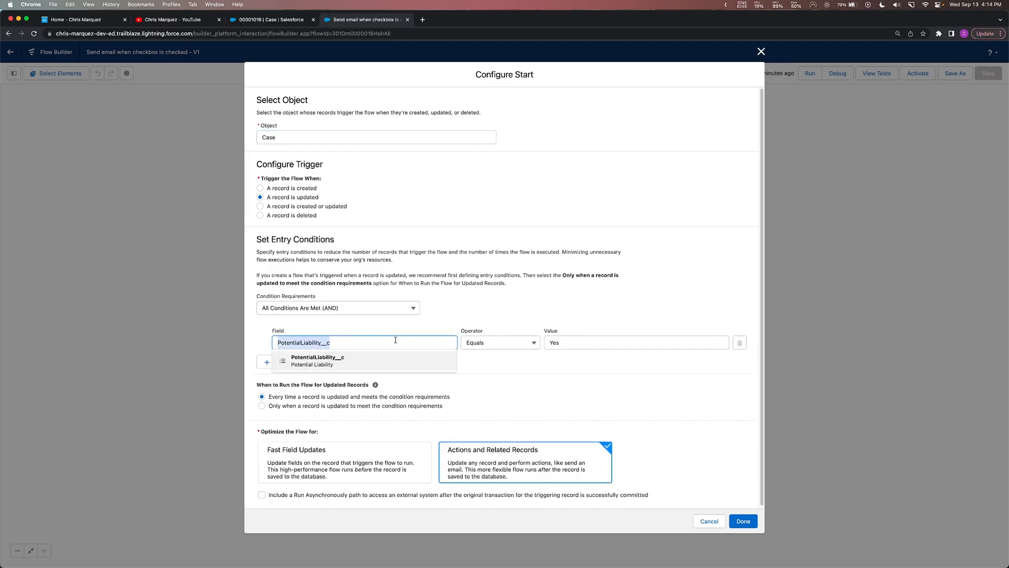
{"action": "type", "text": "send"}
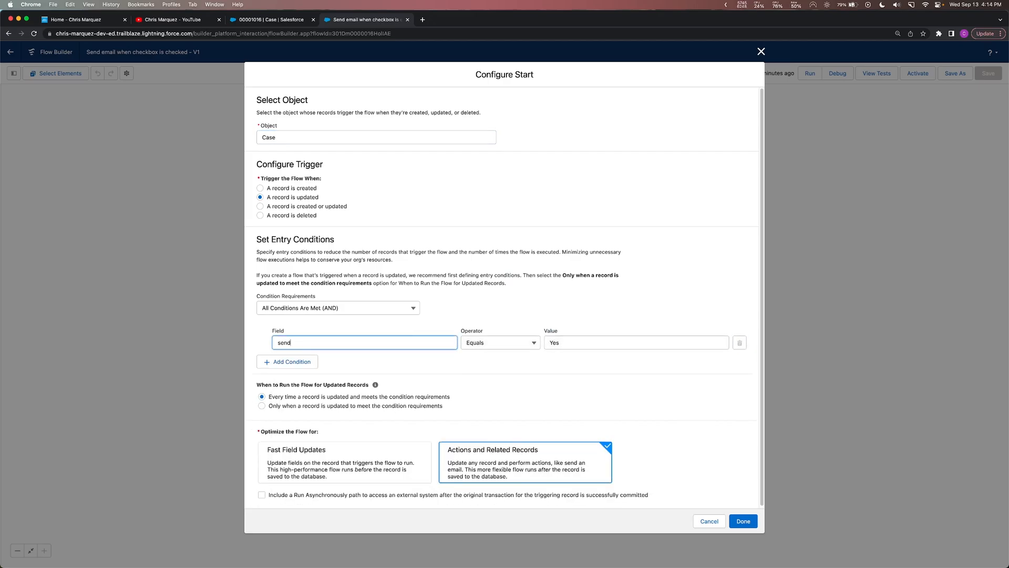
{"action": "type", "text": "email"}
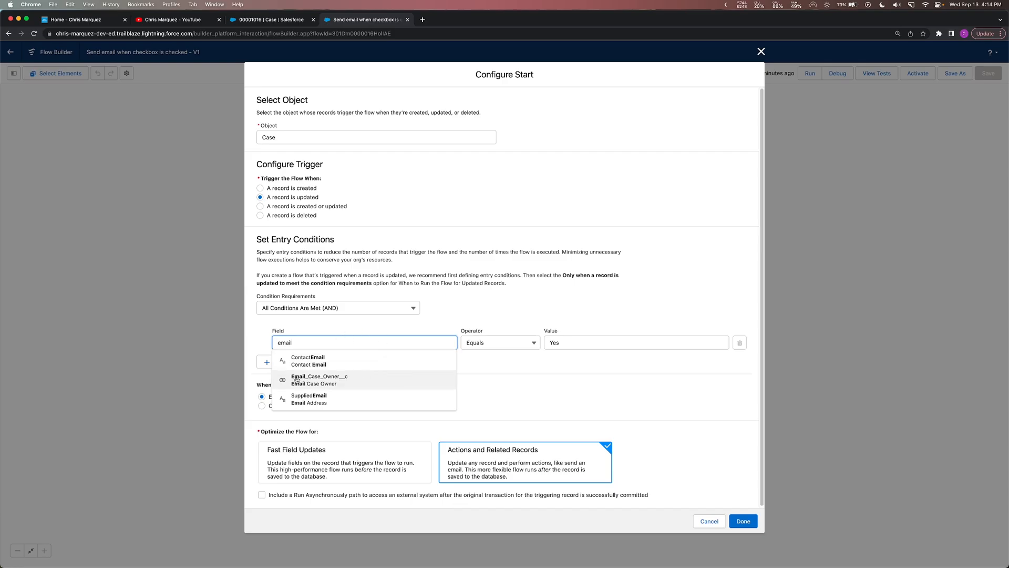
{"action": "left_click", "coordinate": [318, 379]}
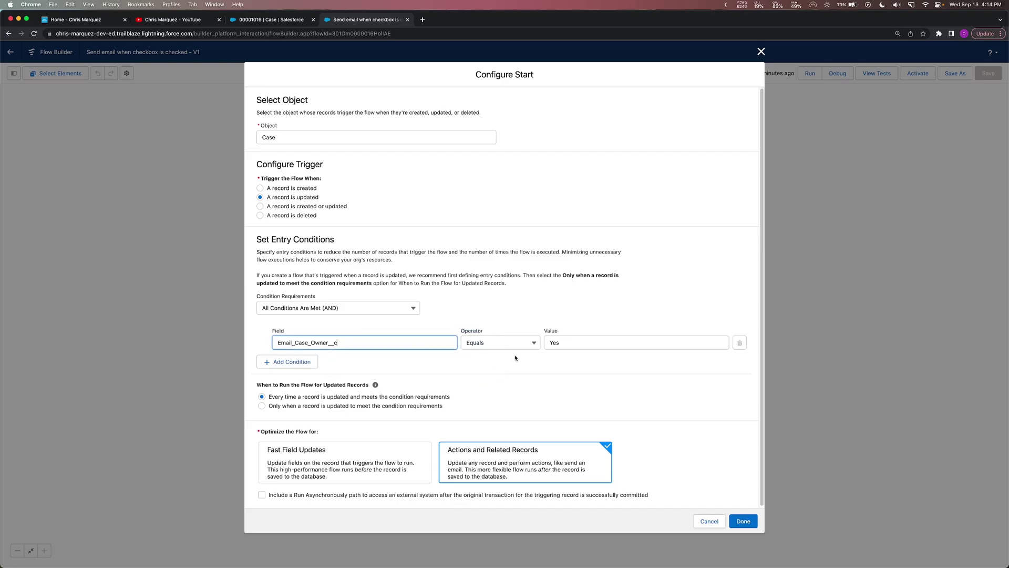
{"action": "left_click", "coordinate": [636, 342]}
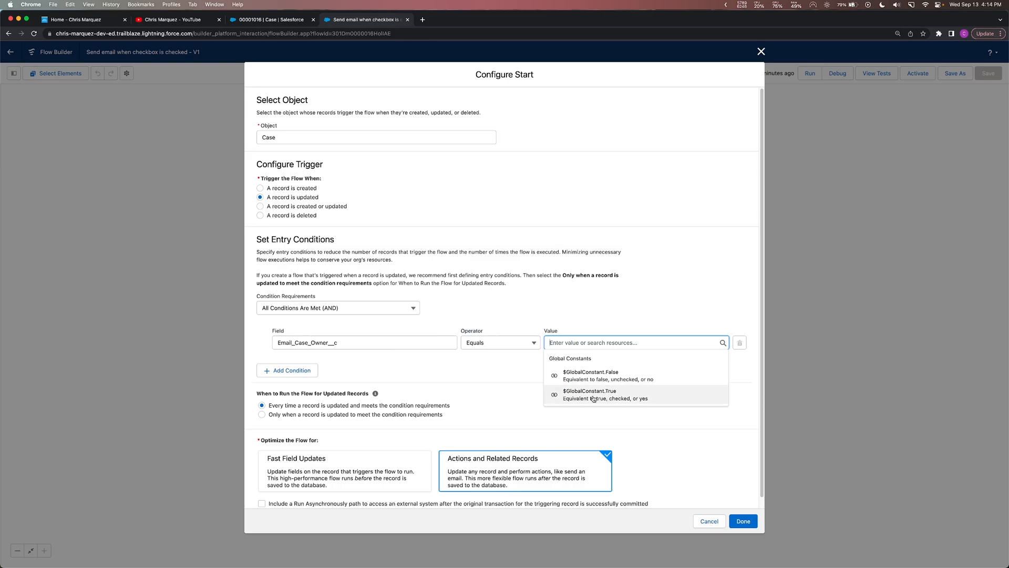
{"action": "left_click", "coordinate": [588, 394]}
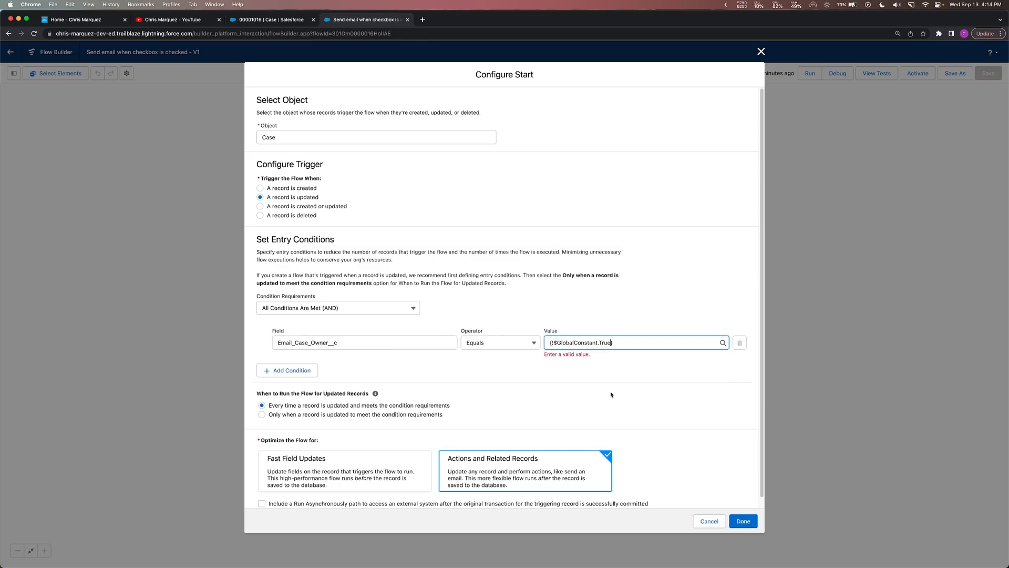
{"action": "left_click", "coordinate": [633, 342]}
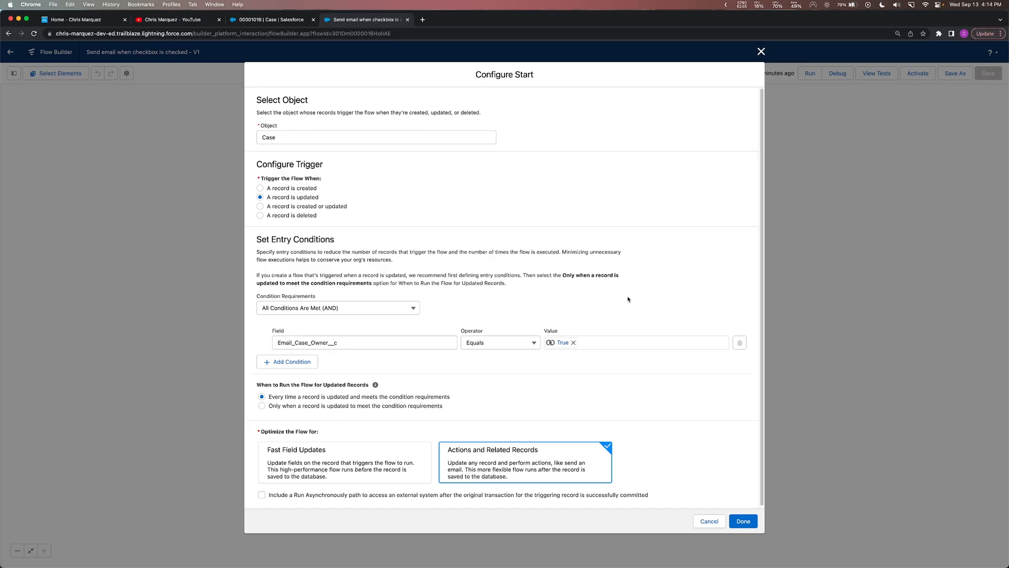
{"action": "mouse_move", "coordinate": [530, 305]}
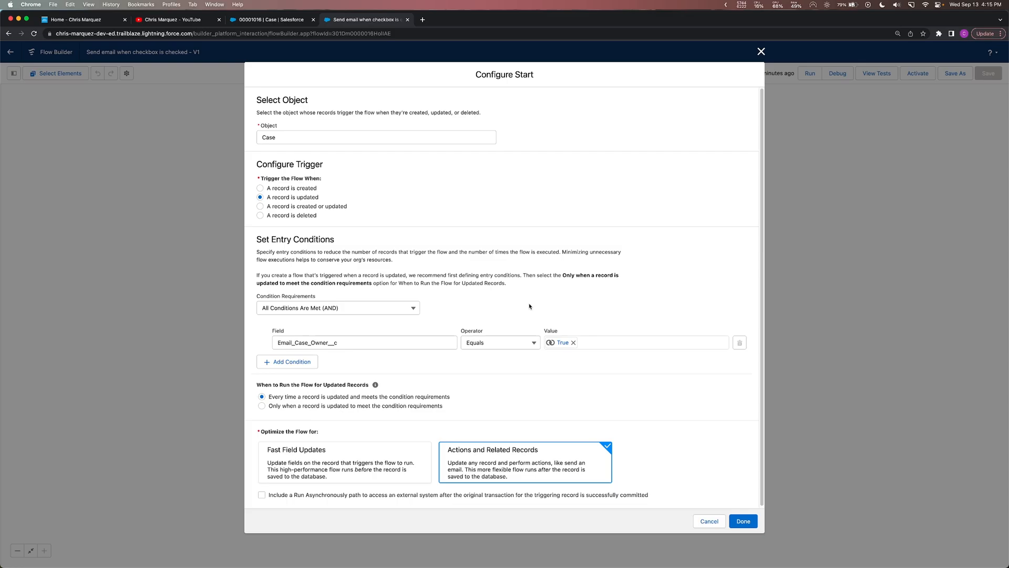
{"action": "mouse_move", "coordinate": [513, 371]}
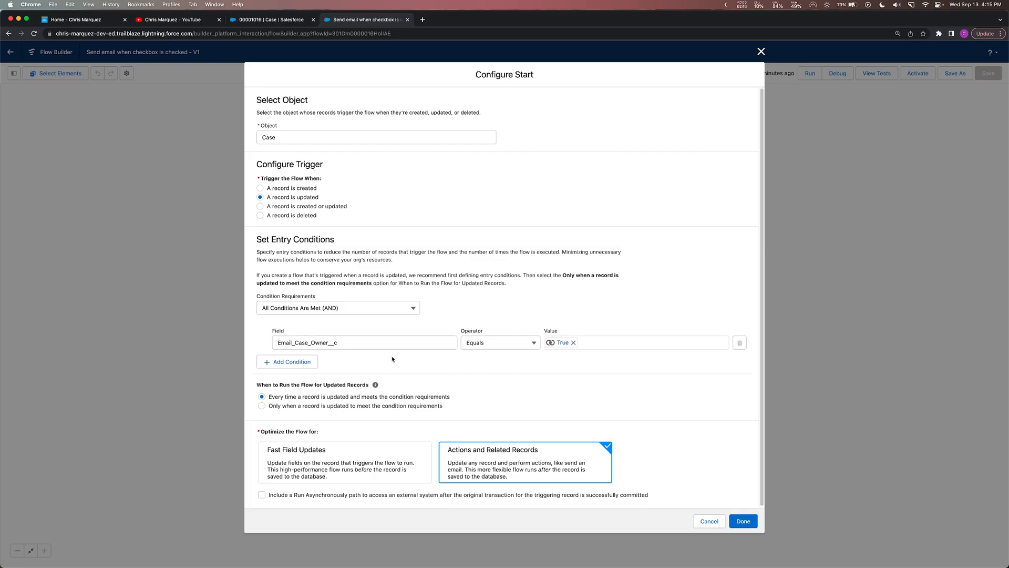
{"action": "left_click", "coordinate": [261, 406]}
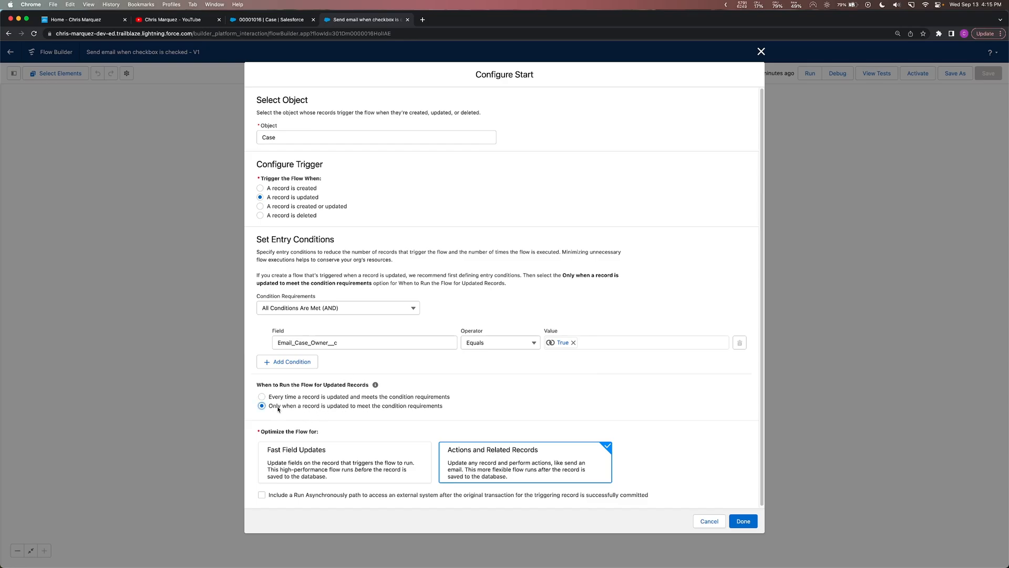
{"action": "mouse_move", "coordinate": [475, 411]}
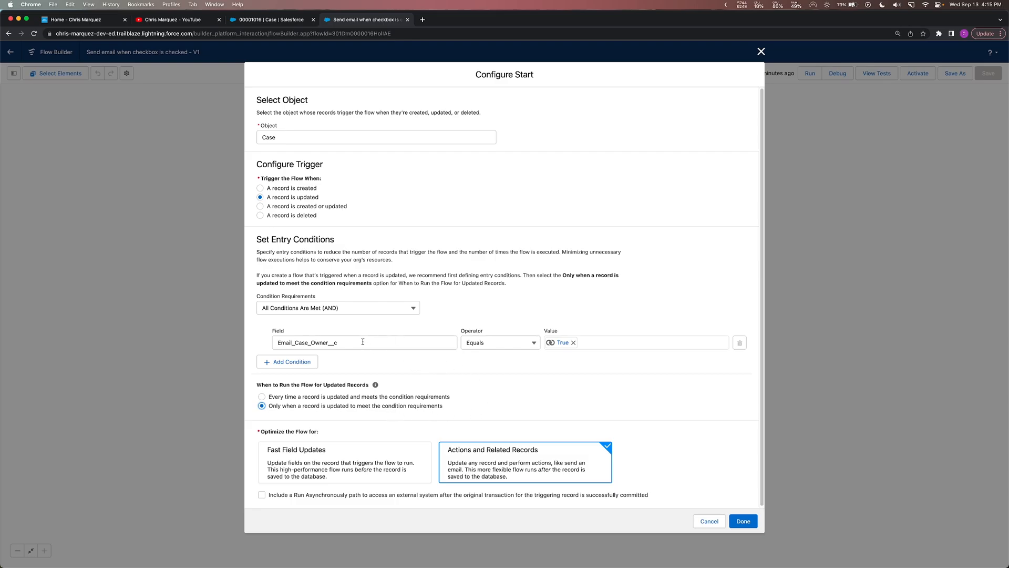
{"action": "mouse_move", "coordinate": [355, 342]}
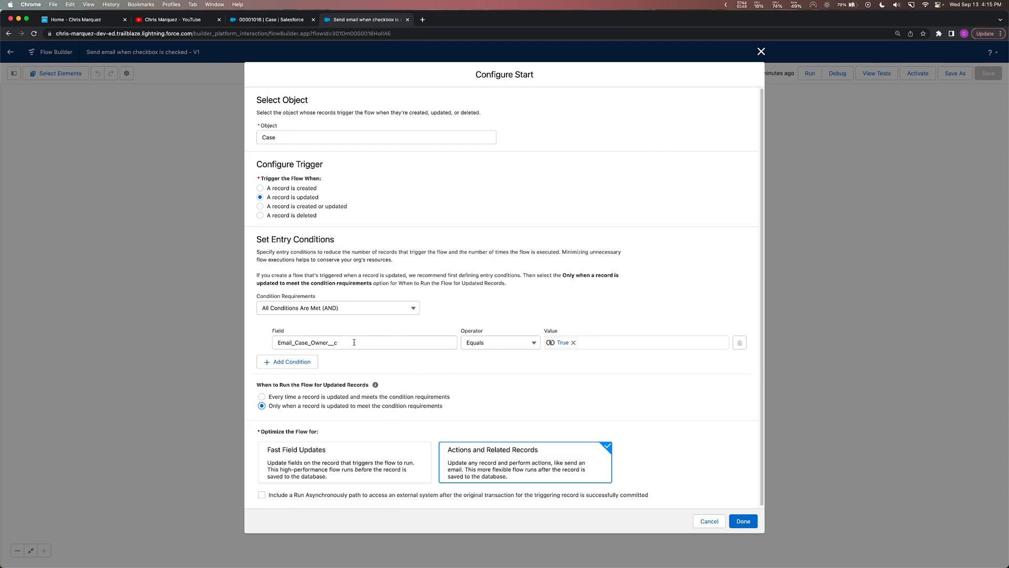
{"action": "mouse_move", "coordinate": [325, 396]}
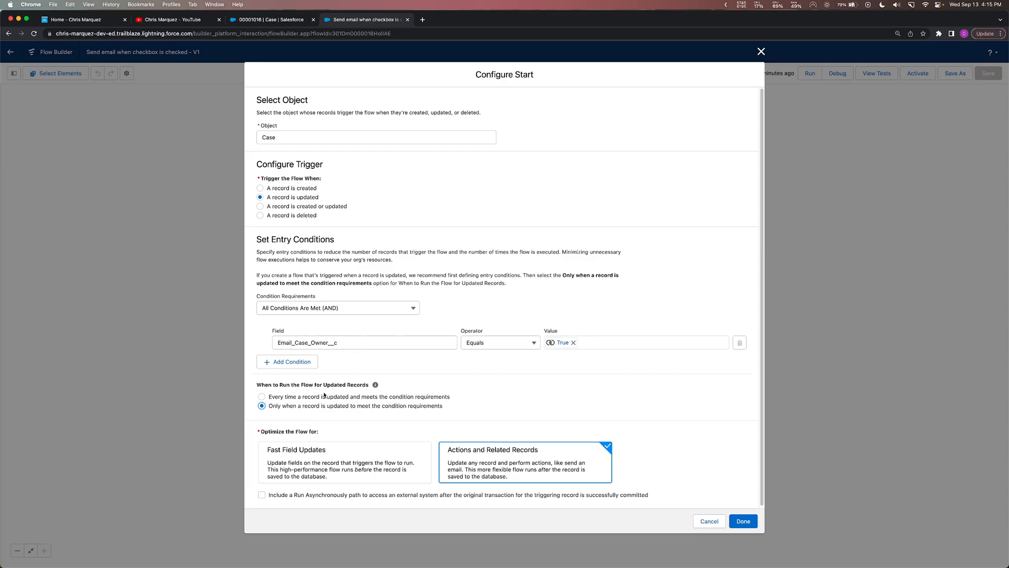
{"action": "left_click", "coordinate": [261, 396]}
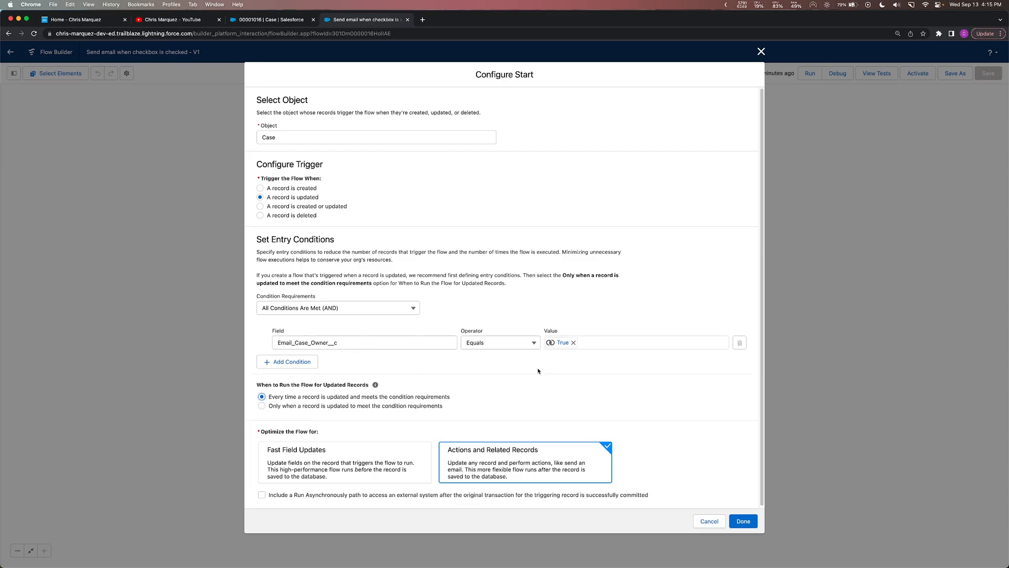
{"action": "mouse_move", "coordinate": [484, 387]}
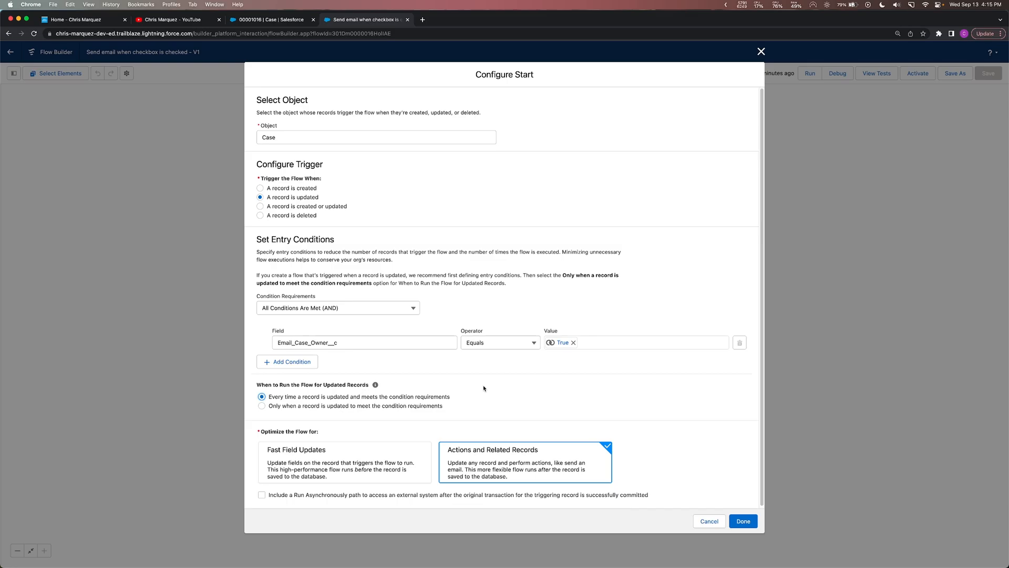
{"action": "mouse_move", "coordinate": [482, 386]}
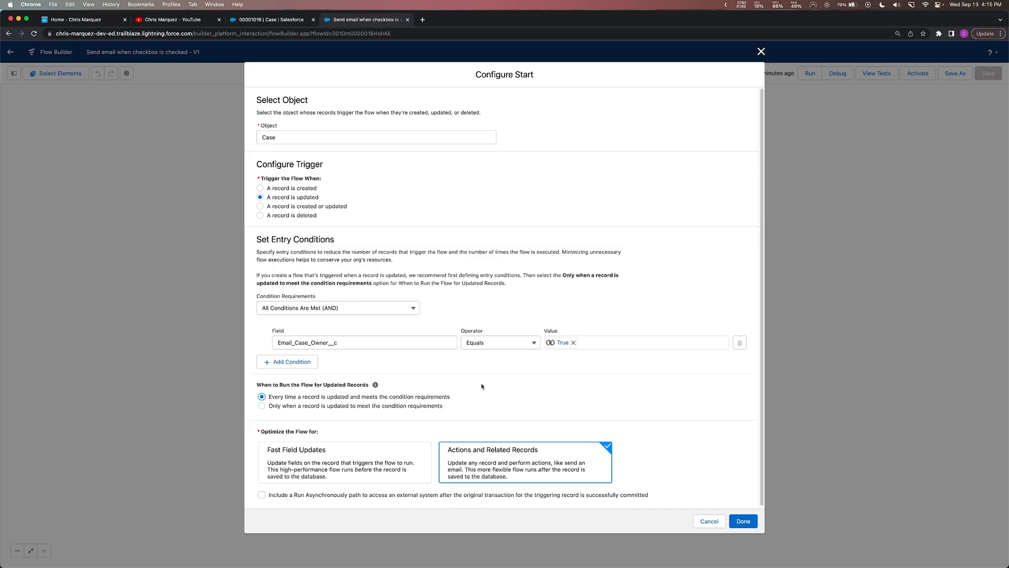
- Add an Email_Case_Owner__c Is Changed condition with value {!$GlobalConstant.True}
{"action": "left_click", "coordinate": [286, 361]}
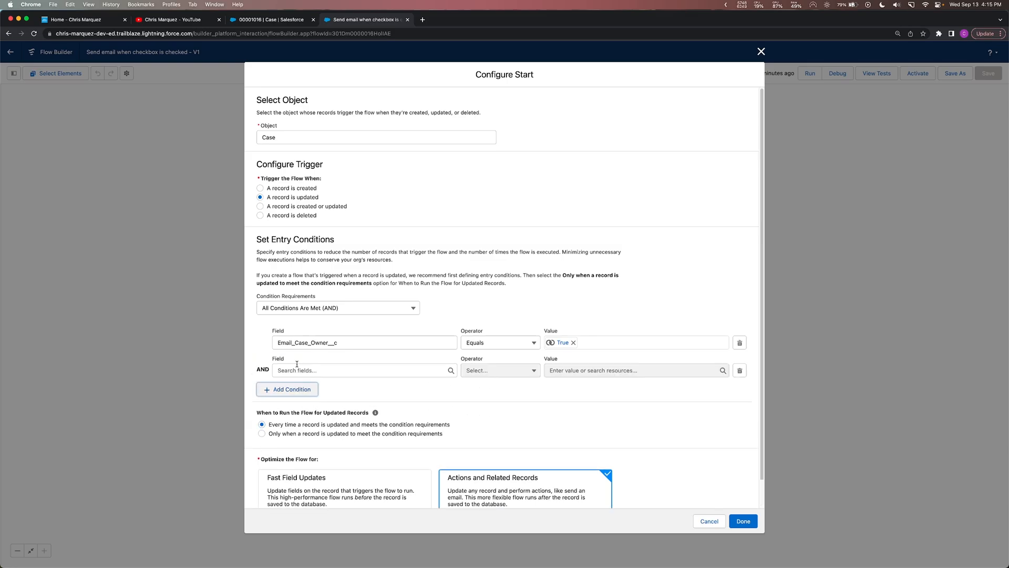
{"action": "type", "text": "e,a"}
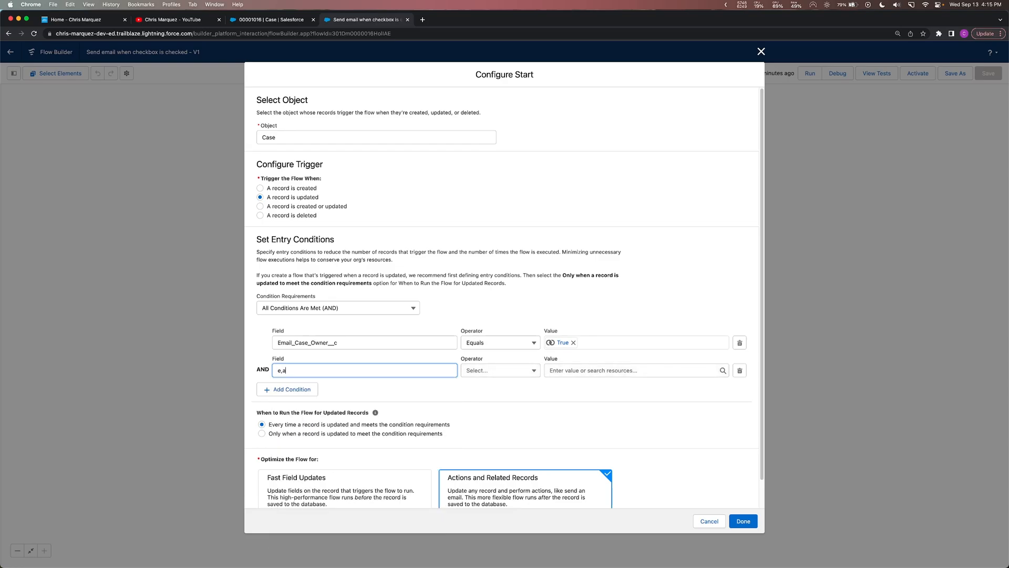
{"action": "type", "text": "ema"}
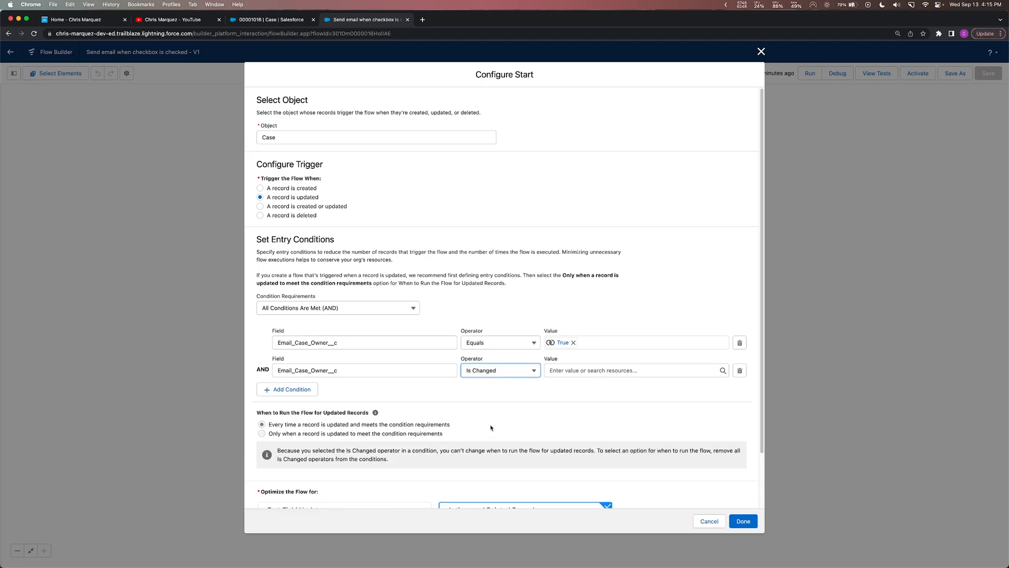
{"action": "type", "text": "{!$GlobalConstant.True}"}
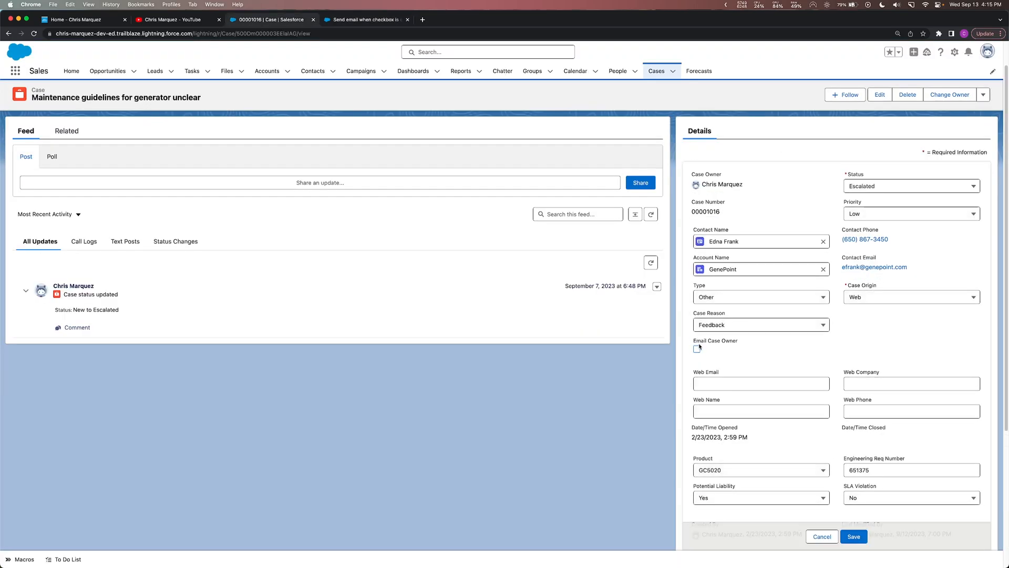
- Tick Email Case Owner on case 00001016 and save the record
{"action": "left_click", "coordinate": [696, 349]}
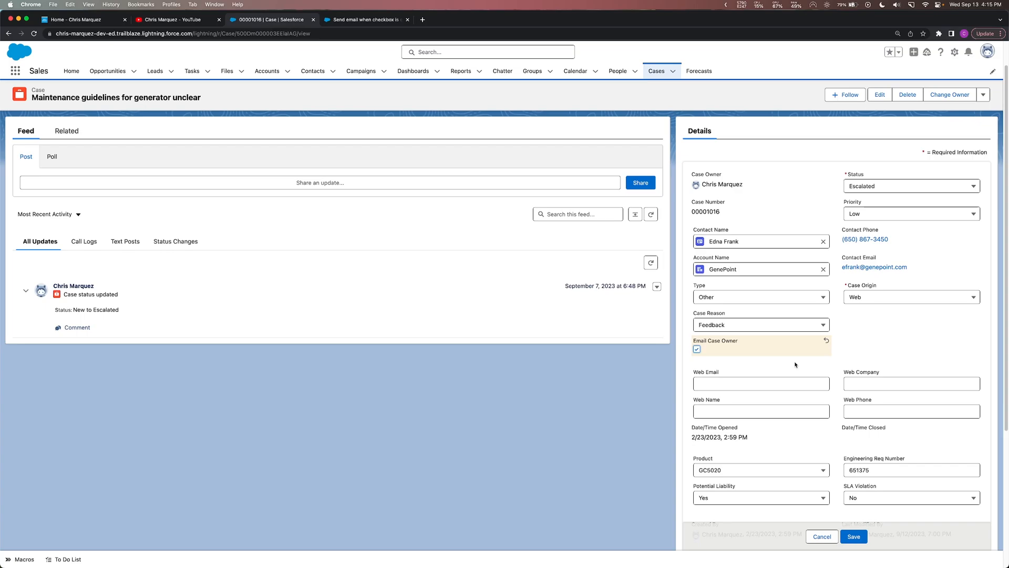
{"action": "left_click", "coordinate": [761, 384]}
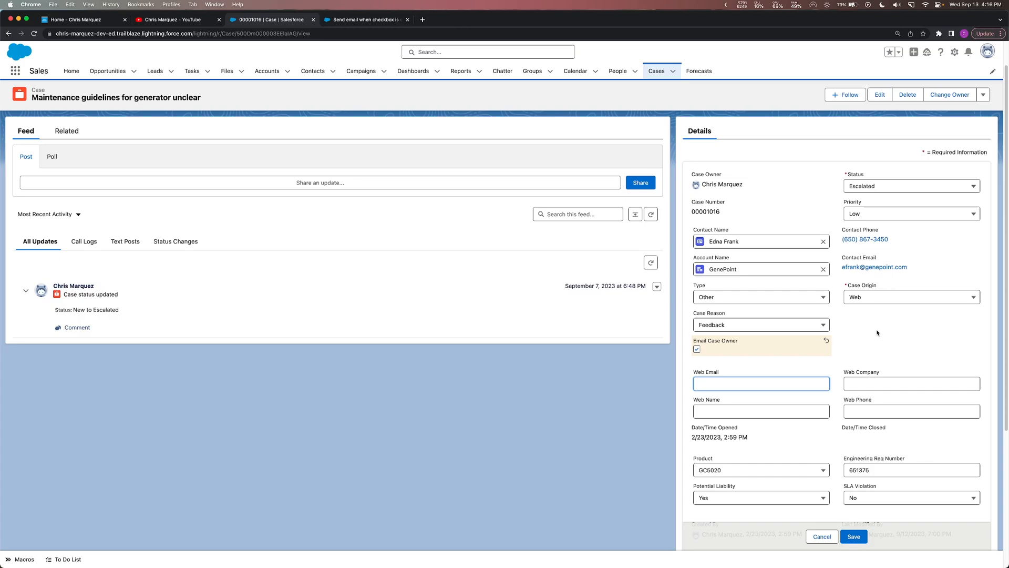
{"action": "left_click", "coordinate": [854, 536]}
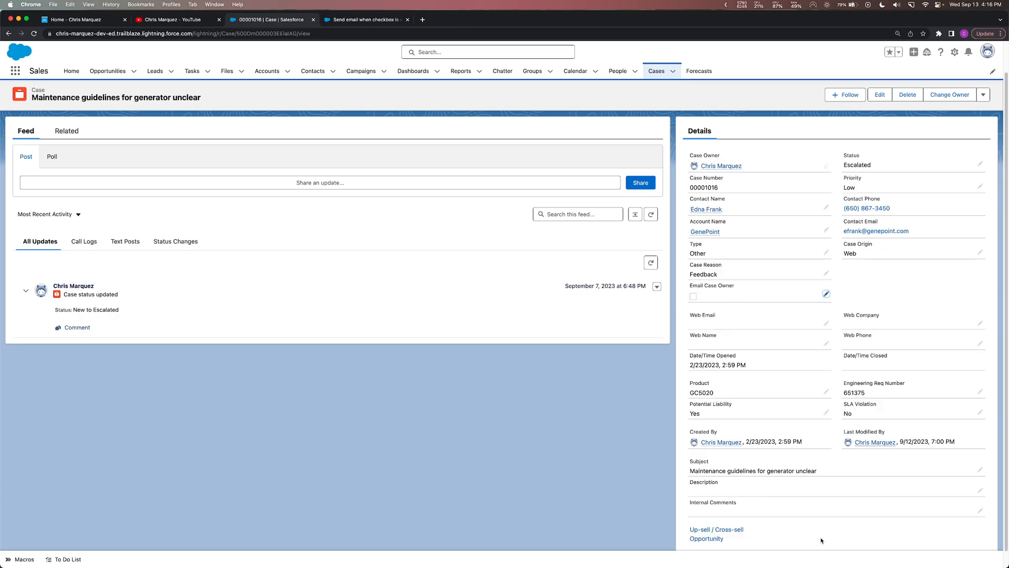
{"action": "mouse_move", "coordinate": [818, 390]}
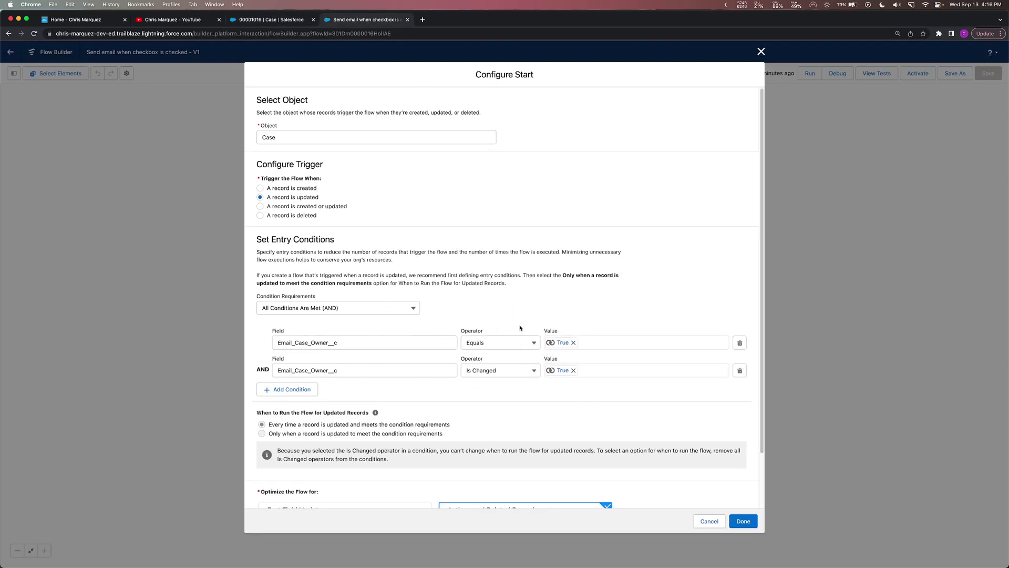
- Delete the Is Changed condition and run only when an update newly meets Email_Case_Owner__c Equals True
{"action": "left_click", "coordinate": [739, 370]}
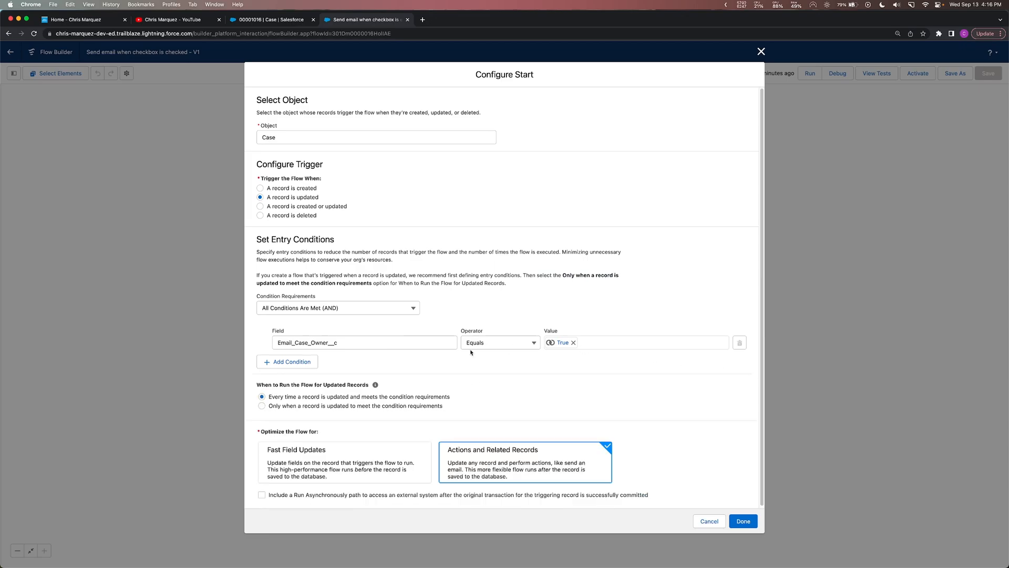
{"action": "left_click", "coordinate": [261, 420]}
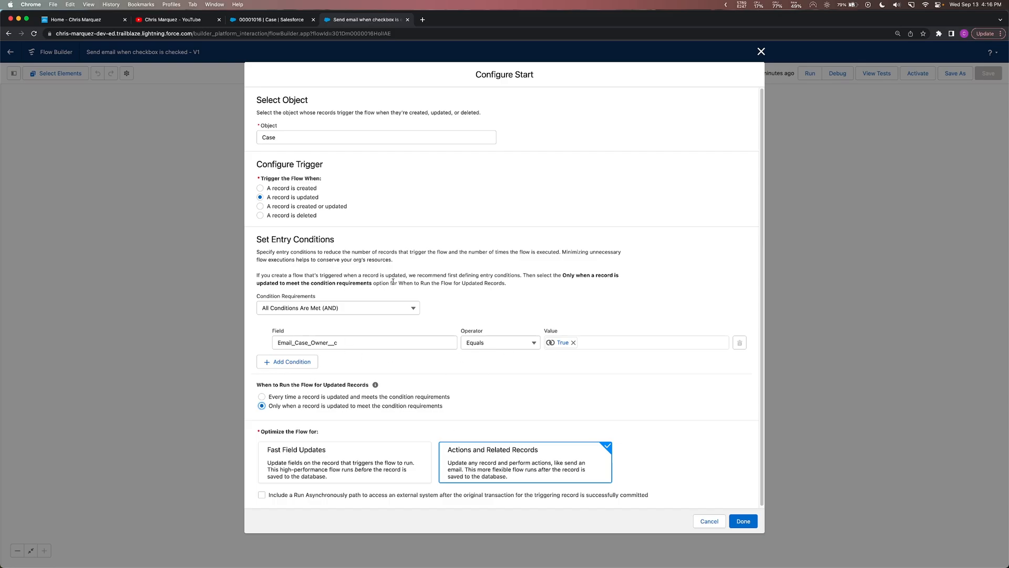
{"action": "mouse_move", "coordinate": [570, 375]}
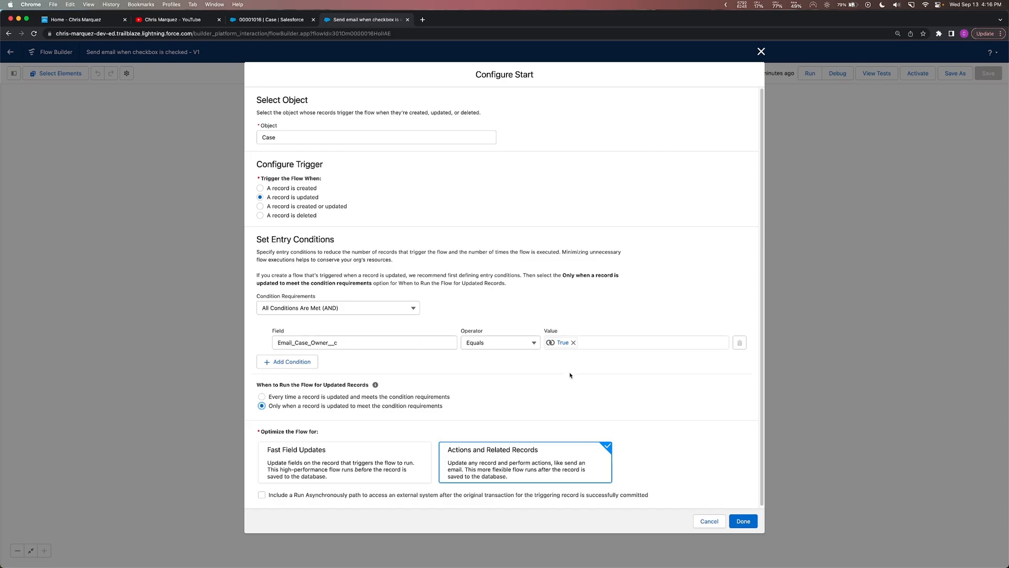
{"action": "mouse_move", "coordinate": [673, 407]}
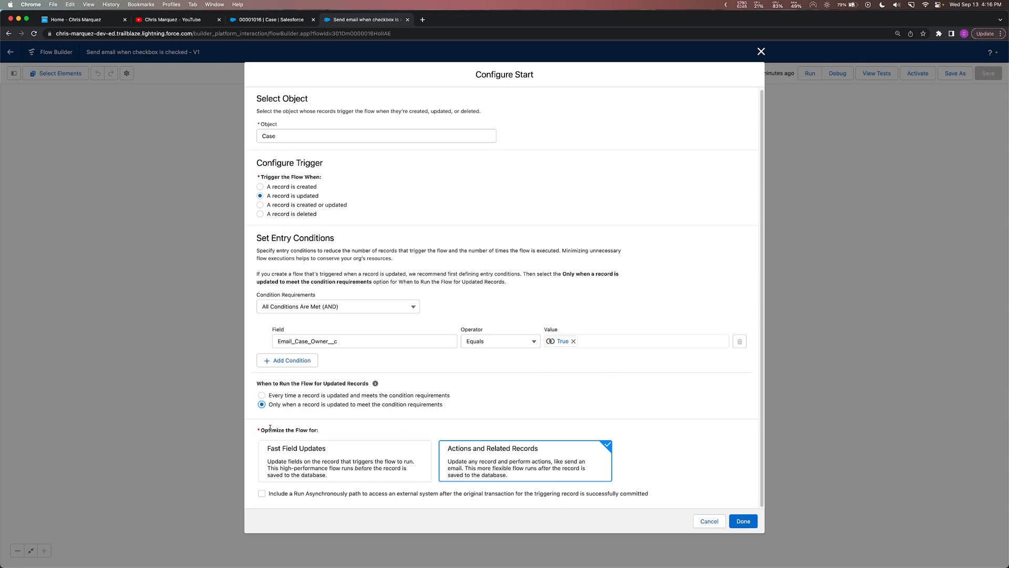
{"action": "mouse_move", "coordinate": [489, 451]}
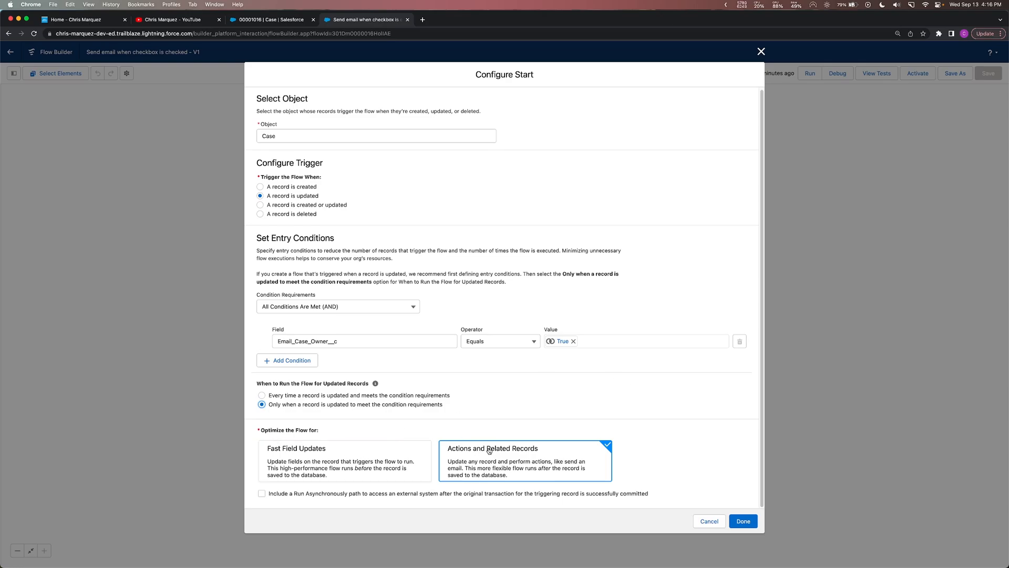
{"action": "mouse_move", "coordinate": [501, 466]}
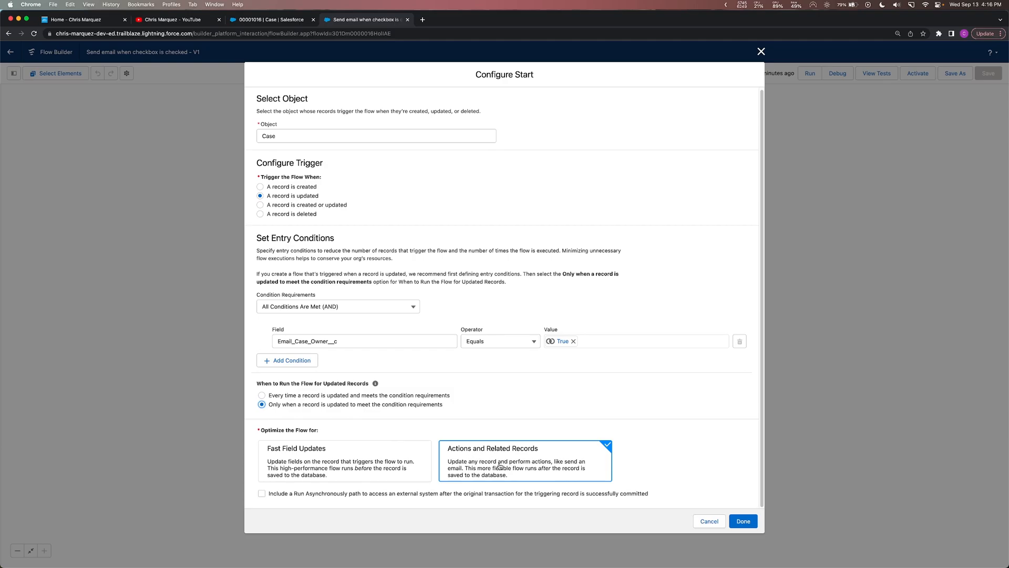
{"action": "mouse_move", "coordinate": [522, 461]}
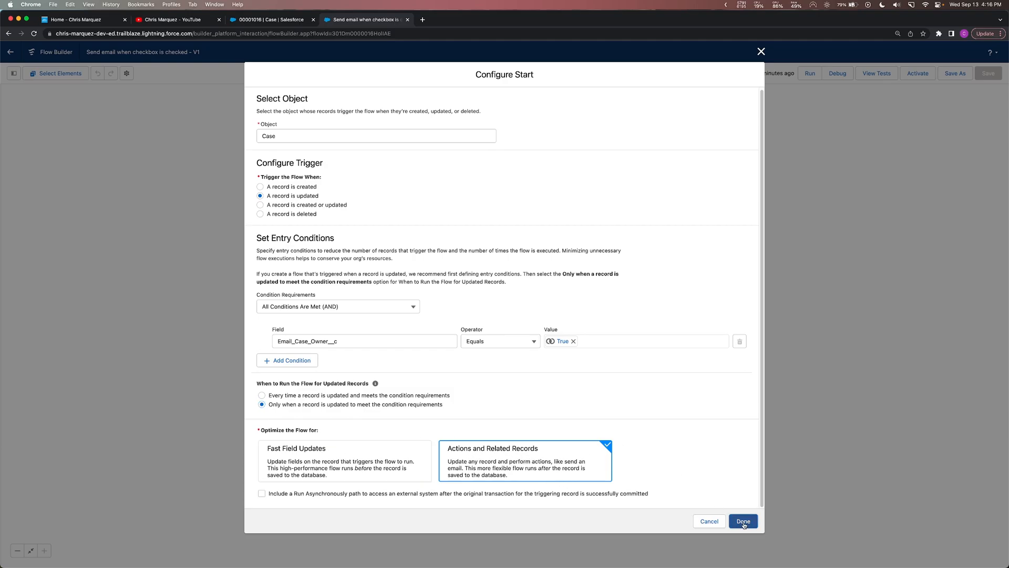
- Apply the start settings, review the Email Case Owner action's EmailBody input, then show the Toolbox
{"action": "left_click", "coordinate": [743, 521]}
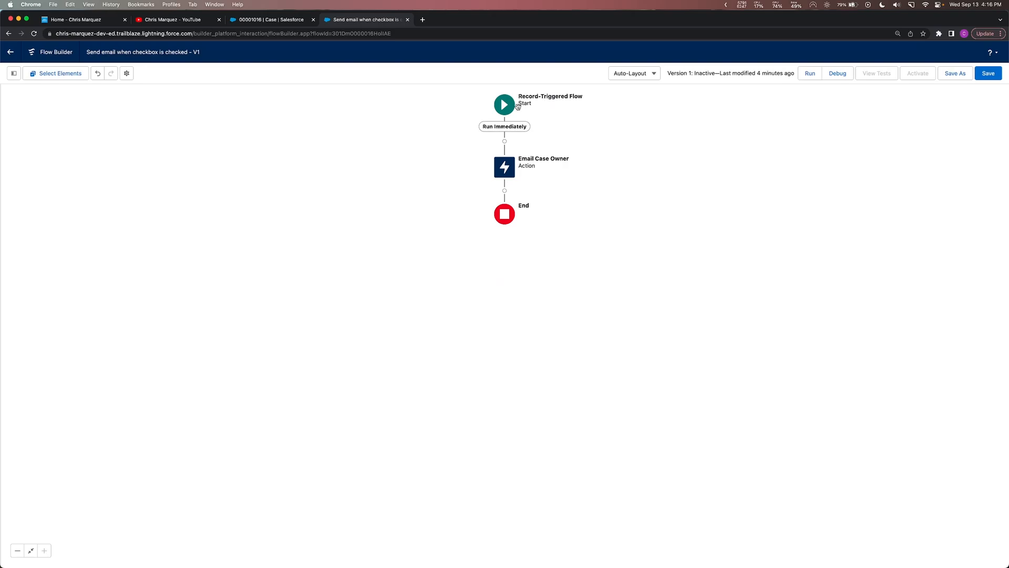
{"action": "left_click", "coordinate": [504, 105]}
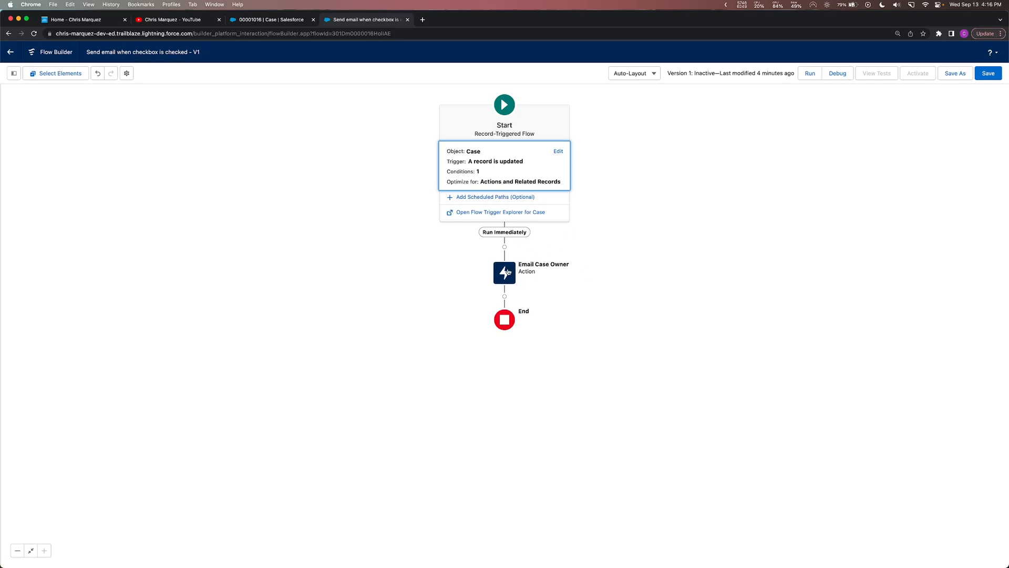
{"action": "left_click", "coordinate": [504, 273]}
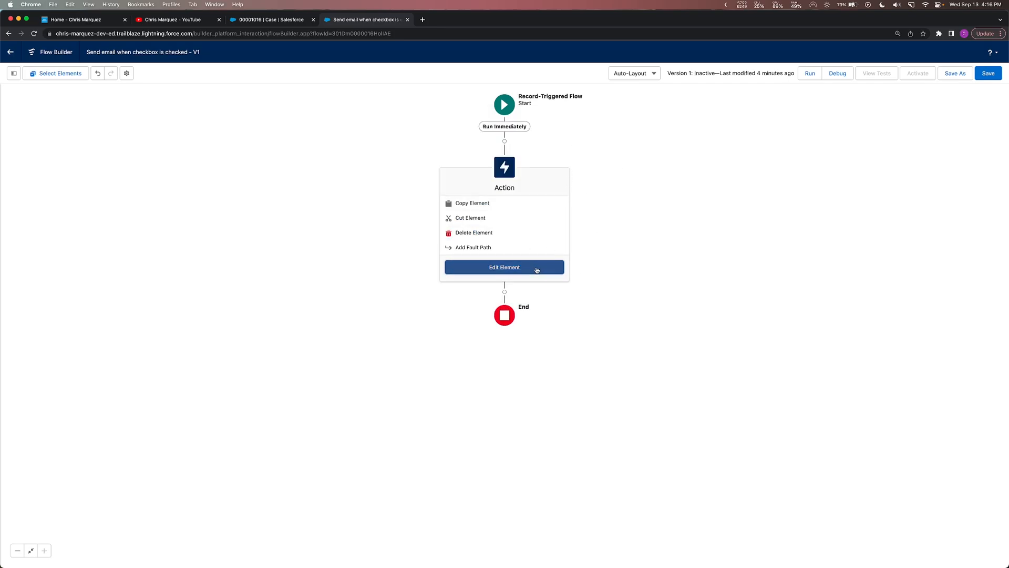
{"action": "left_click", "coordinate": [505, 267]}
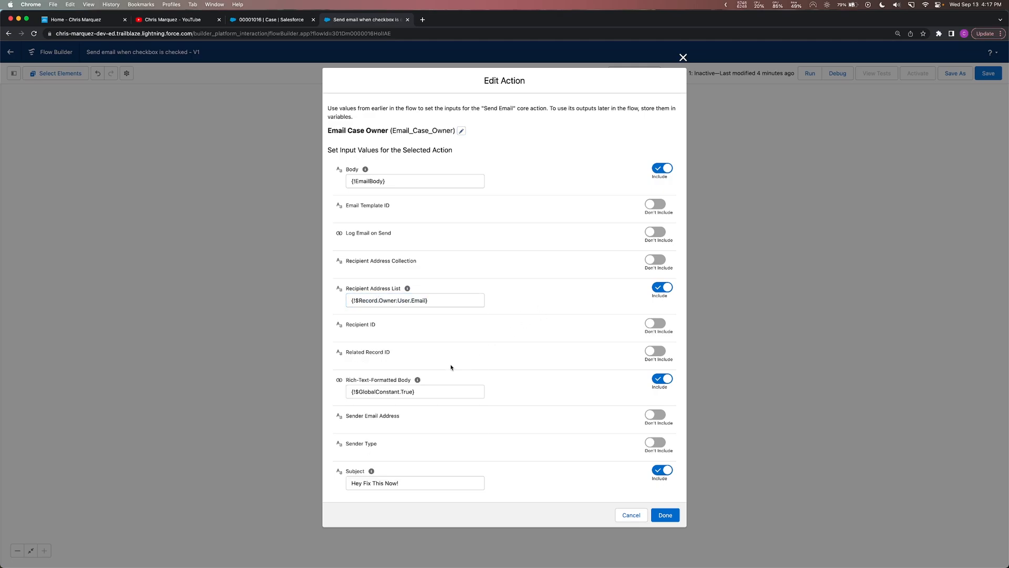
{"action": "mouse_move", "coordinate": [397, 384]}
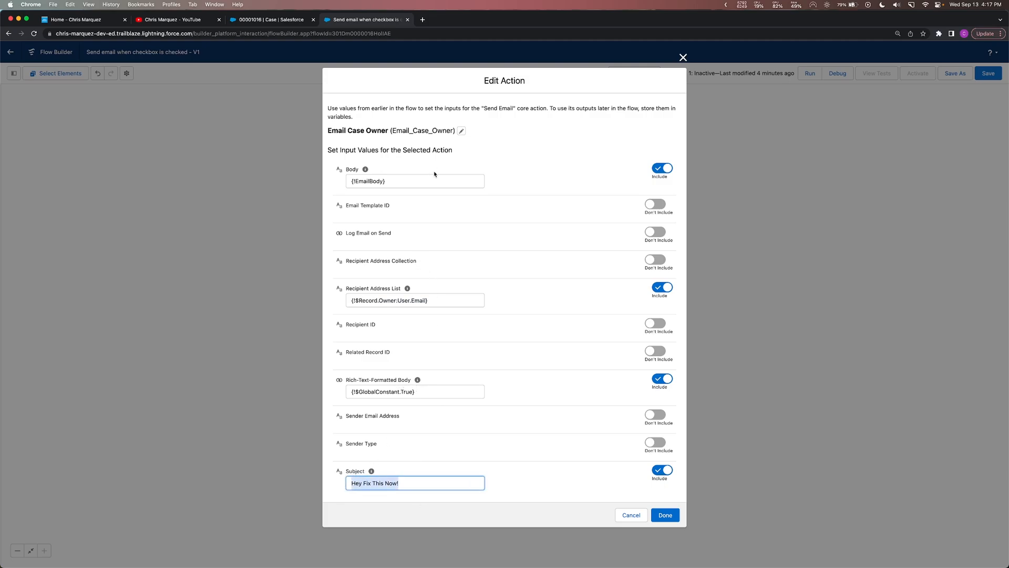
{"action": "left_click", "coordinate": [415, 181]}
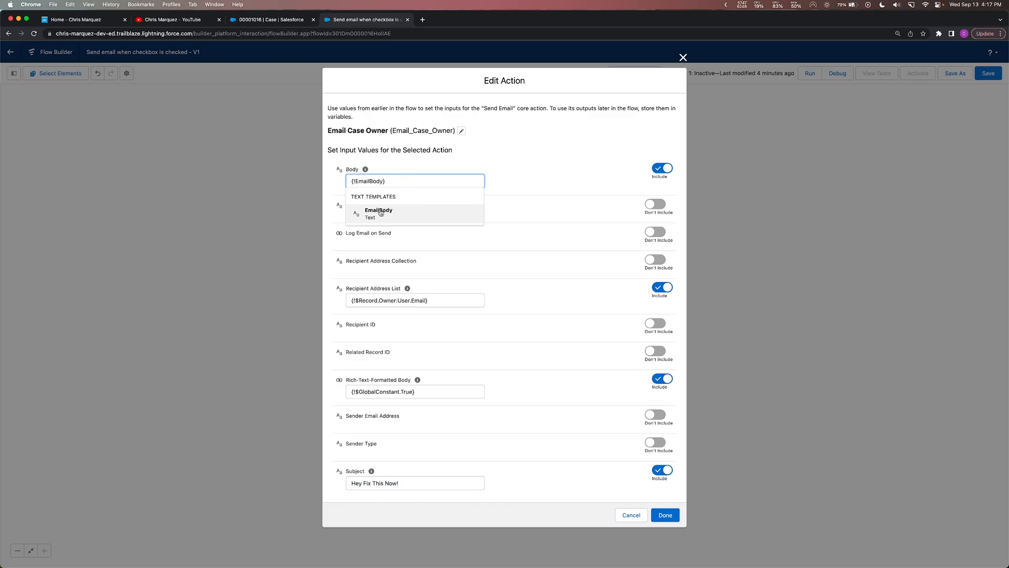
{"action": "left_click", "coordinate": [665, 515]}
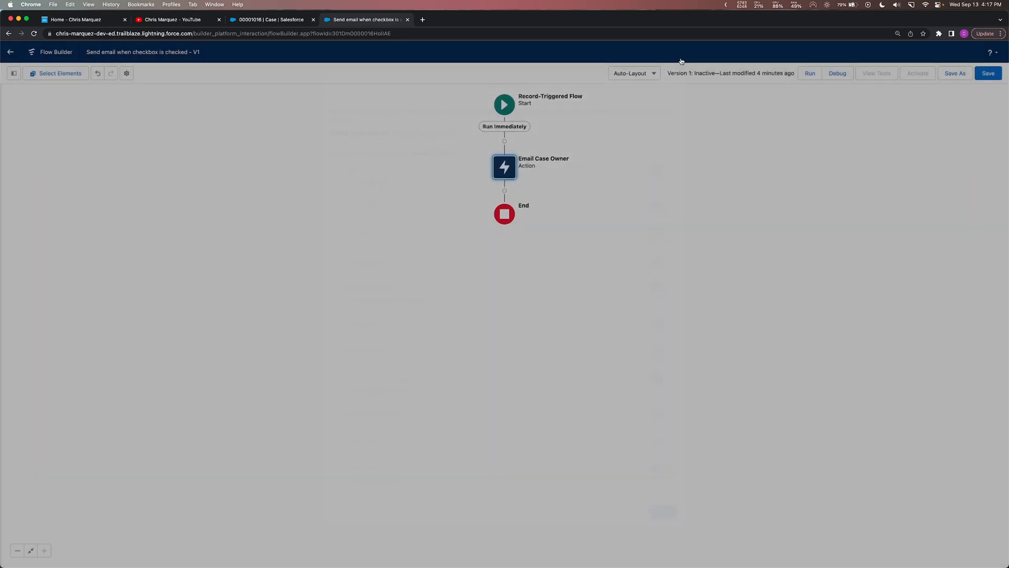
{"action": "left_click", "coordinate": [13, 73]}
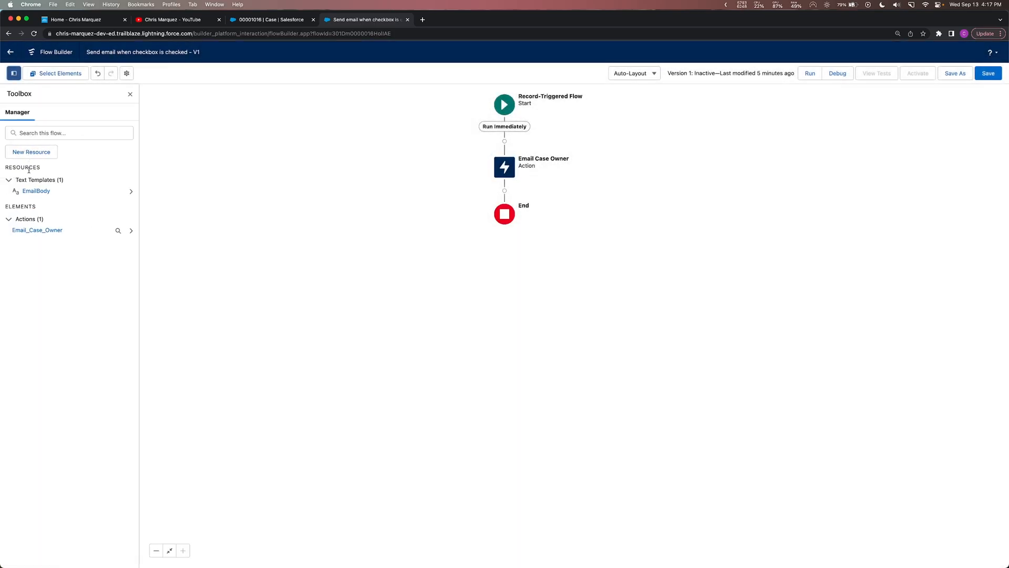
{"action": "left_click", "coordinate": [36, 190]}
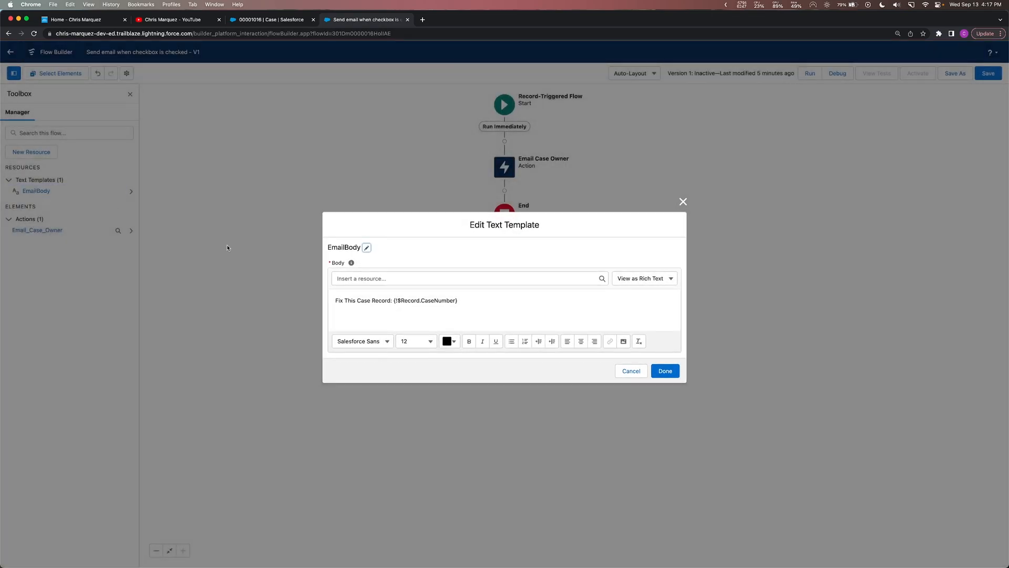
{"action": "mouse_move", "coordinate": [386, 310]}
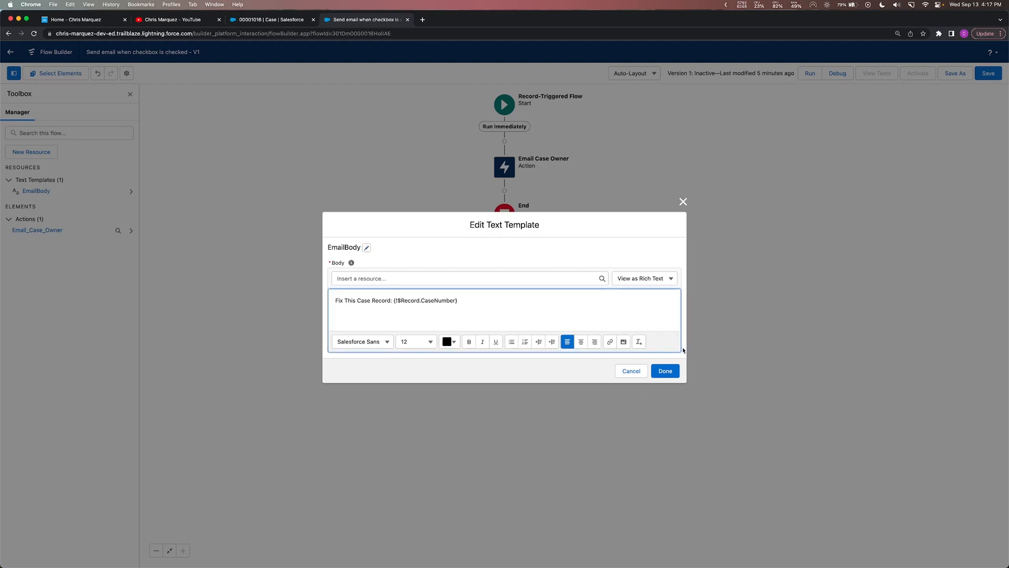
{"action": "left_click", "coordinate": [664, 371]}
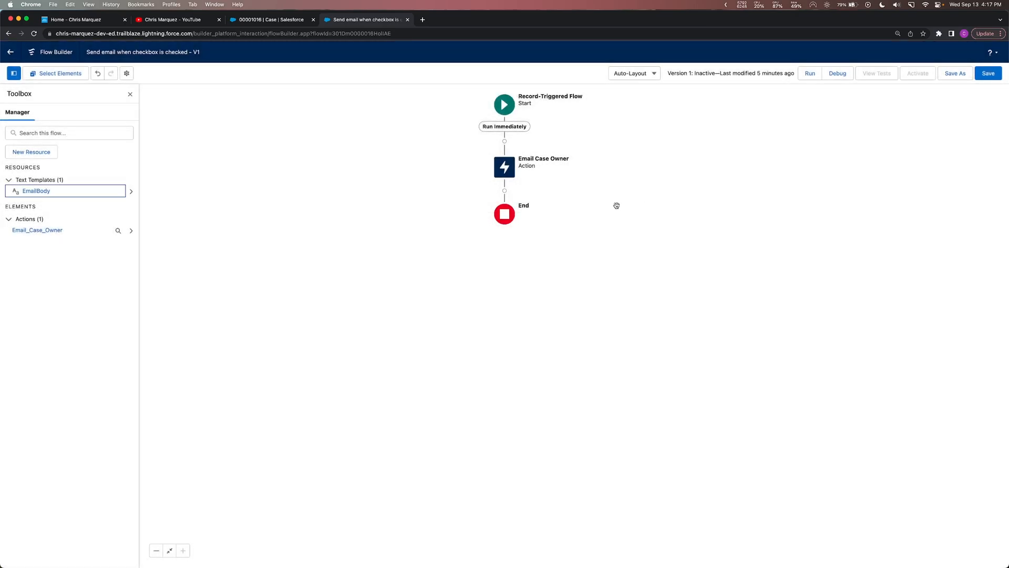
{"action": "mouse_move", "coordinate": [604, 211]}
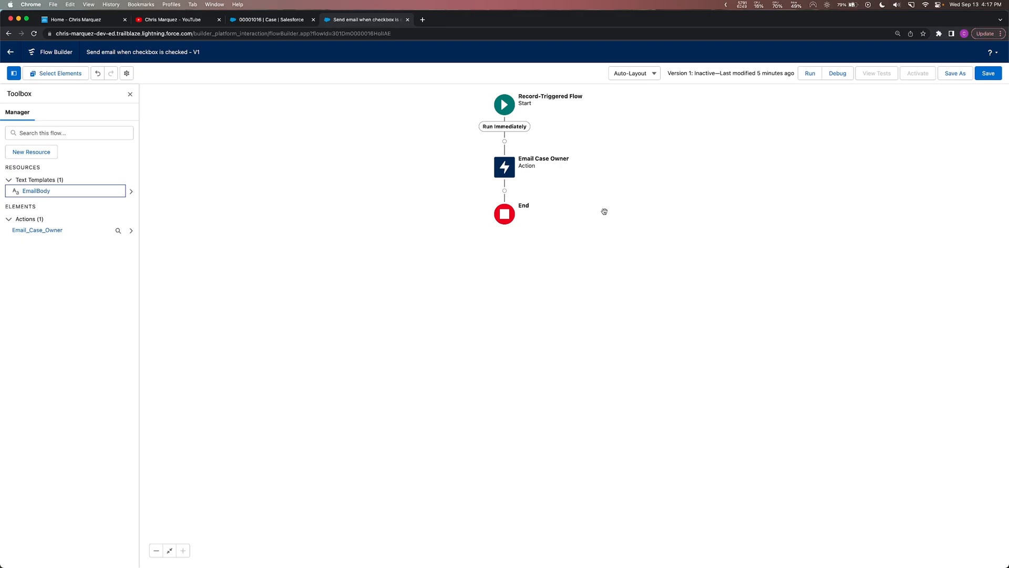
- Return to case 00001016, Maintenance guidelines for generator unclear, with Email Case Owner unchecked
{"action": "left_click", "coordinate": [271, 19]}
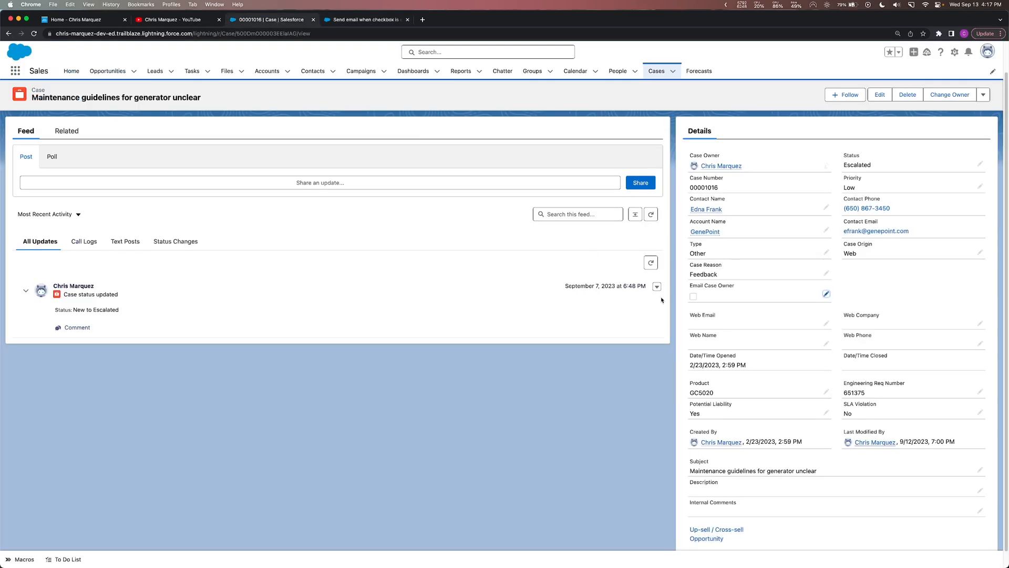
{"action": "mouse_move", "coordinate": [727, 311]}
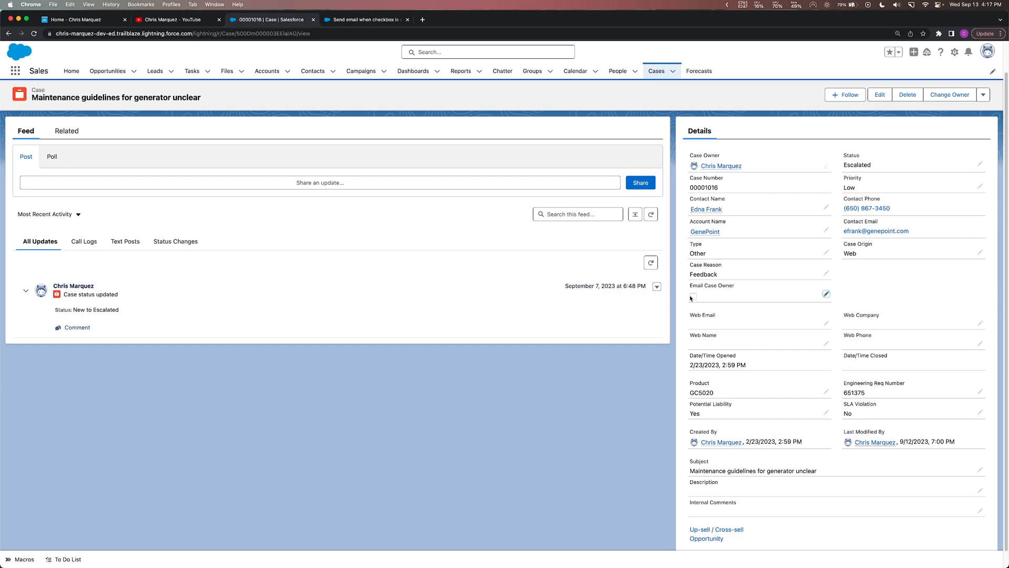
{"action": "mouse_move", "coordinate": [692, 296]}
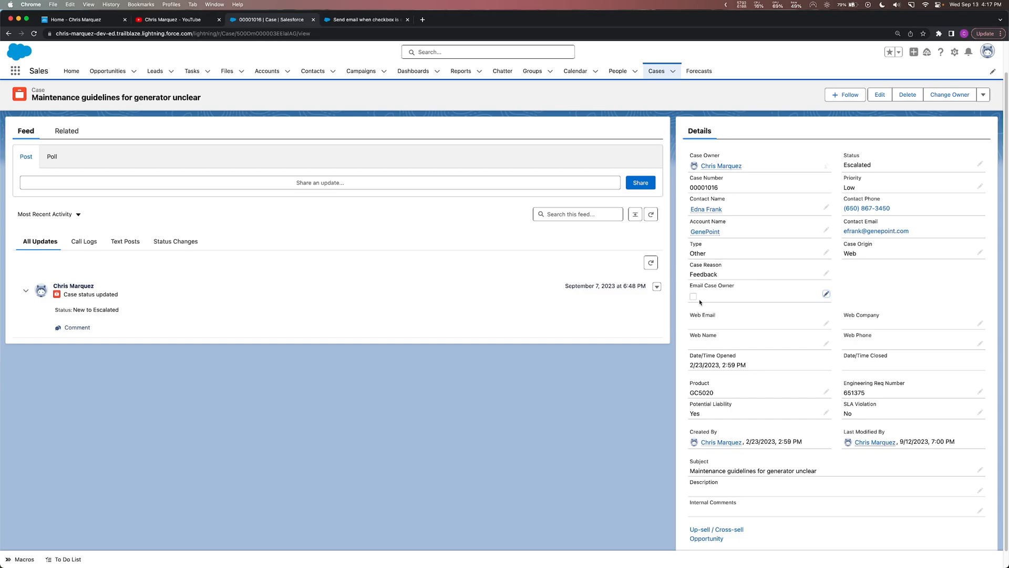
{"action": "mouse_move", "coordinate": [718, 296]}
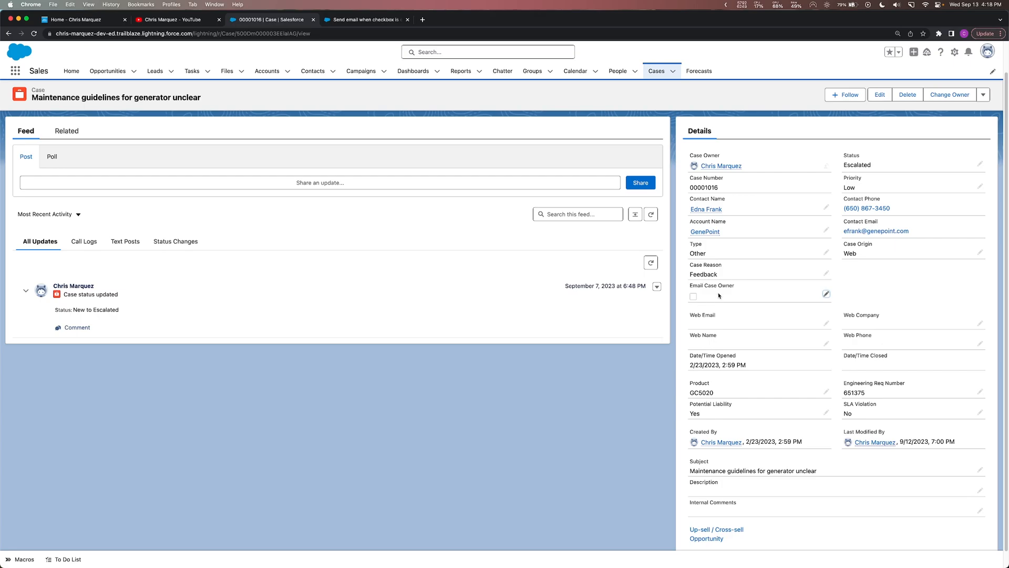
- Return to Flow Builder and open Add Element between Start and Email Case Owner
{"action": "left_click", "coordinate": [371, 20]}
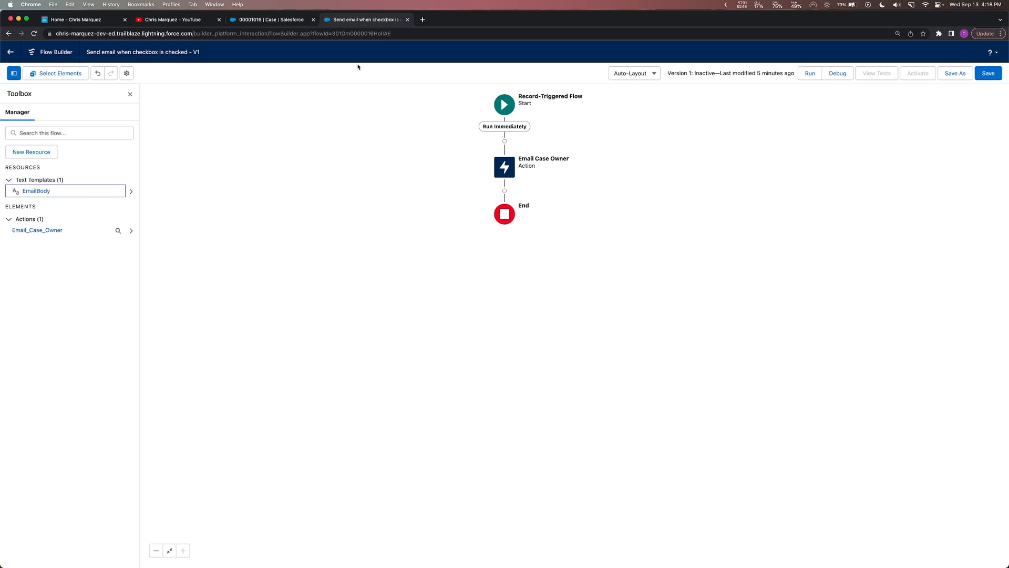
{"action": "mouse_move", "coordinate": [509, 193]}
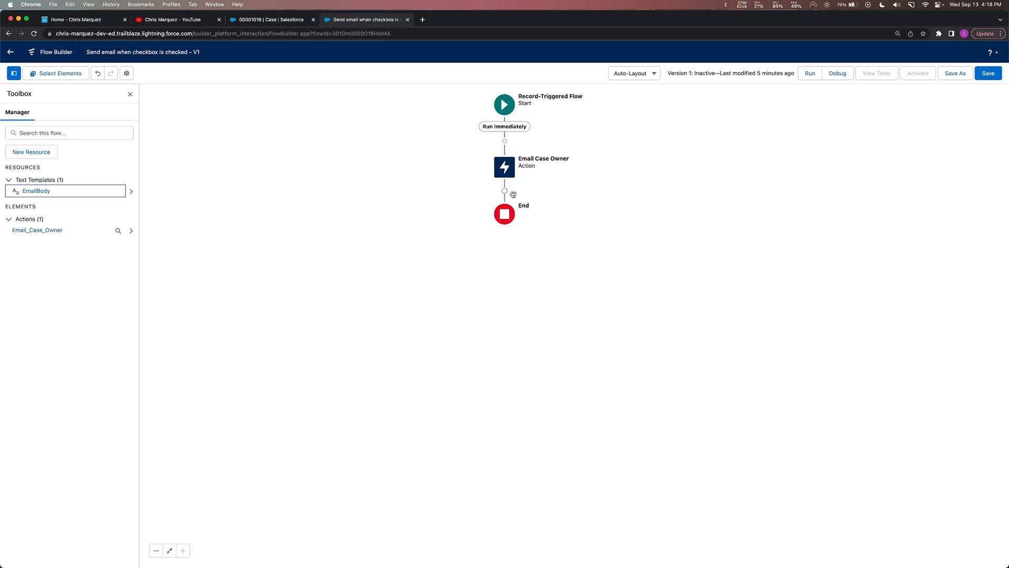
{"action": "mouse_move", "coordinate": [516, 150]}
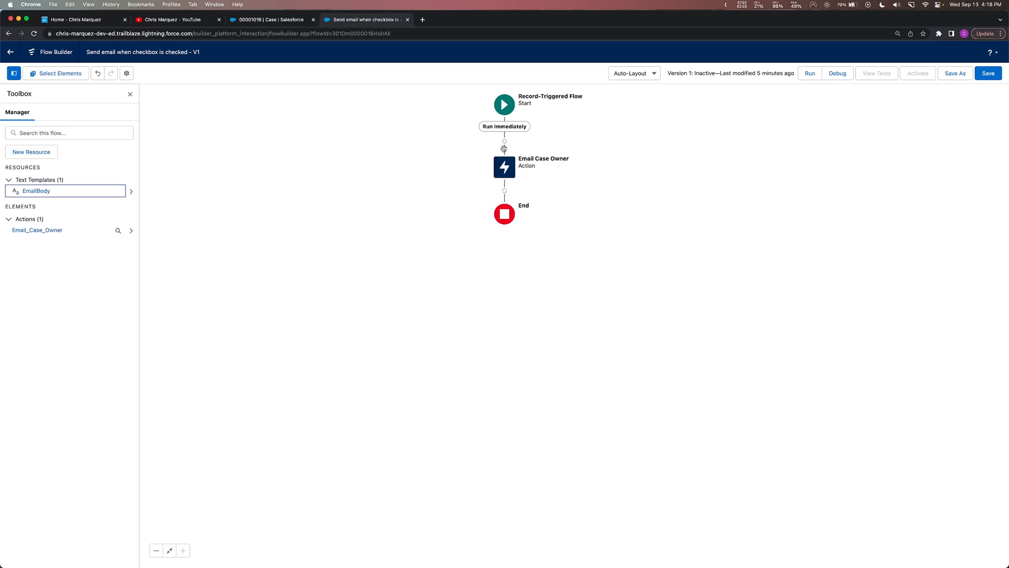
{"action": "left_click", "coordinate": [504, 152]}
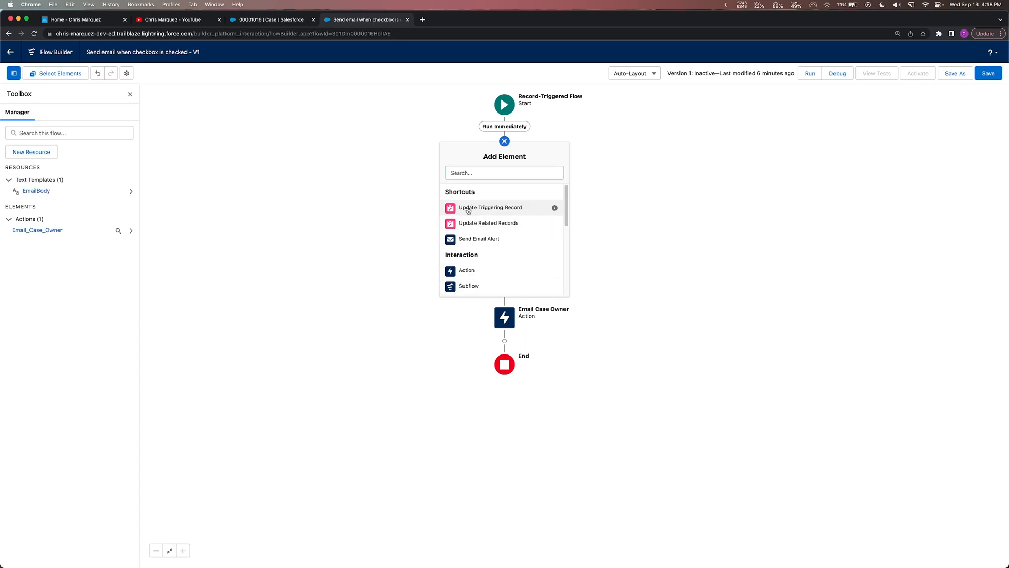
{"action": "mouse_move", "coordinate": [499, 210]}
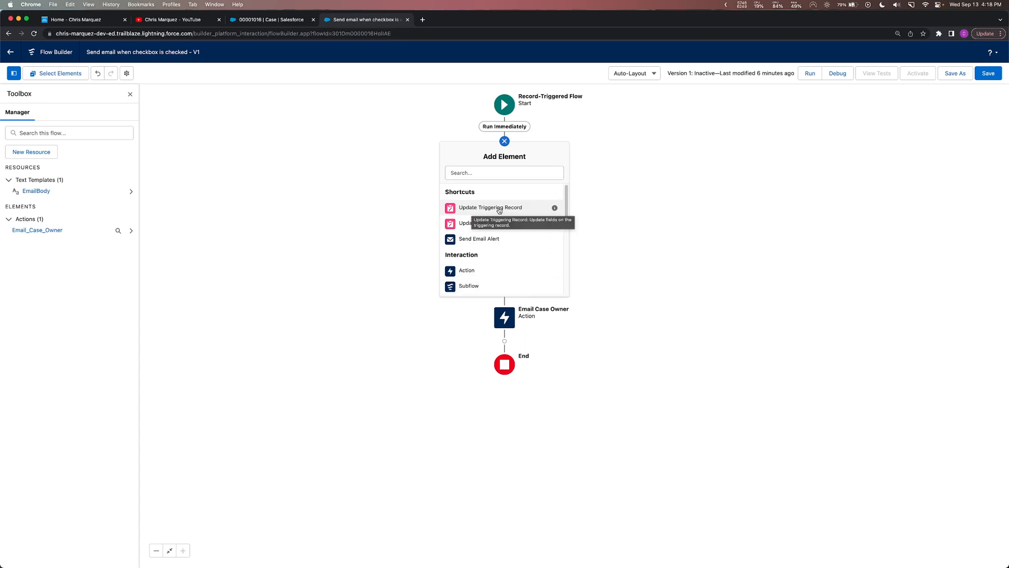
- Add an 'Uncheck email checkbox' triggering-record update setting Email_Case_Owner__c to False
{"action": "left_click", "coordinate": [490, 207]}
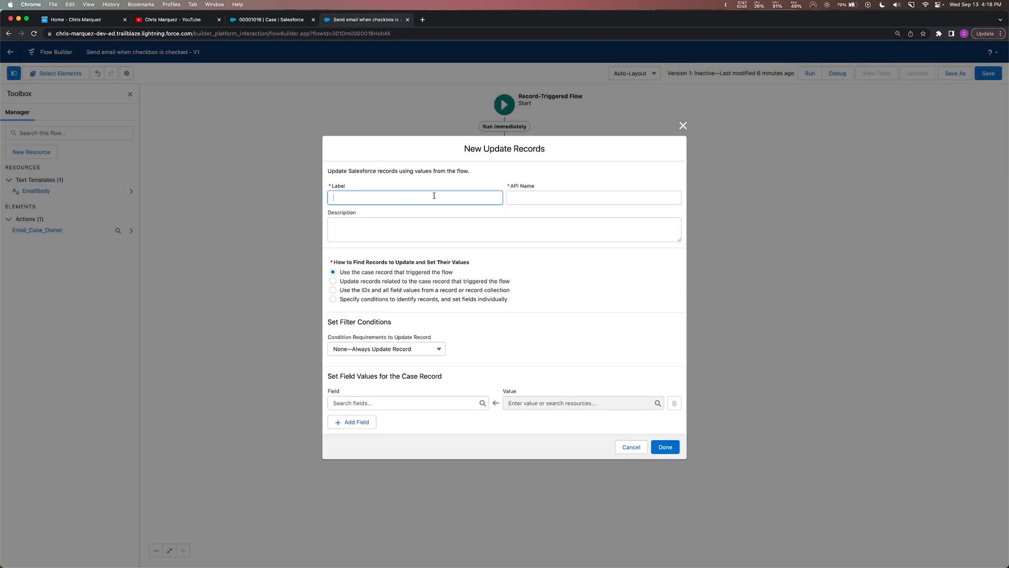
{"action": "type", "text": "Uncheck email checkbox"}
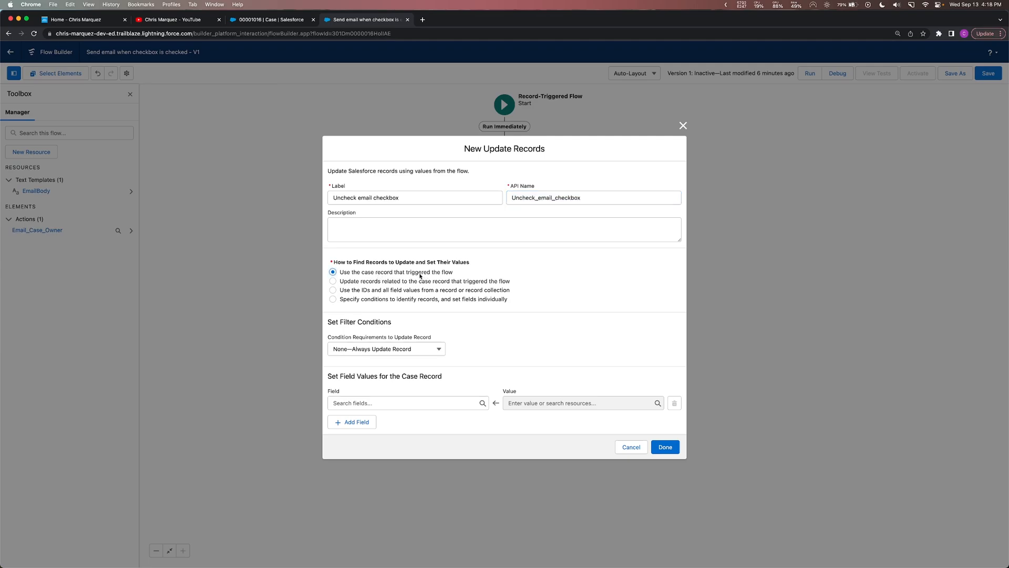
{"action": "mouse_move", "coordinate": [335, 341]}
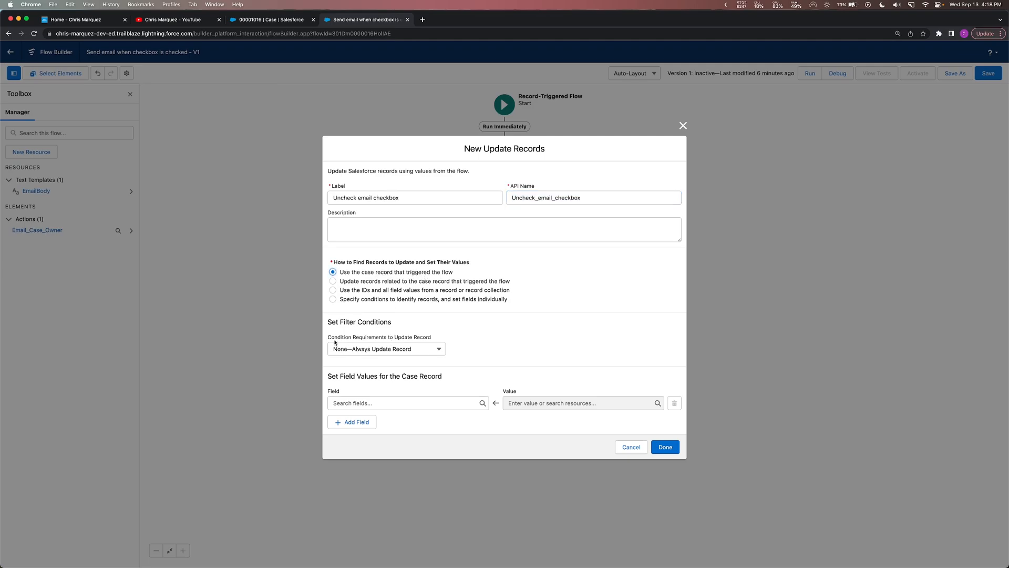
{"action": "mouse_move", "coordinate": [519, 224]}
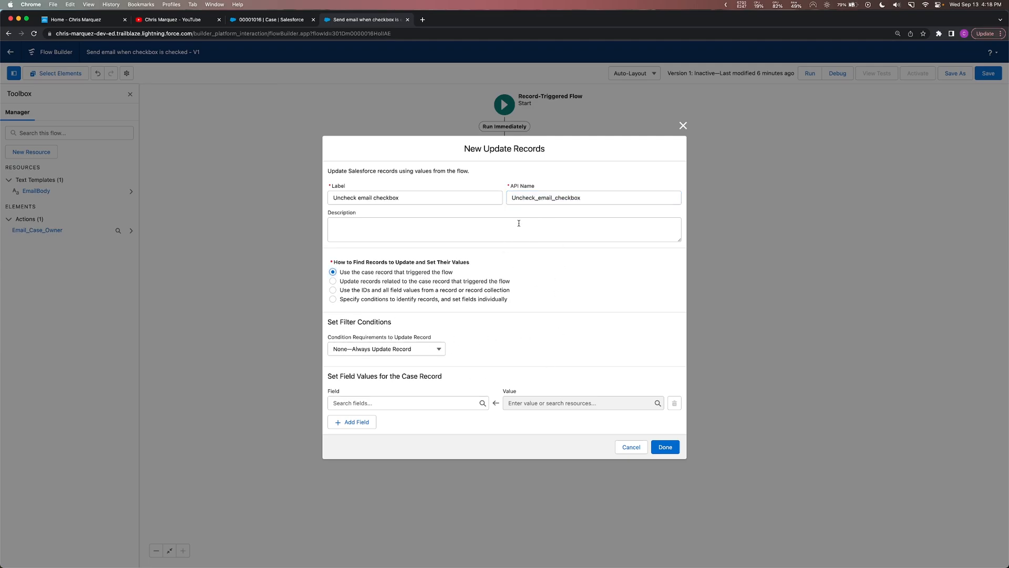
{"action": "left_click", "coordinate": [405, 403]}
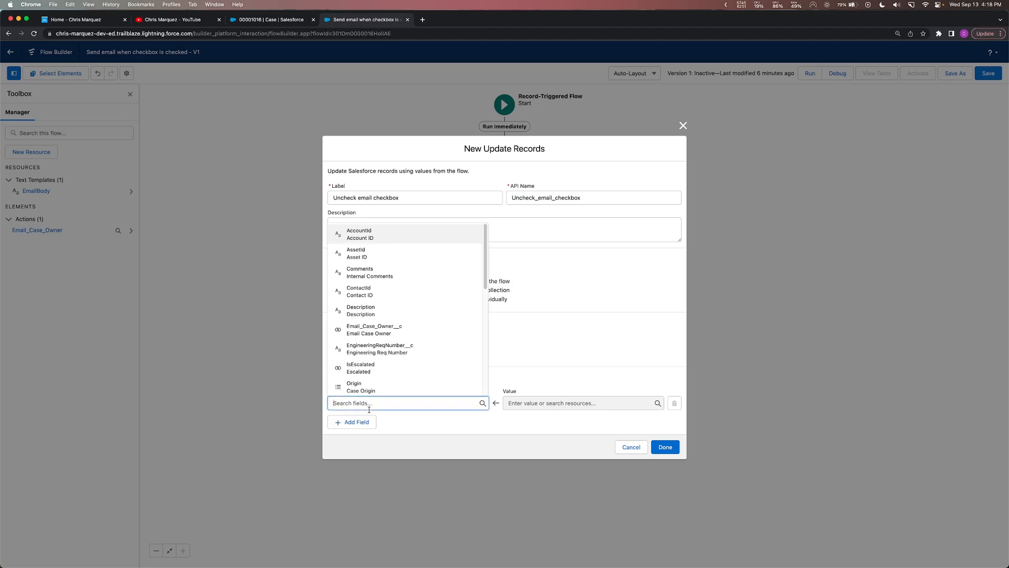
{"action": "type", "text": "email_Case_Owner__c"}
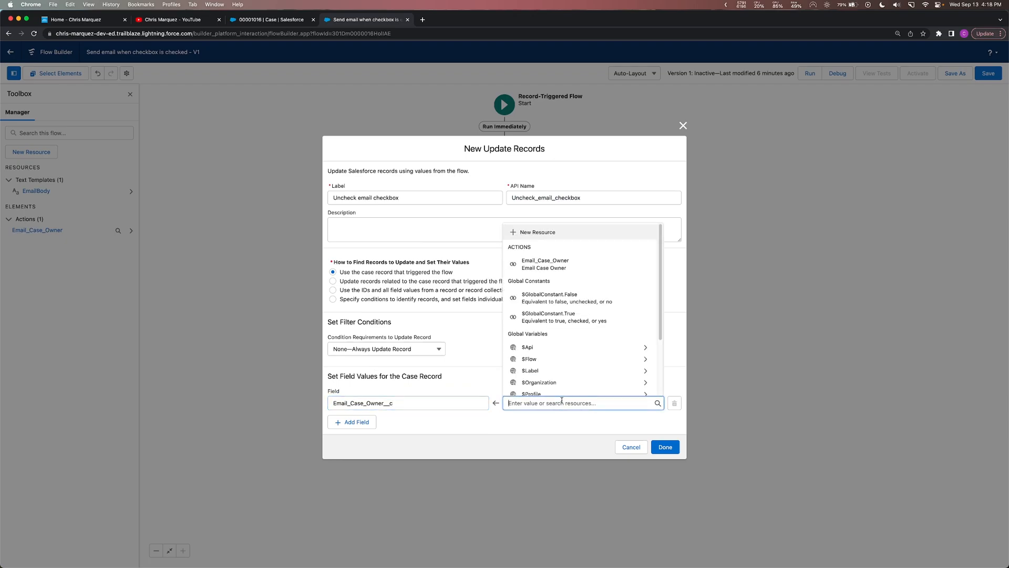
{"action": "left_click", "coordinate": [548, 298]}
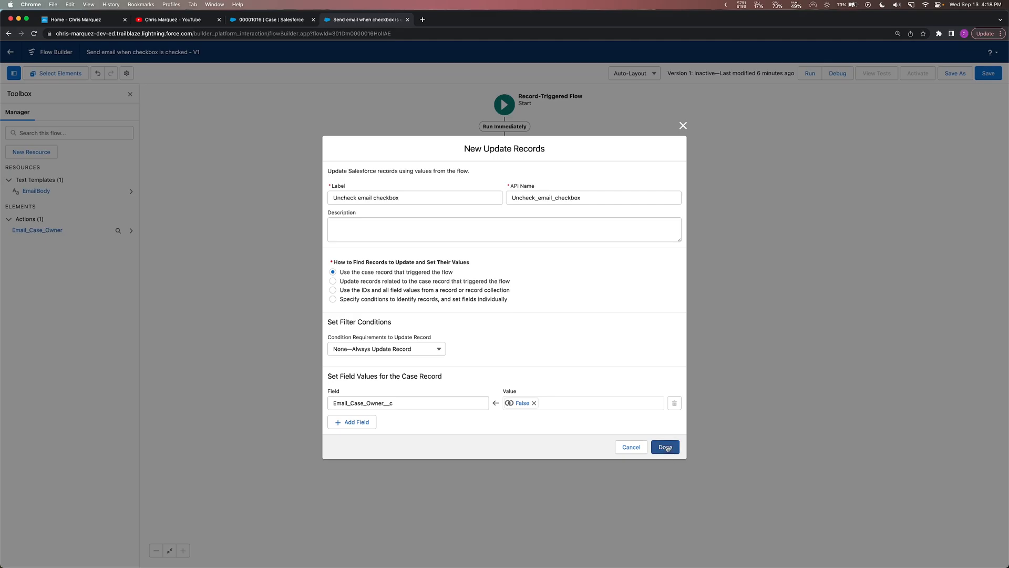
{"action": "left_click", "coordinate": [665, 447]}
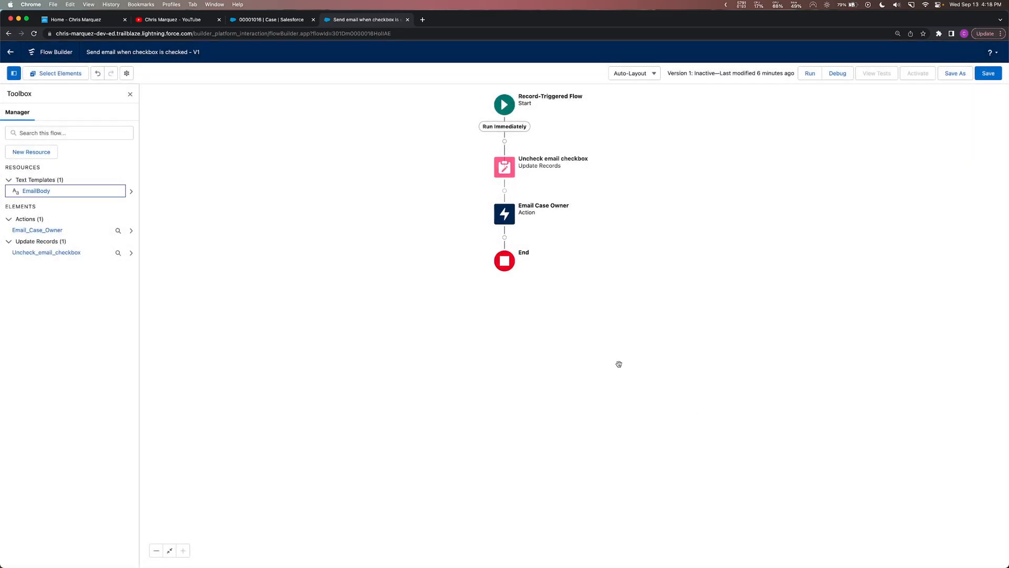
{"action": "mouse_move", "coordinate": [569, 165]}
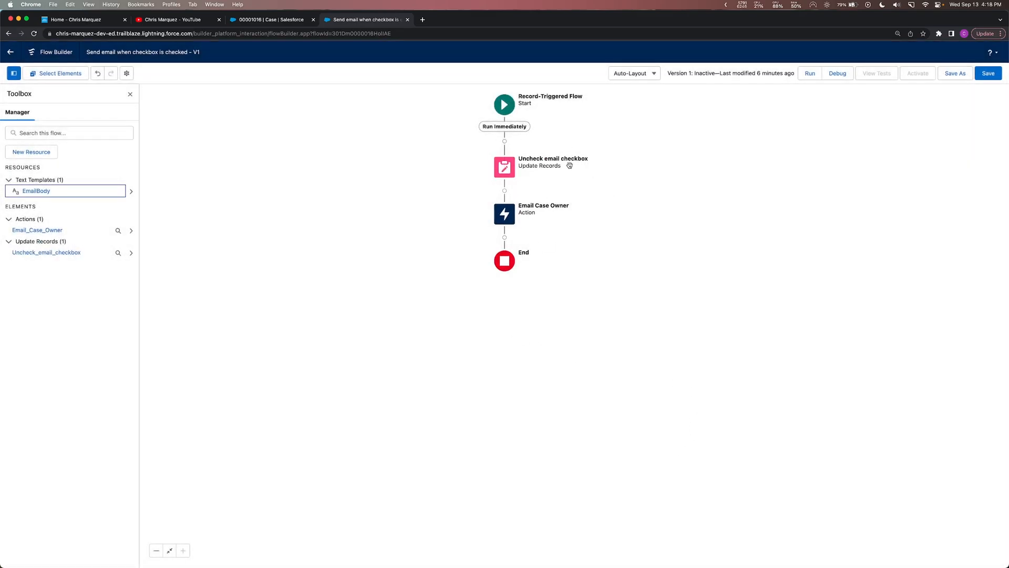
{"action": "mouse_move", "coordinate": [697, 368]}
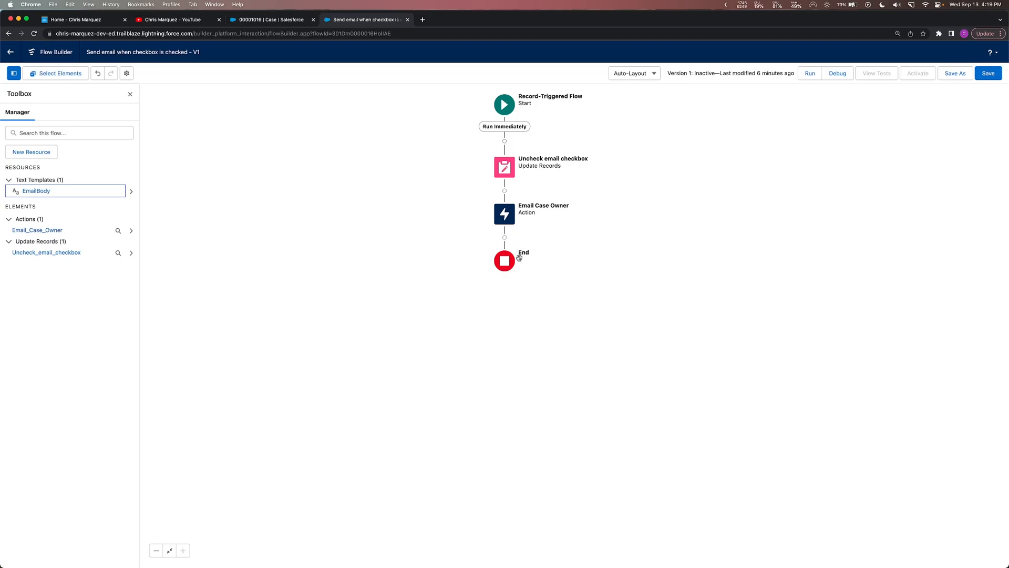
{"action": "mouse_move", "coordinate": [580, 217]}
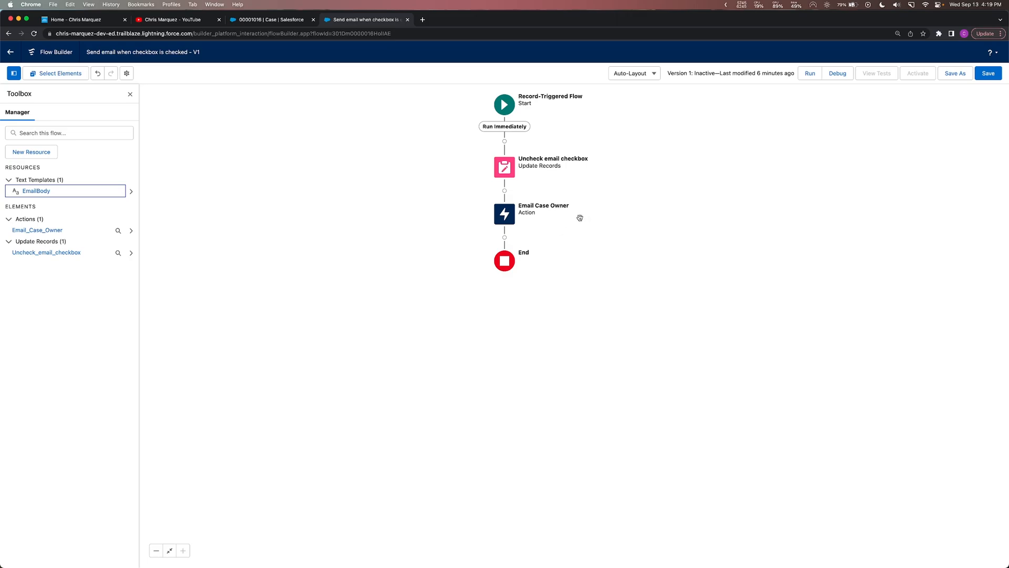
{"action": "mouse_move", "coordinate": [650, 241]}
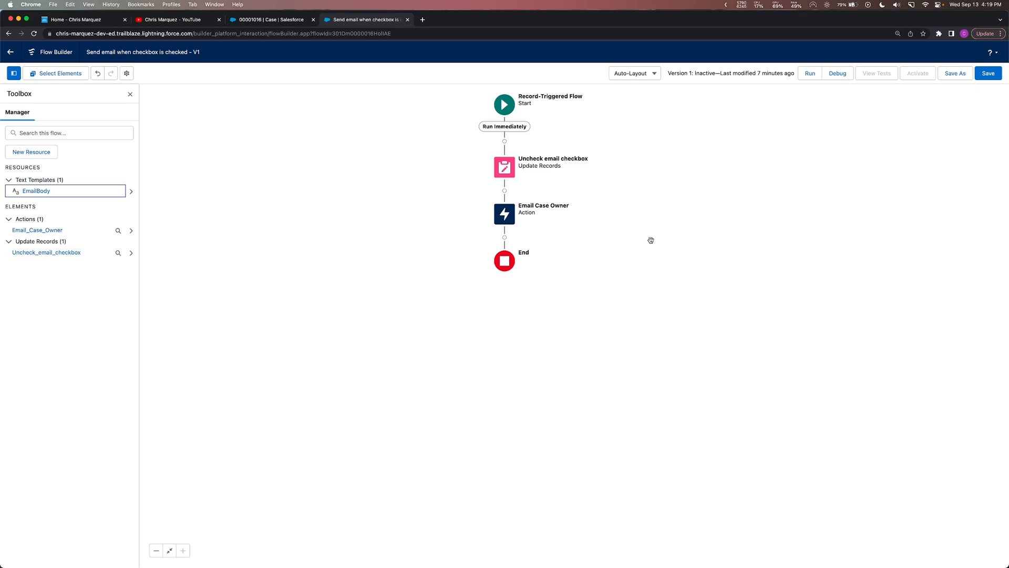
{"action": "mouse_move", "coordinate": [582, 162]}
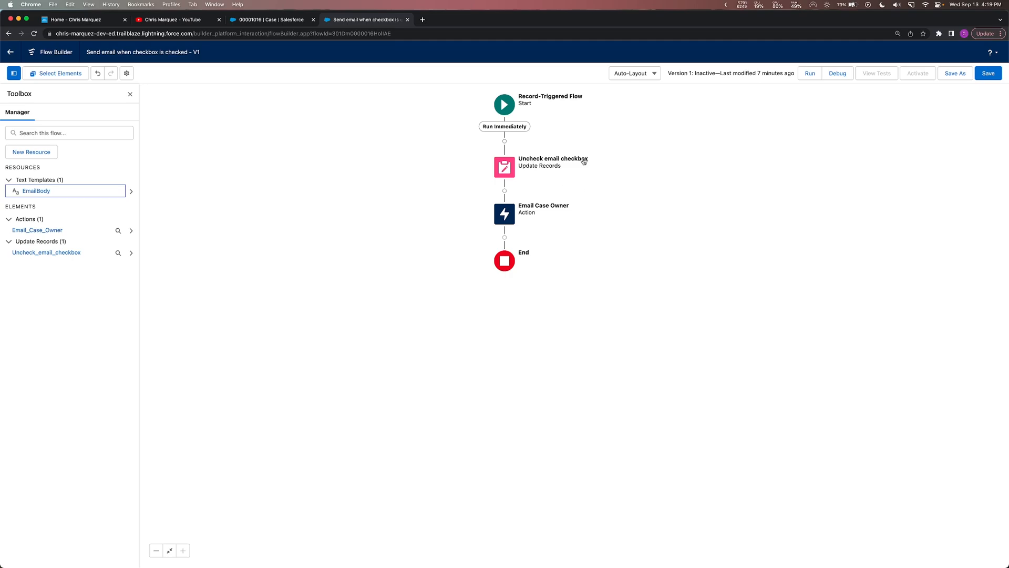
{"action": "mouse_move", "coordinate": [547, 234]}
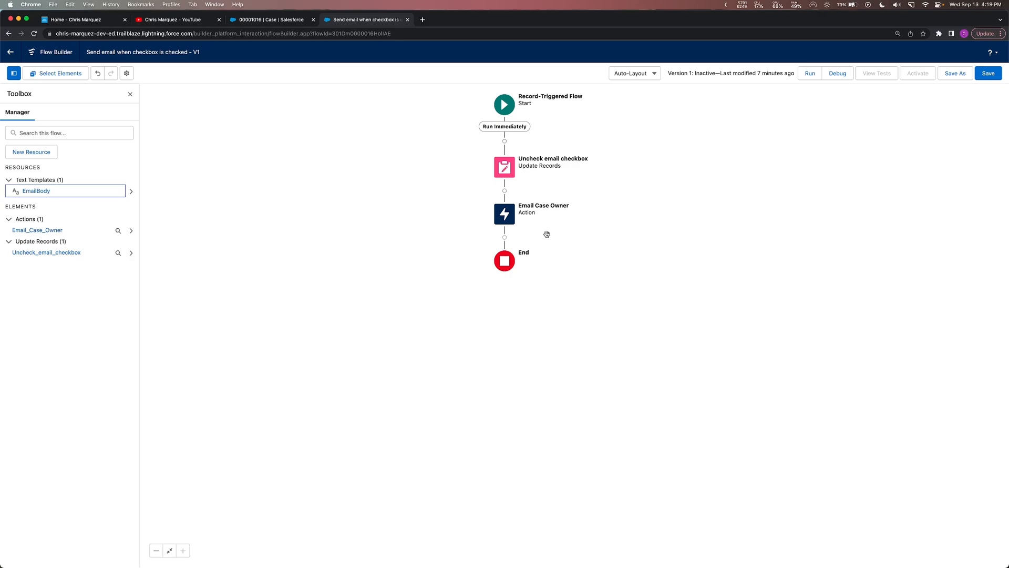
{"action": "mouse_move", "coordinate": [562, 222]}
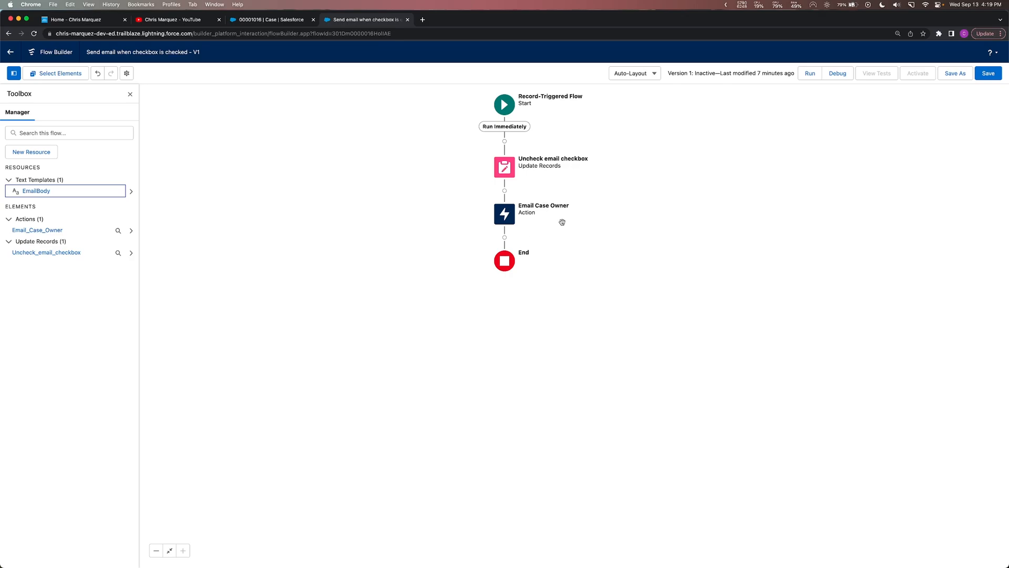
{"action": "mouse_move", "coordinate": [549, 213]}
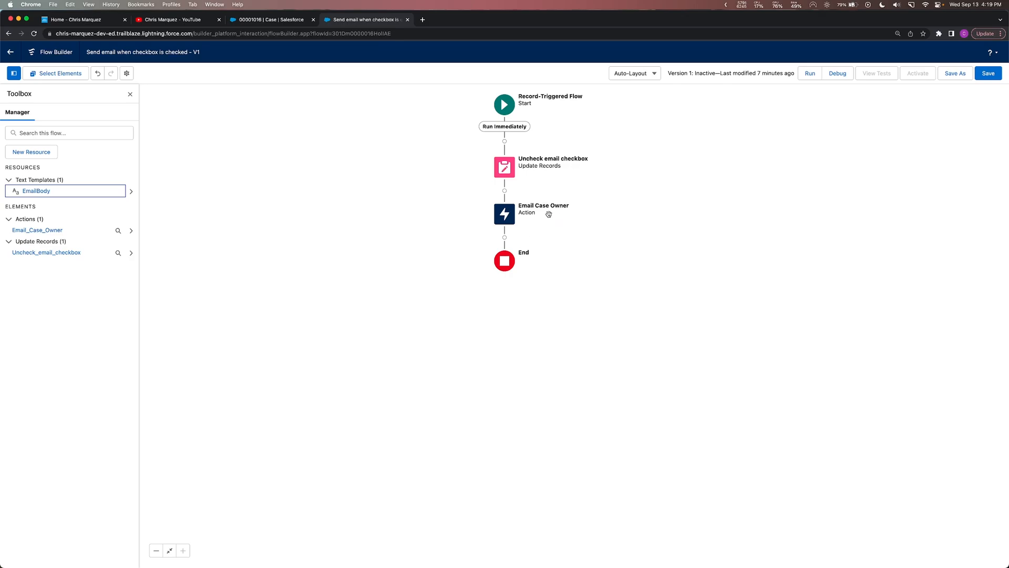
{"action": "mouse_move", "coordinate": [558, 165]}
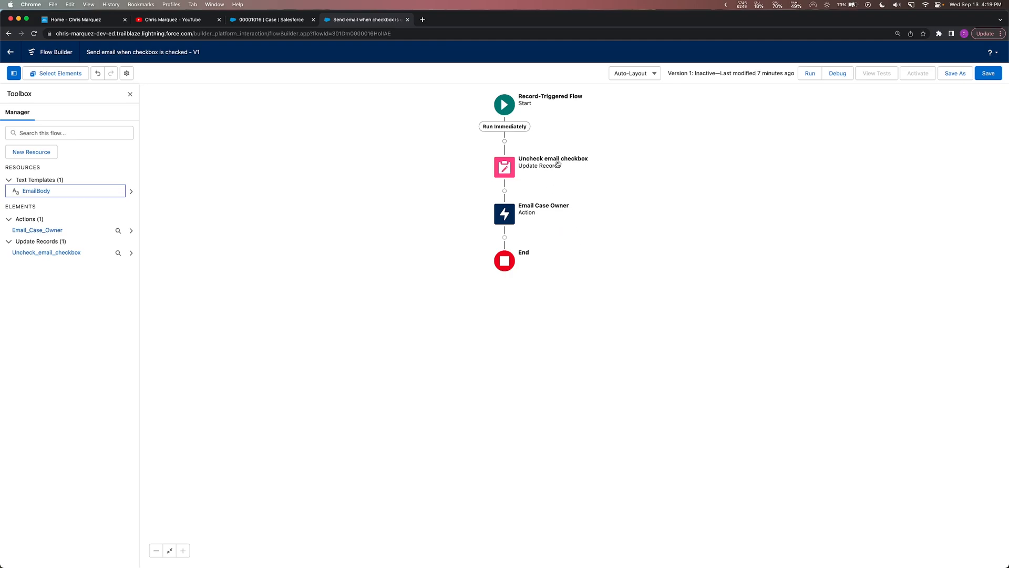
{"action": "mouse_move", "coordinate": [528, 212]}
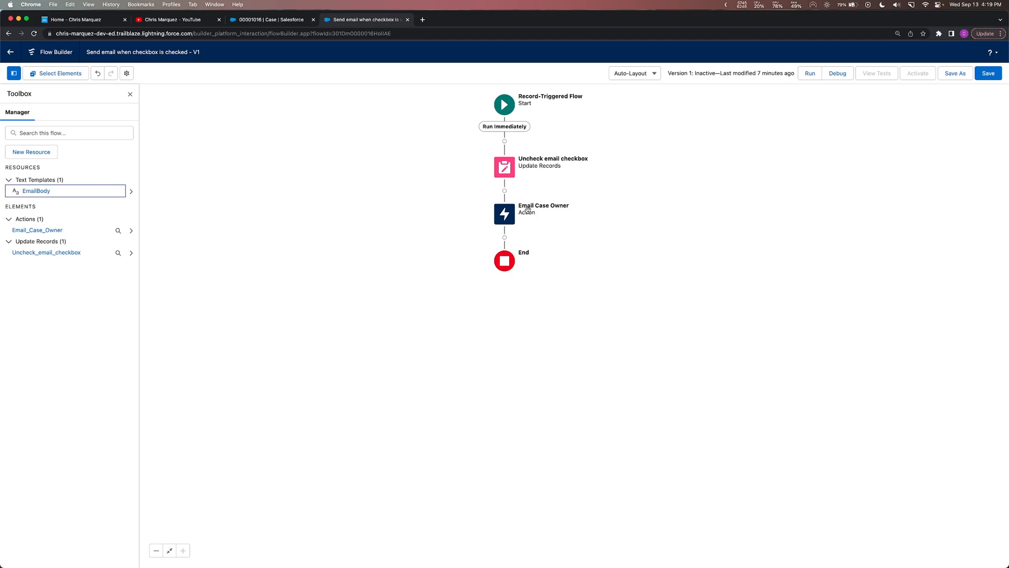
{"action": "mouse_move", "coordinate": [727, 252]}
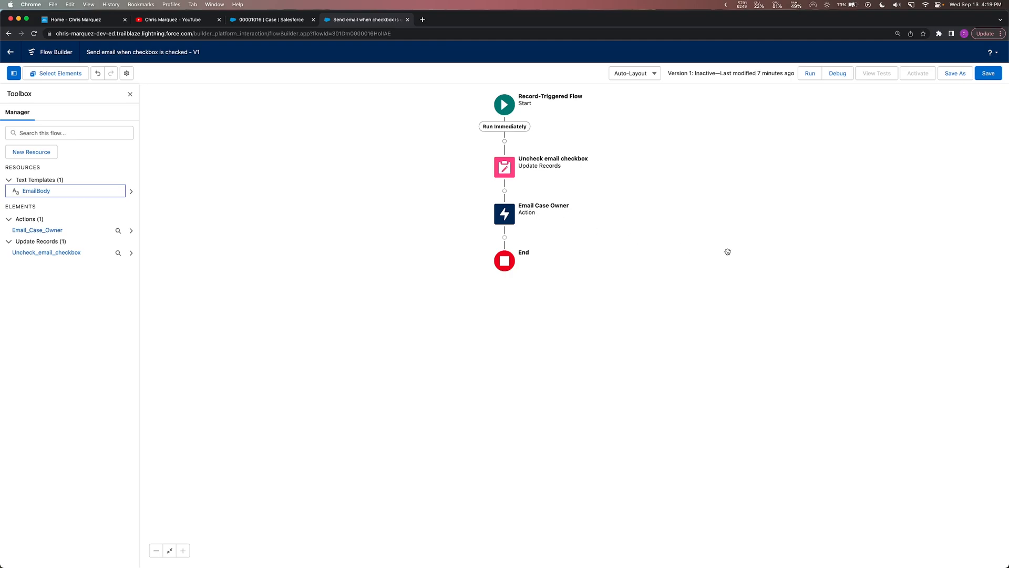
{"action": "mouse_move", "coordinate": [646, 121]}
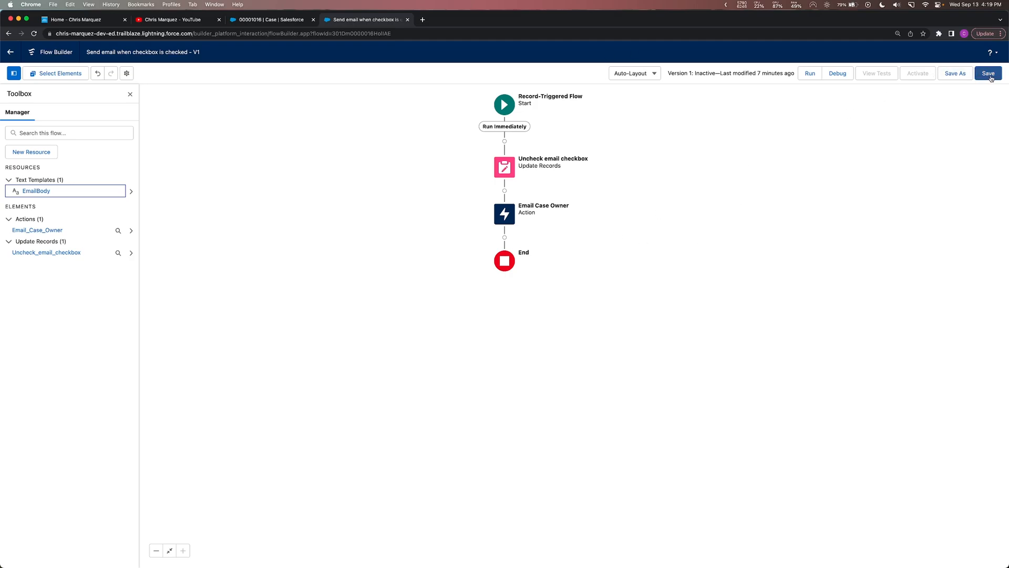
- Save and activate the flow as Version 1, then return to case 00001016
{"action": "left_click", "coordinate": [992, 73]}
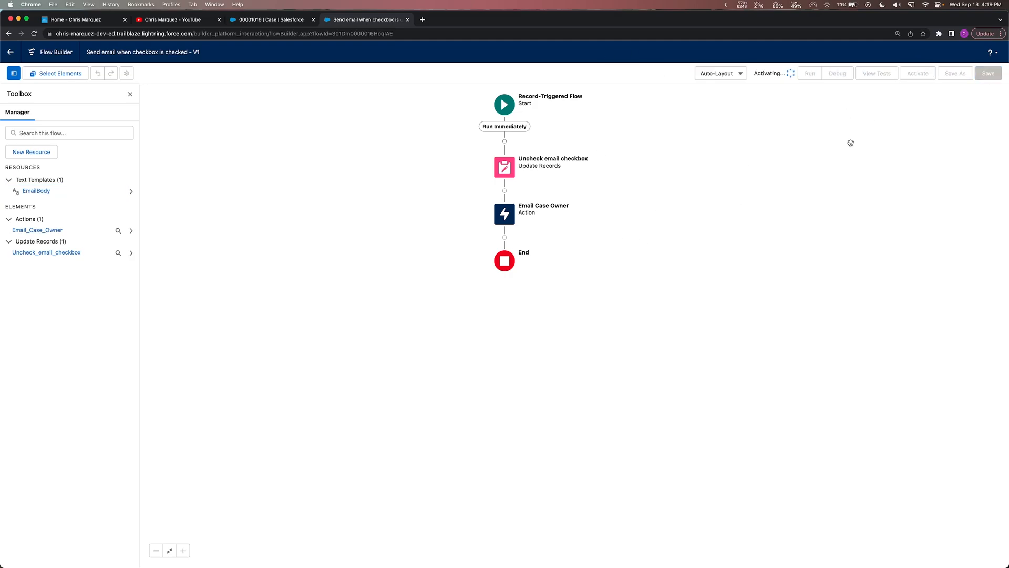
{"action": "left_click", "coordinate": [917, 73]}
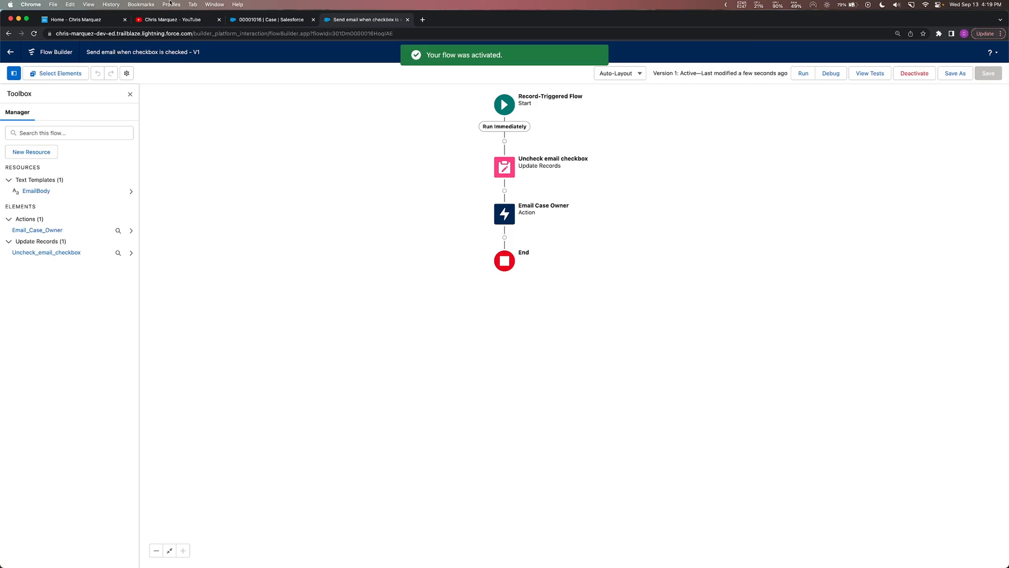
{"action": "left_click", "coordinate": [273, 19]}
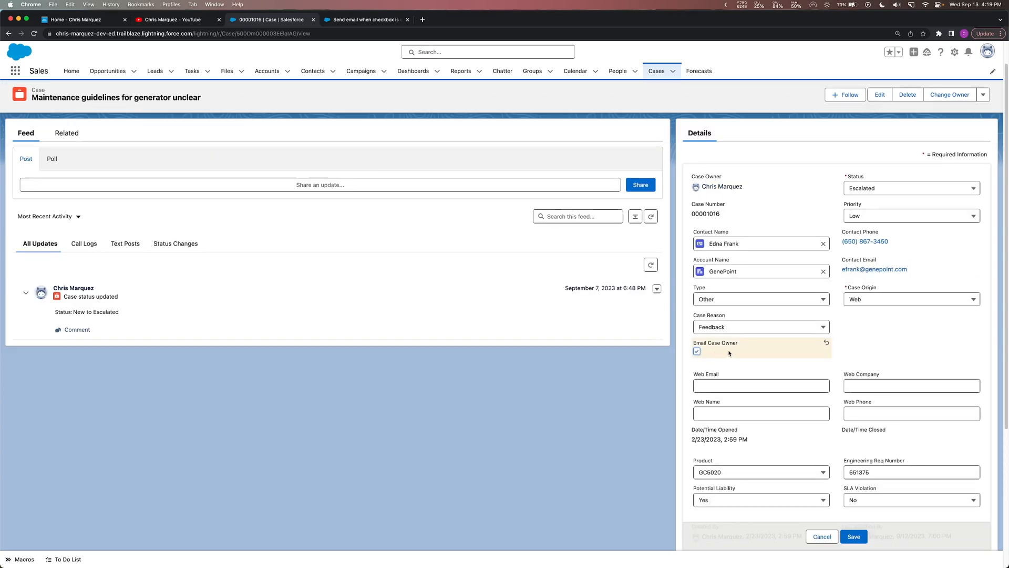
- Save case 00001016 with Email Case Owner ticked and confirm the flow unchecked it
{"action": "left_click", "coordinate": [854, 536]}
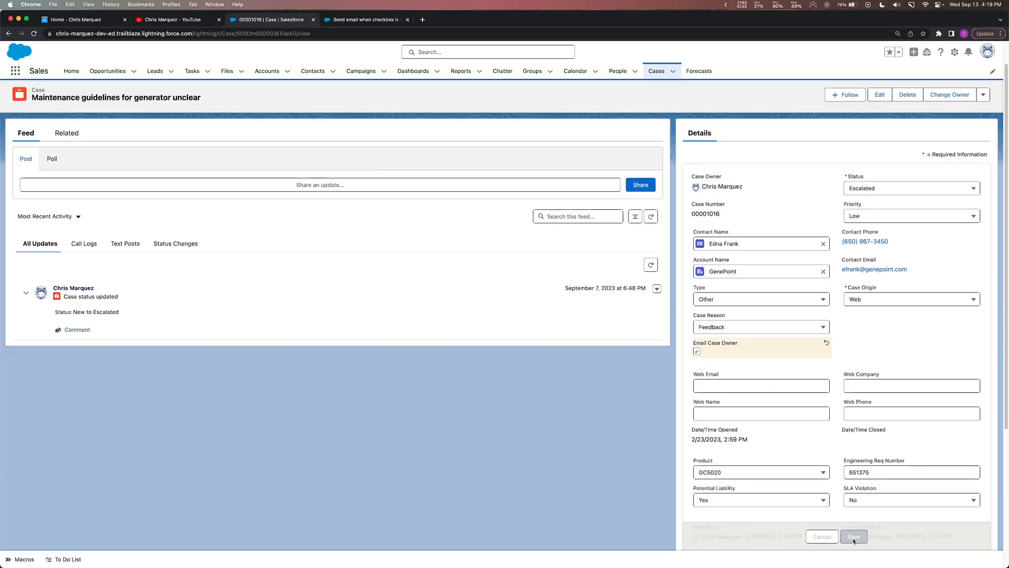
{"action": "left_click", "coordinate": [855, 537]}
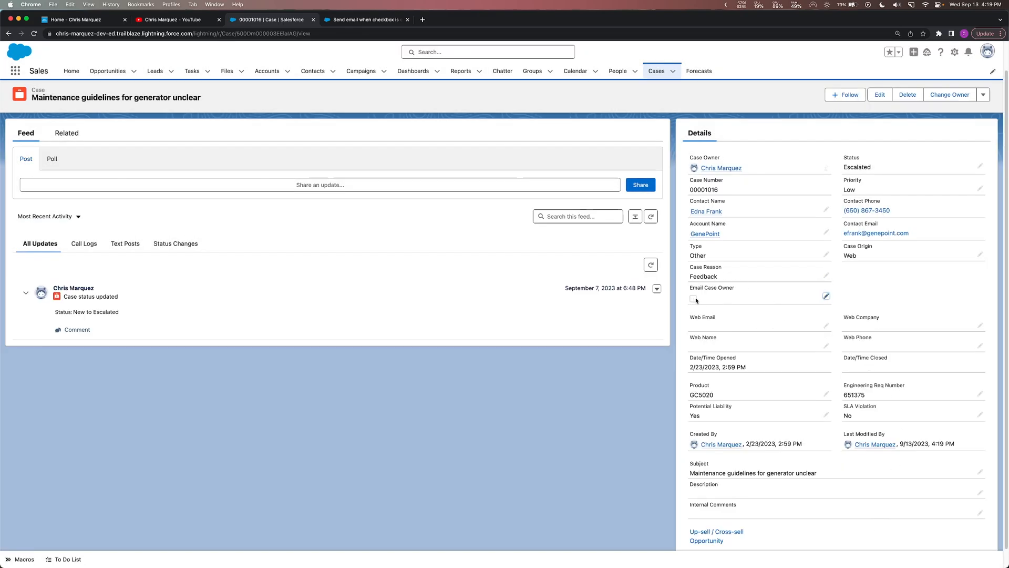
{"action": "mouse_move", "coordinate": [371, 19]}
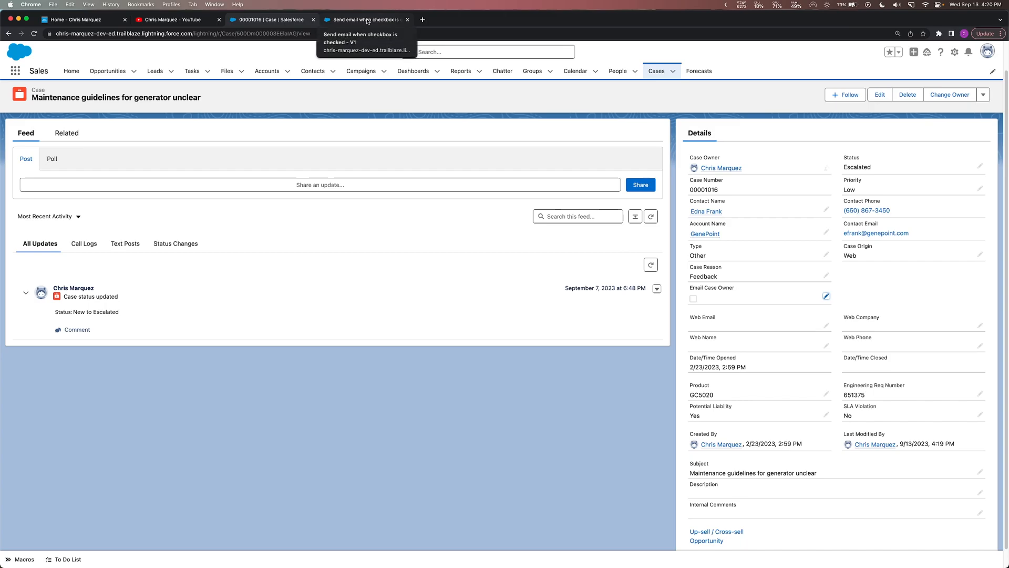
{"action": "mouse_move", "coordinate": [460, 20]}
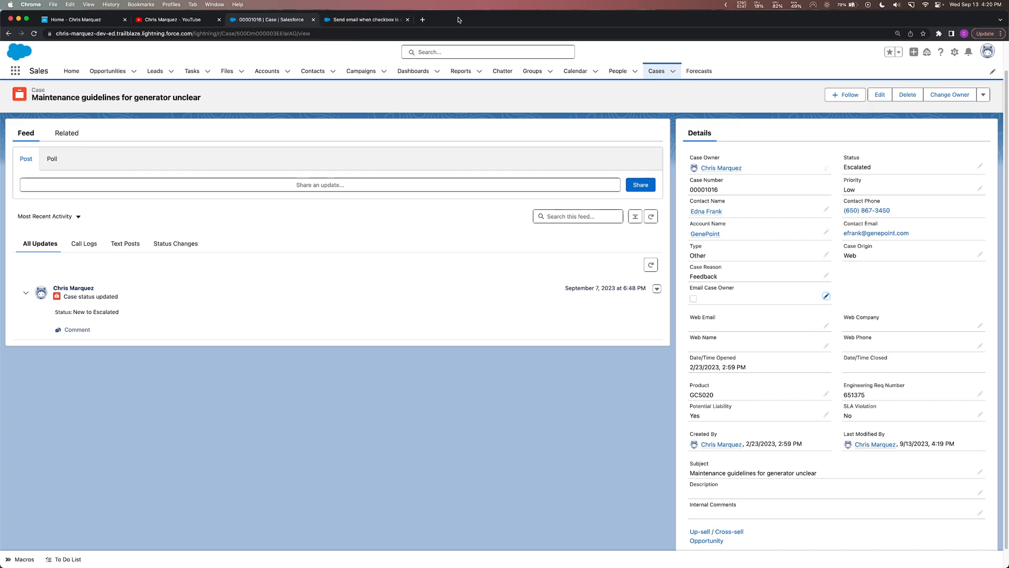